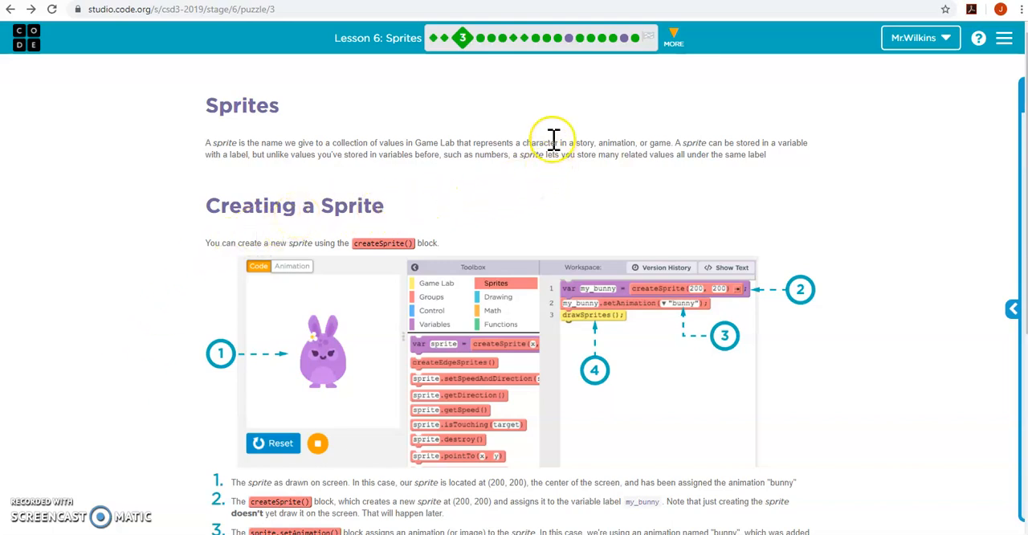
{"action": "mouse_move", "coordinate": [277, 184]}
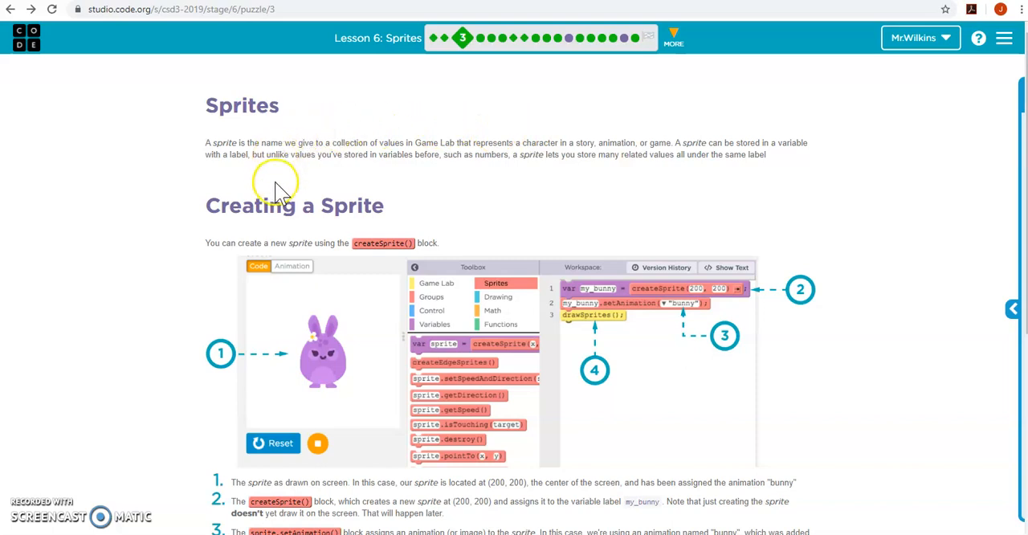
{"action": "mouse_move", "coordinate": [281, 191]}
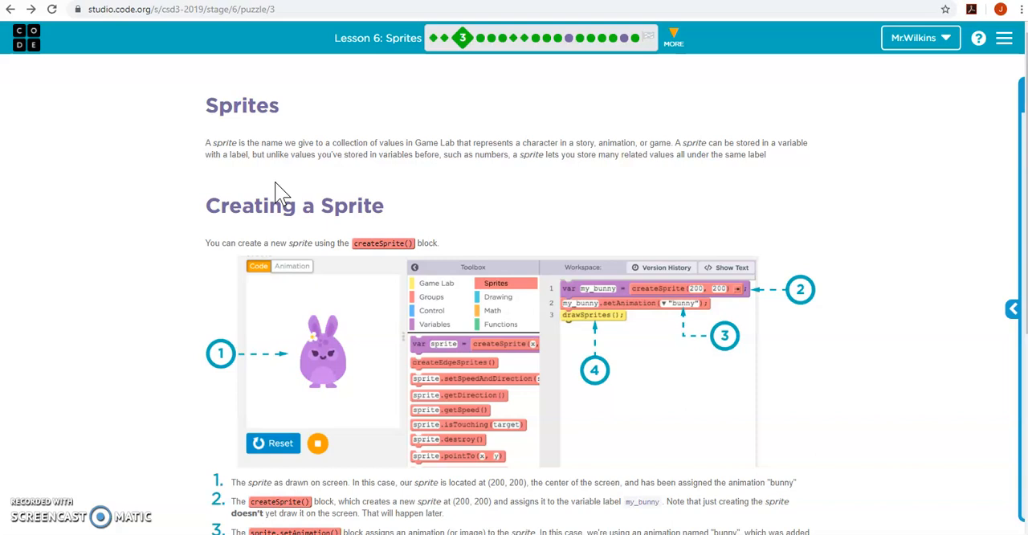
{"action": "mouse_move", "coordinate": [273, 216]}
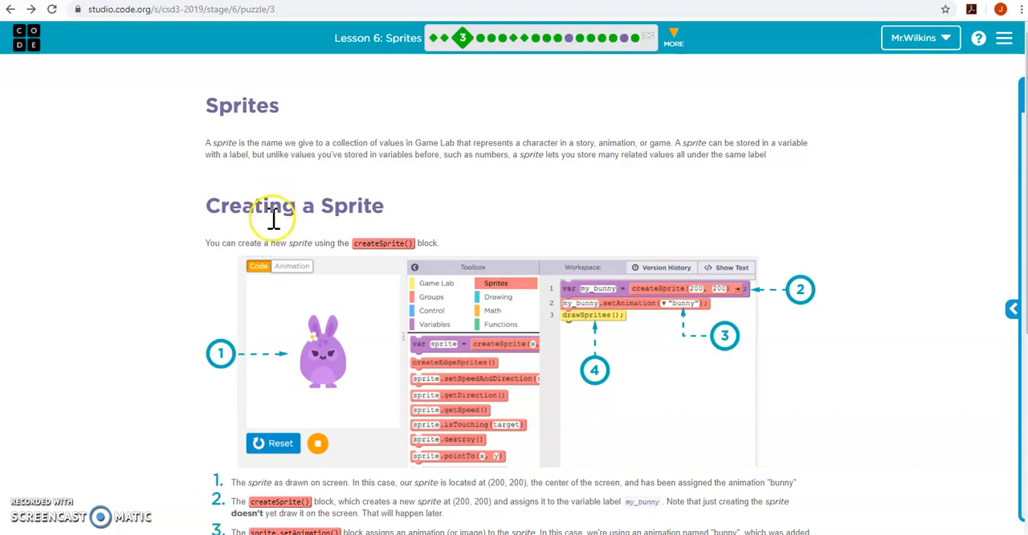
- Move on to puzzle 4 and add a second sprite created at 200, 200 from the Sprites blocks
{"action": "scroll", "scroll_direction": "down", "scroll_amount": 3}
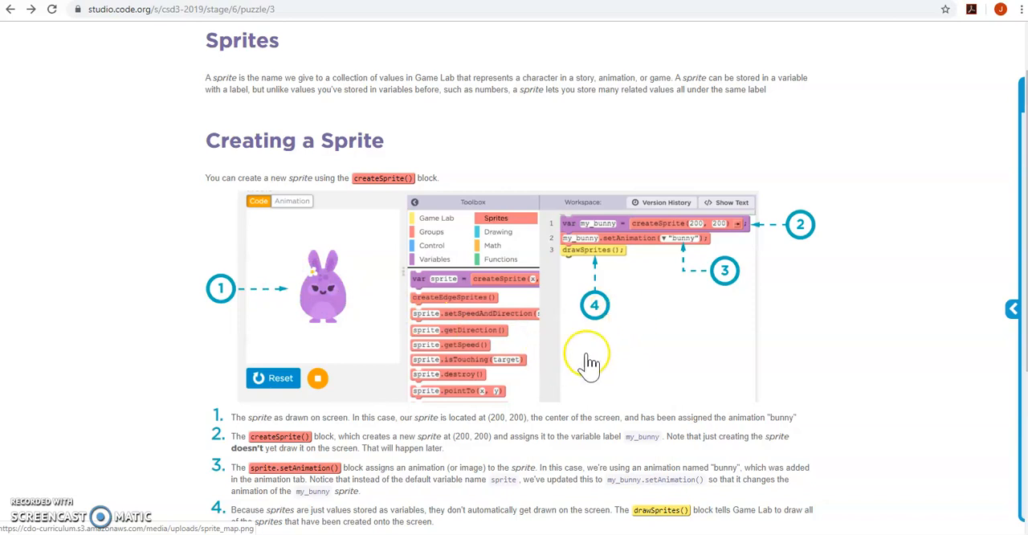
{"action": "mouse_move", "coordinate": [575, 234]}
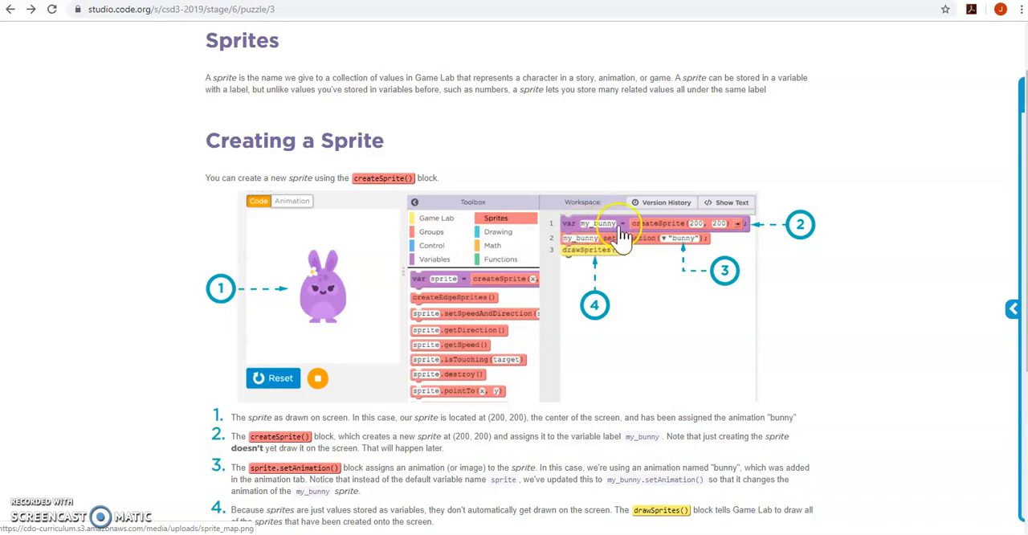
{"action": "mouse_move", "coordinate": [678, 231]}
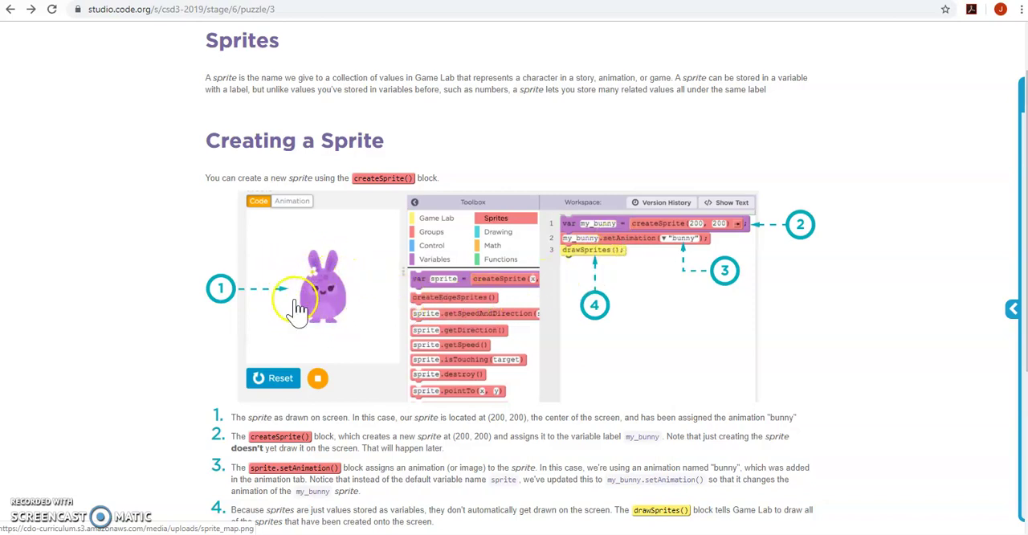
{"action": "mouse_move", "coordinate": [332, 332]}
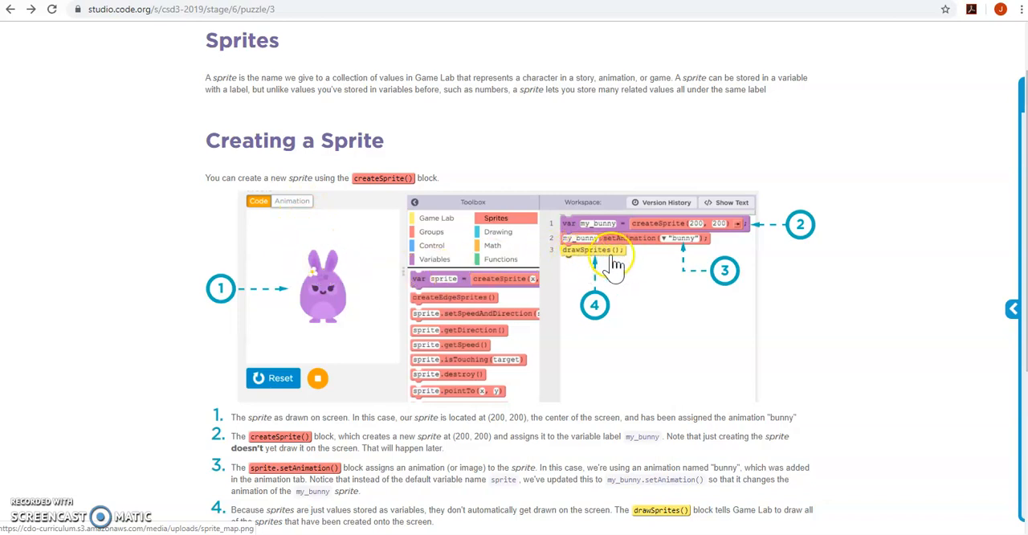
{"action": "mouse_move", "coordinate": [333, 309]}
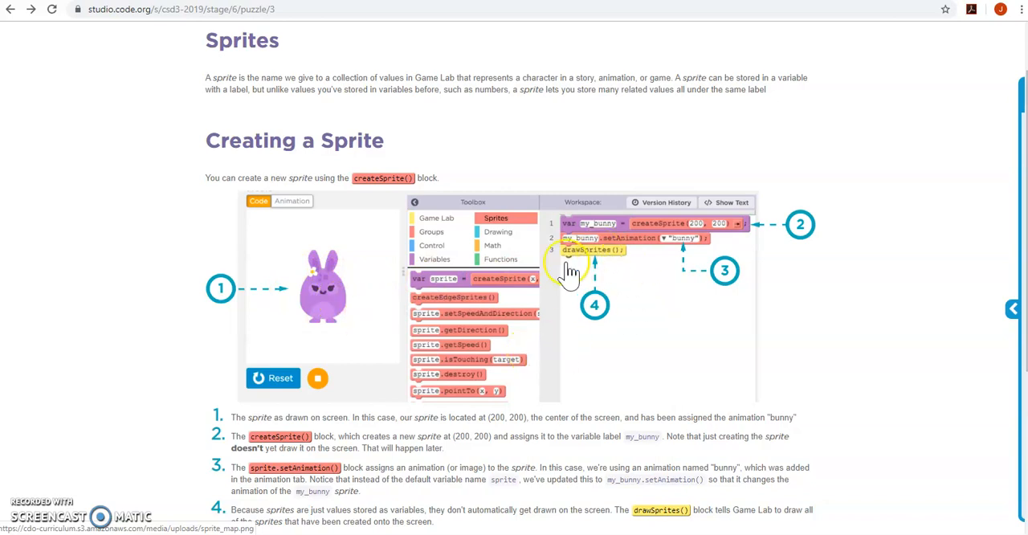
{"action": "scroll", "scroll_direction": "down", "scroll_amount": 3}
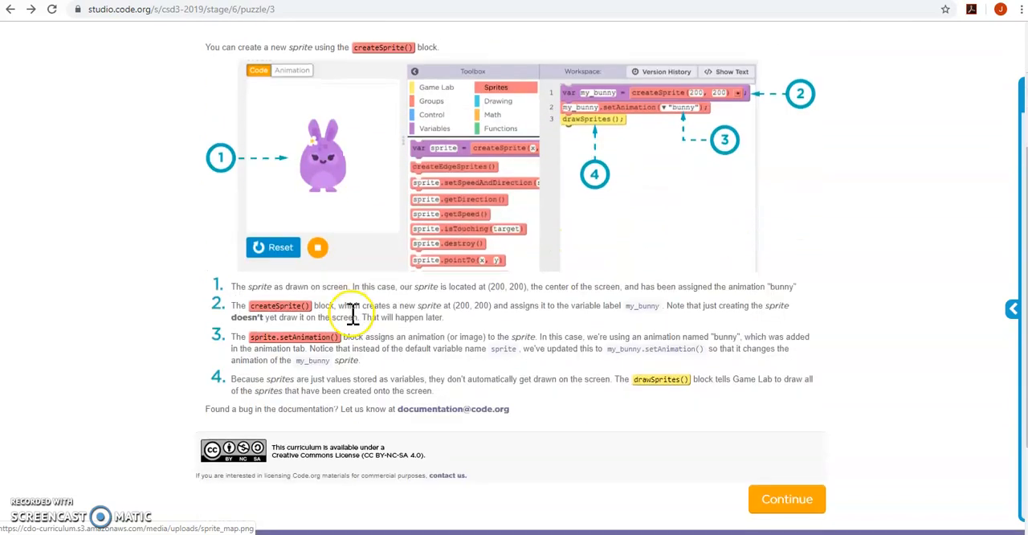
{"action": "left_click", "coordinate": [786, 498]}
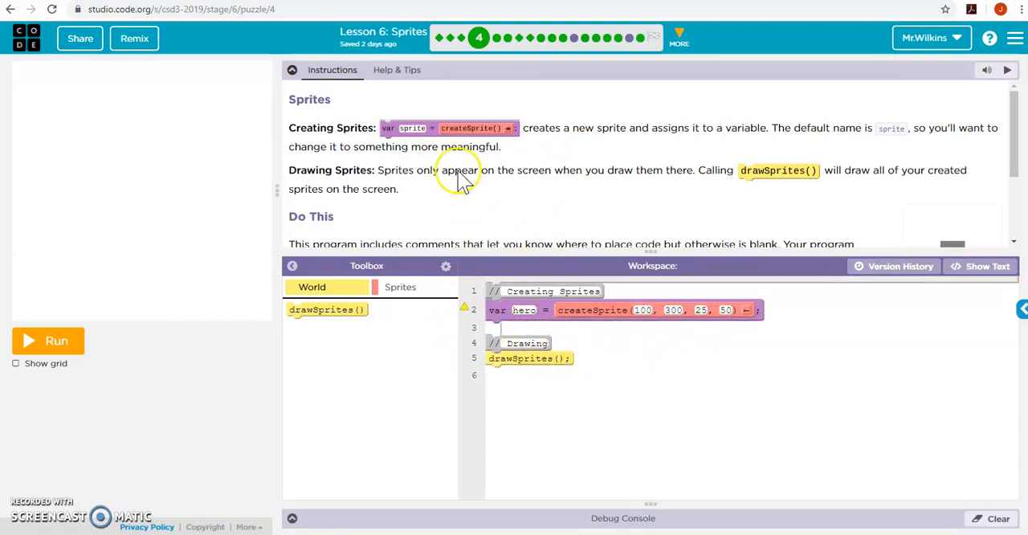
{"action": "left_click", "coordinate": [400, 287]}
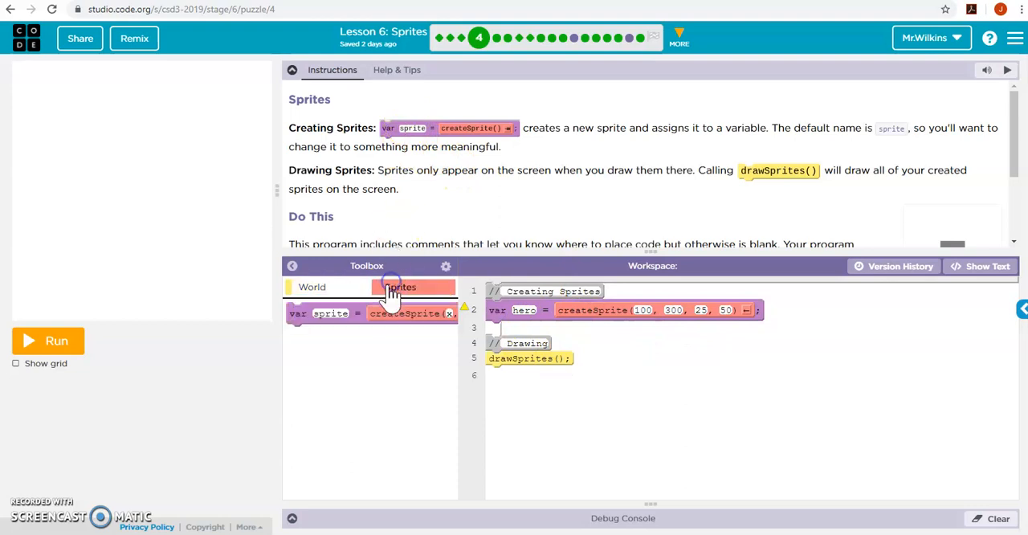
{"action": "mouse_move", "coordinate": [357, 321]}
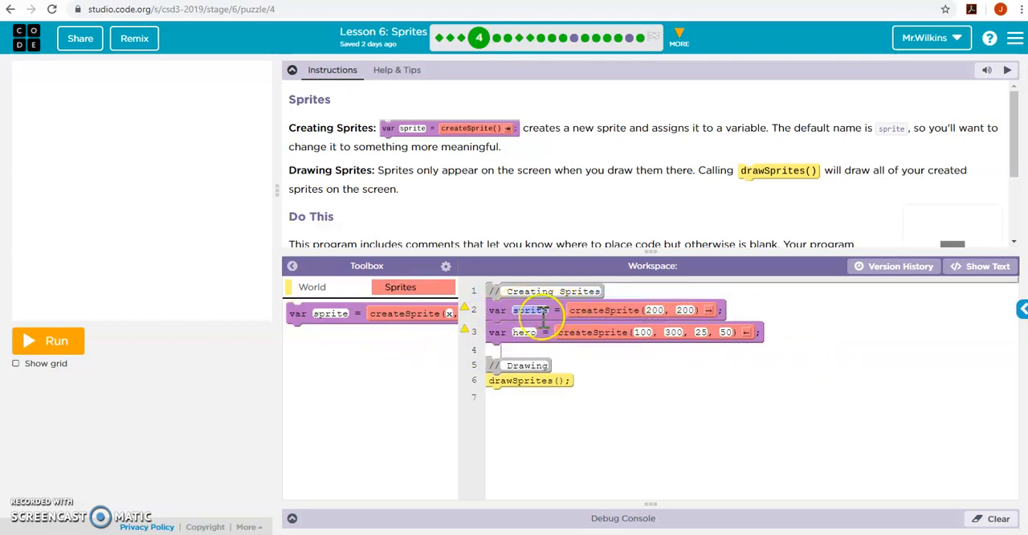
{"action": "mouse_move", "coordinate": [619, 335]}
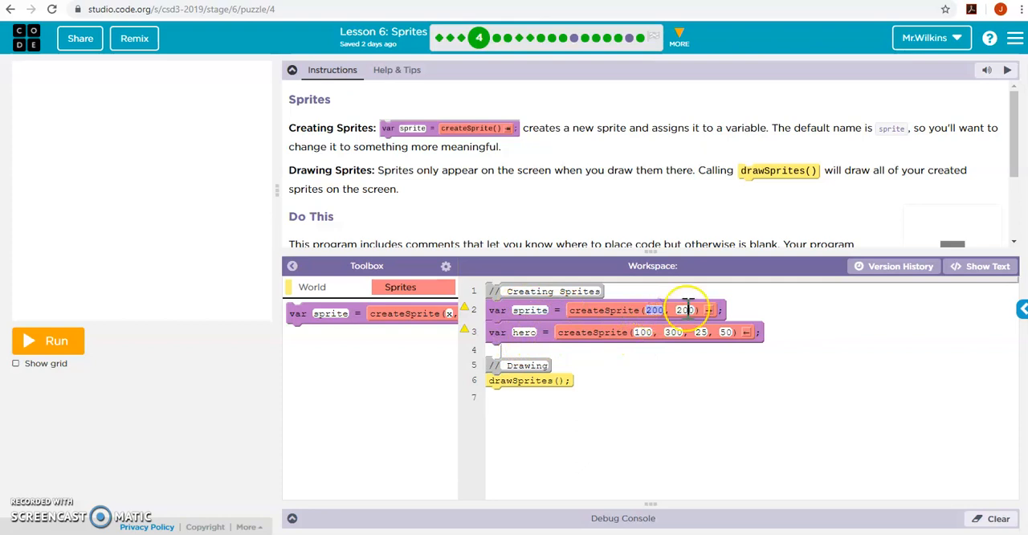
{"action": "mouse_move", "coordinate": [402, 310]}
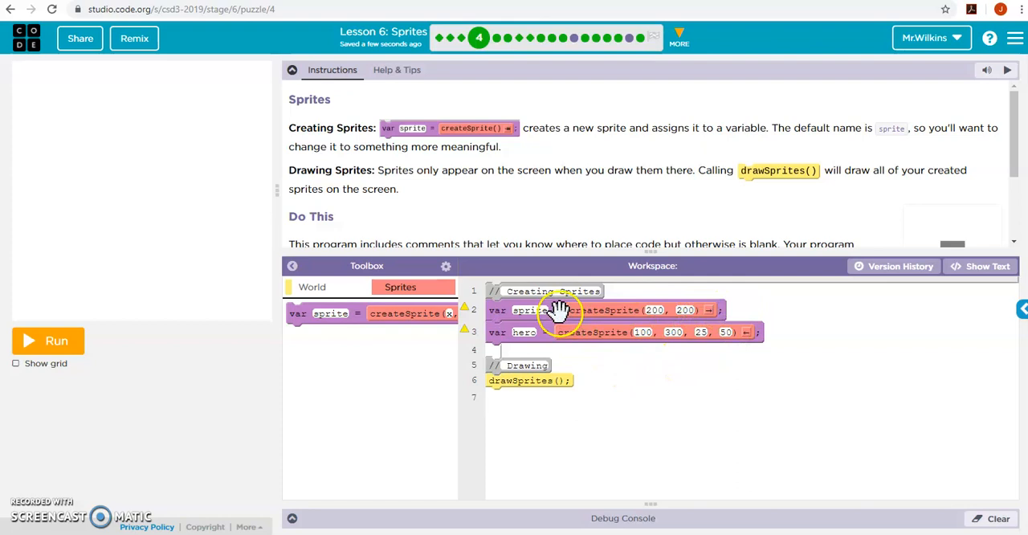
{"action": "mouse_move", "coordinate": [547, 326]}
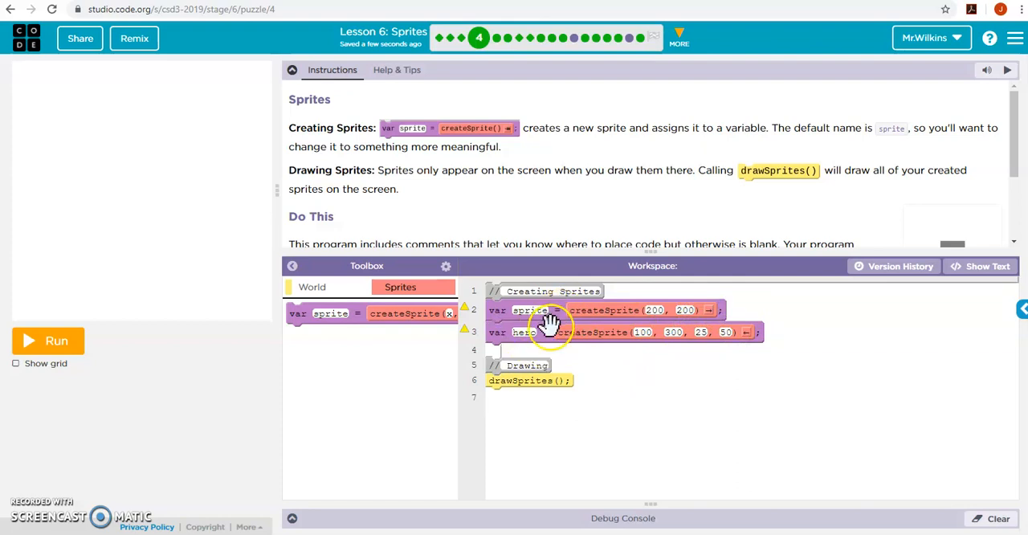
{"action": "mouse_move", "coordinate": [644, 303]}
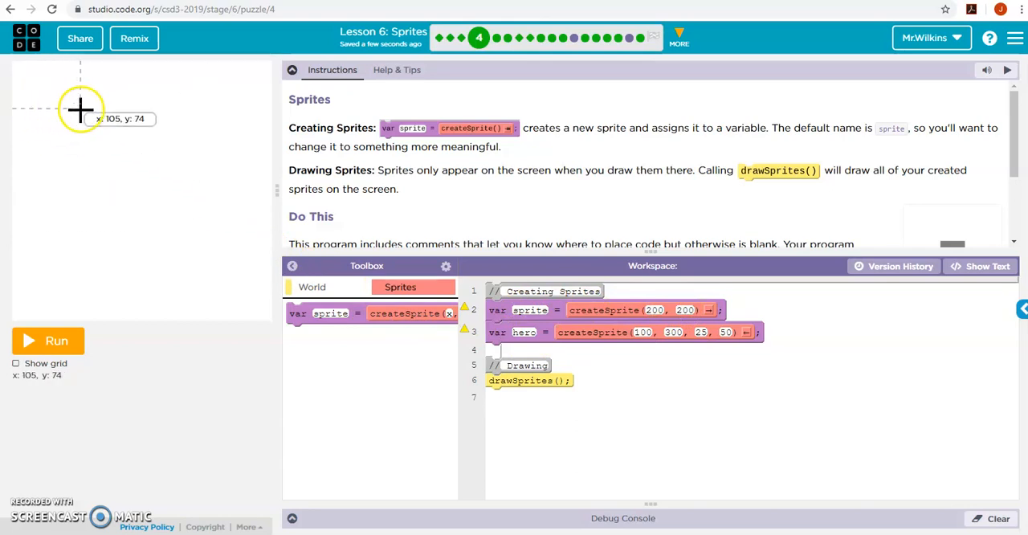
{"action": "mouse_move", "coordinate": [83, 270]}
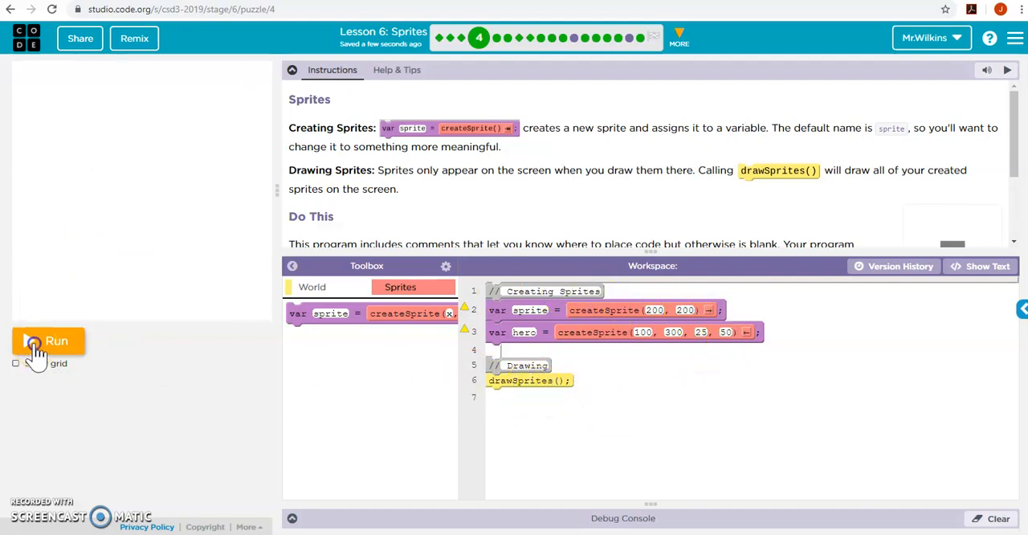
- Run the program so both sprites draw and submit the finished puzzle
{"action": "left_click", "coordinate": [47, 340]}
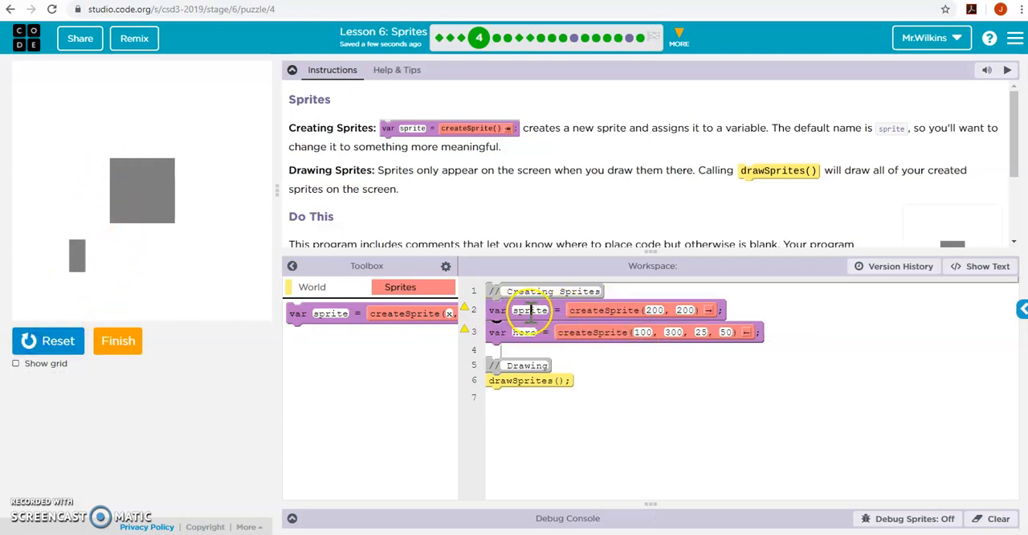
{"action": "mouse_move", "coordinate": [77, 259]}
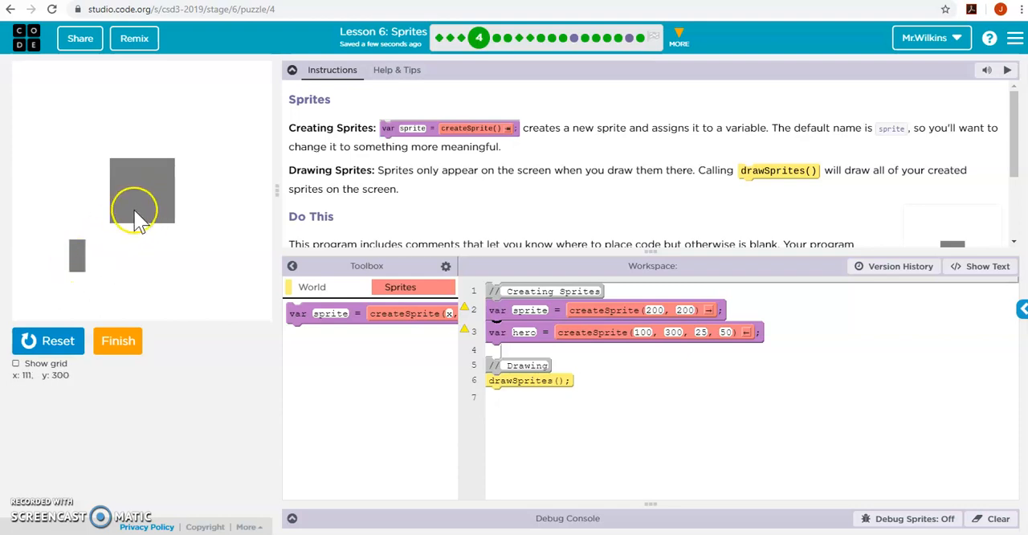
{"action": "left_click", "coordinate": [48, 342]}
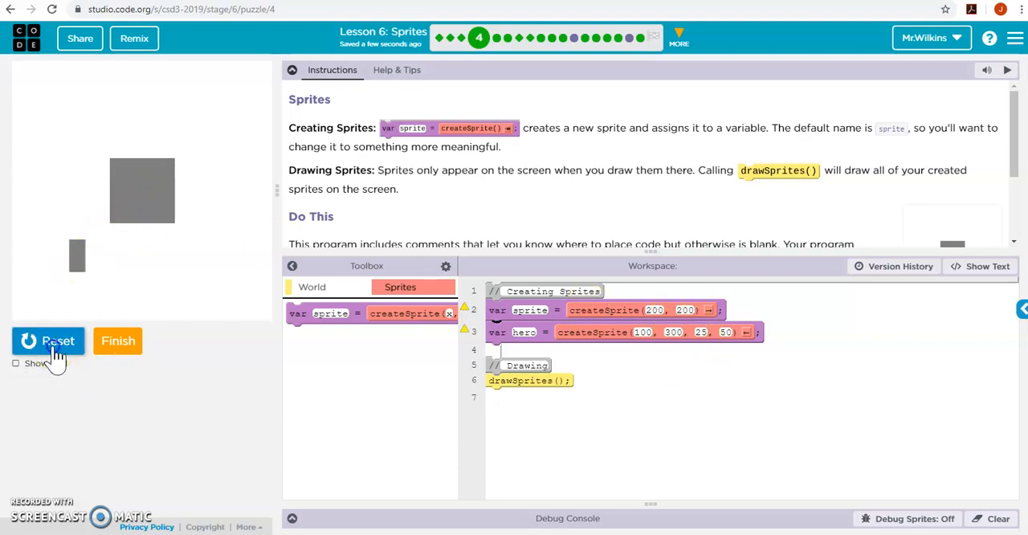
{"action": "left_click", "coordinate": [117, 340]}
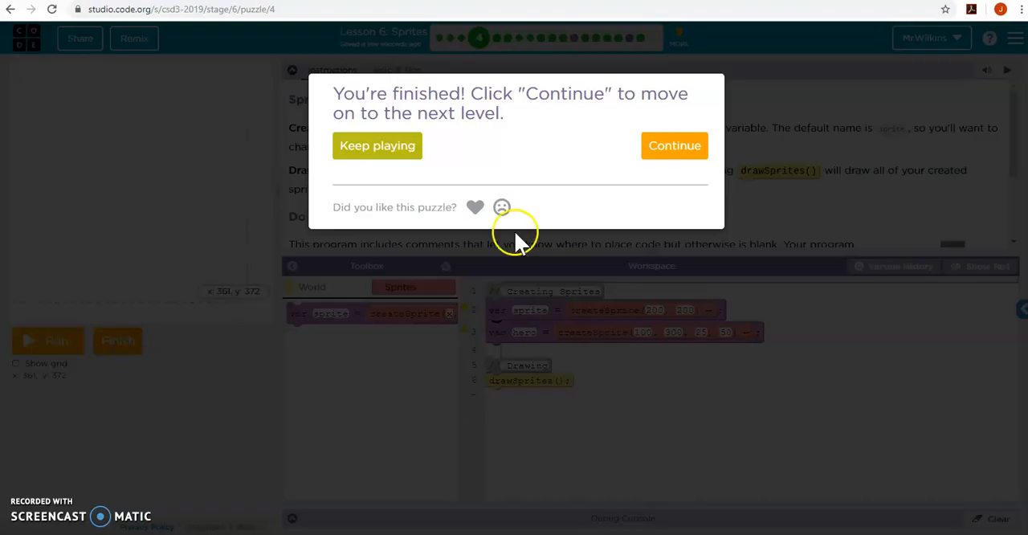
- Answer option B for where mySprite at 300, 100 appears and continue to puzzle 6
{"action": "left_click", "coordinate": [674, 145]}
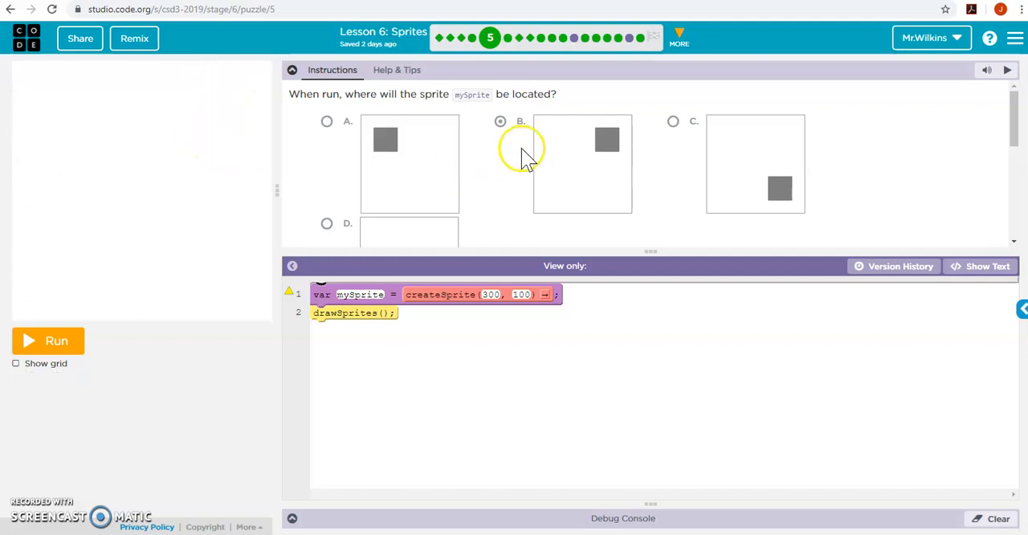
{"action": "left_click", "coordinate": [48, 341]}
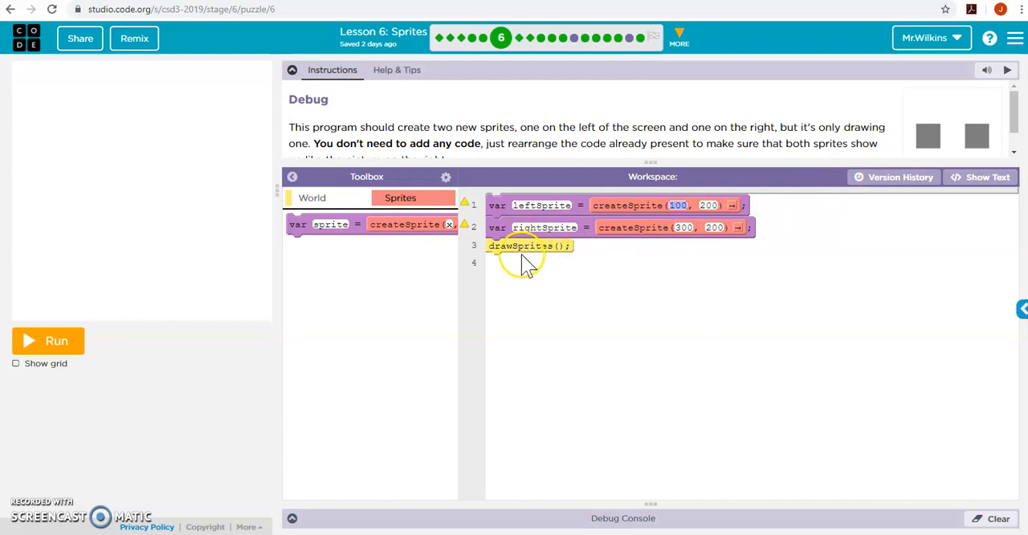
- Move drawSprites() below the rightSprite declaration so both squares draw, then finish puzzle 6
{"action": "left_click", "coordinate": [47, 341]}
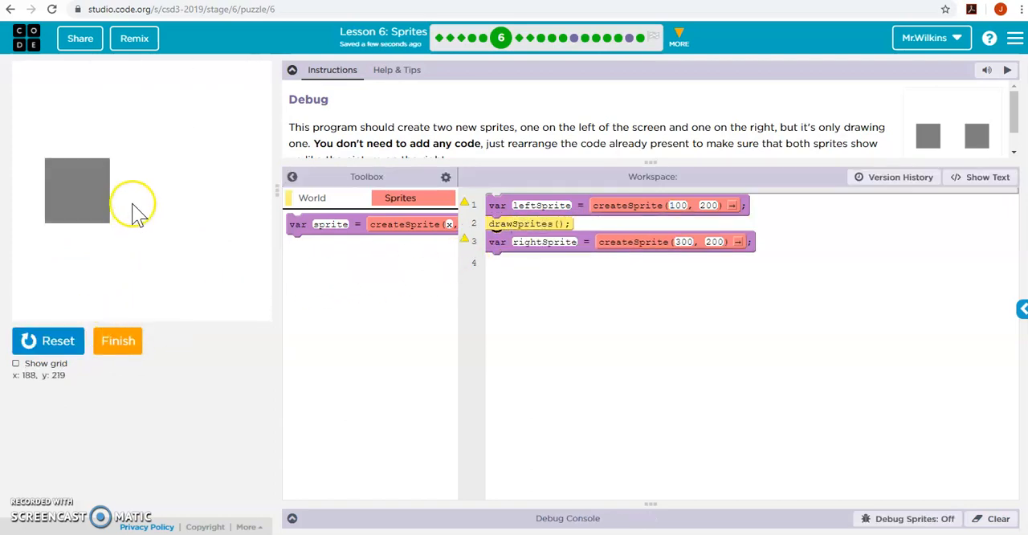
{"action": "left_click_drag", "start_coordinate": [529, 223], "coordinate": [532, 263]}
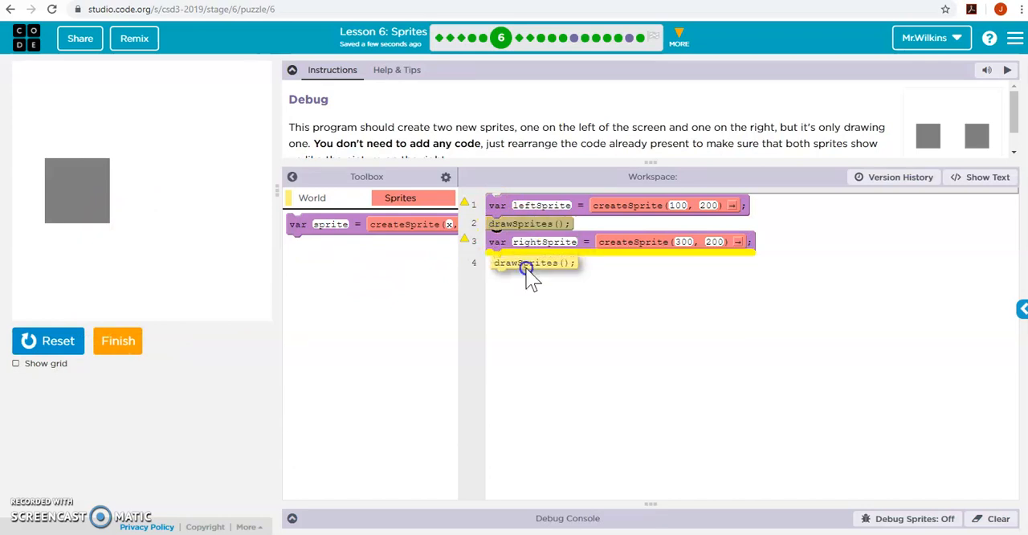
{"action": "left_click_drag", "start_coordinate": [534, 263], "coordinate": [534, 223]}
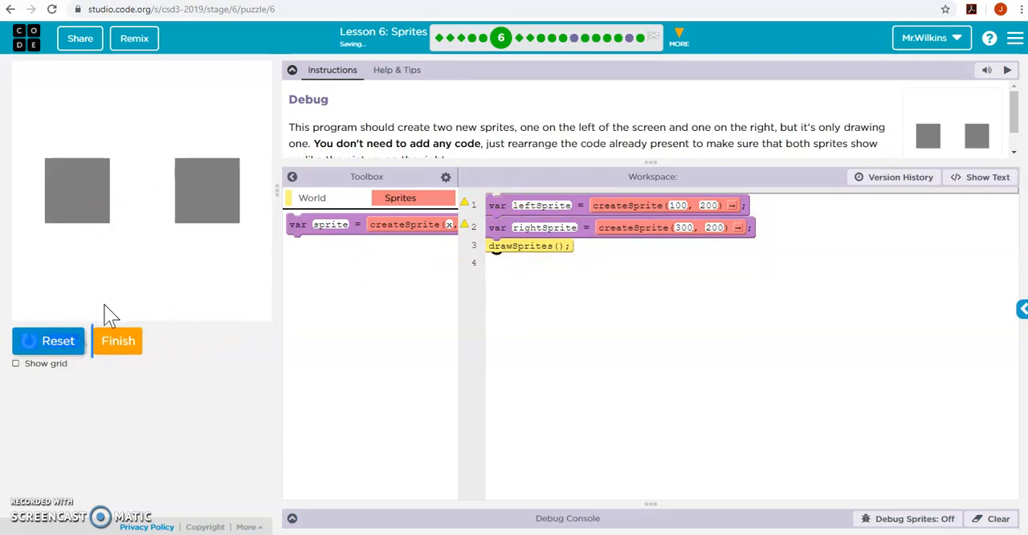
{"action": "left_click", "coordinate": [118, 342]}
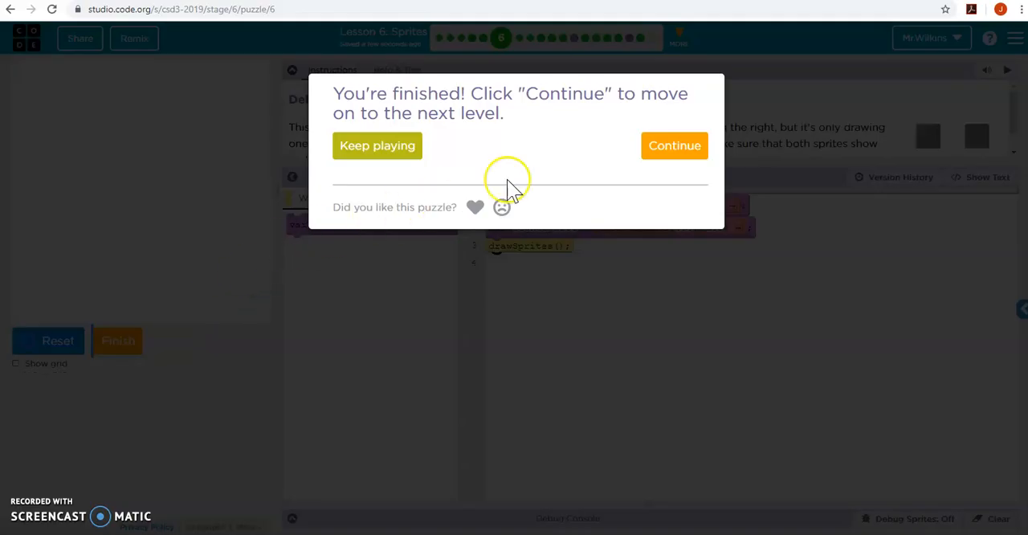
- Skip past the animation video and Animation Tab documentation to reach puzzle 9
{"action": "left_click", "coordinate": [673, 145]}
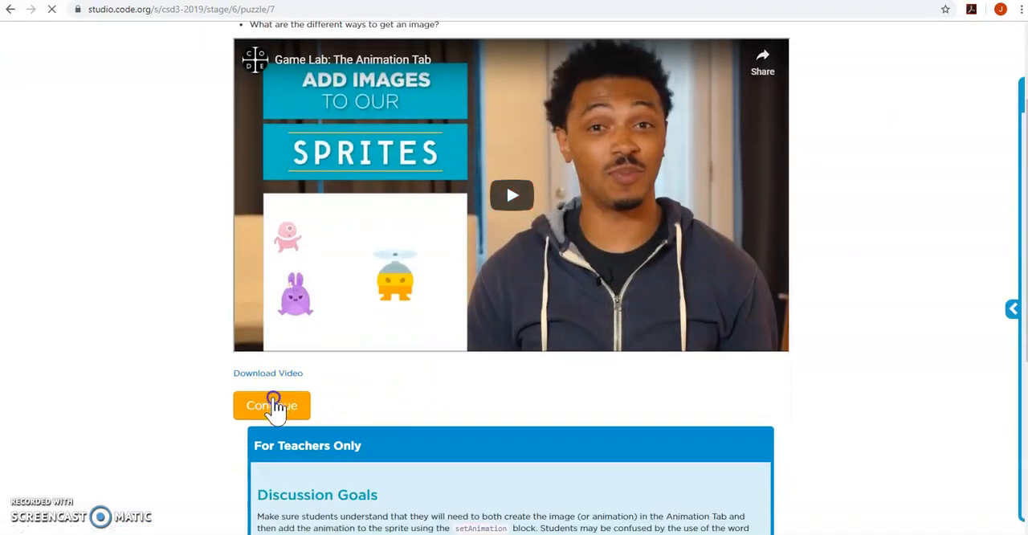
{"action": "left_click", "coordinate": [272, 406]}
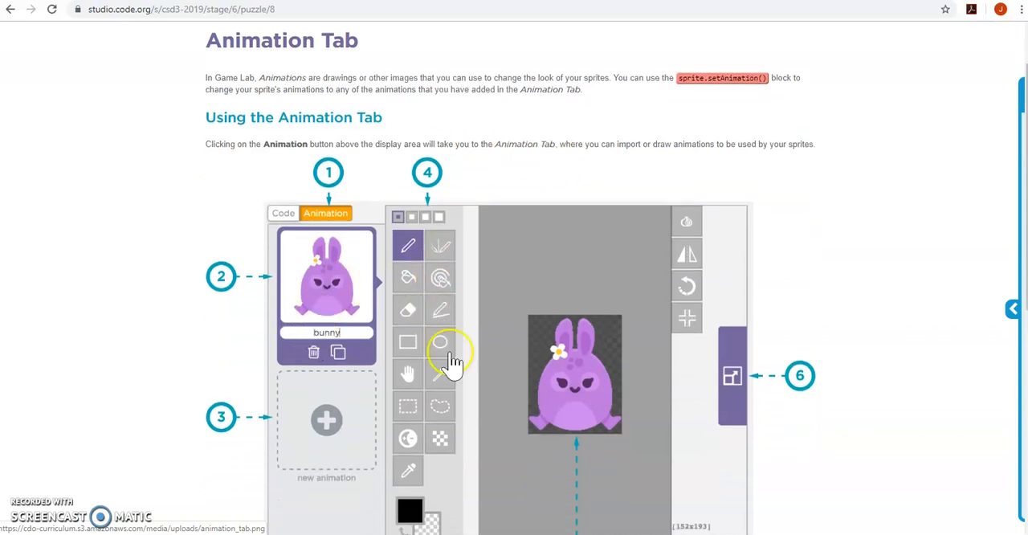
{"action": "scroll", "scroll_direction": "down", "scroll_amount": 3}
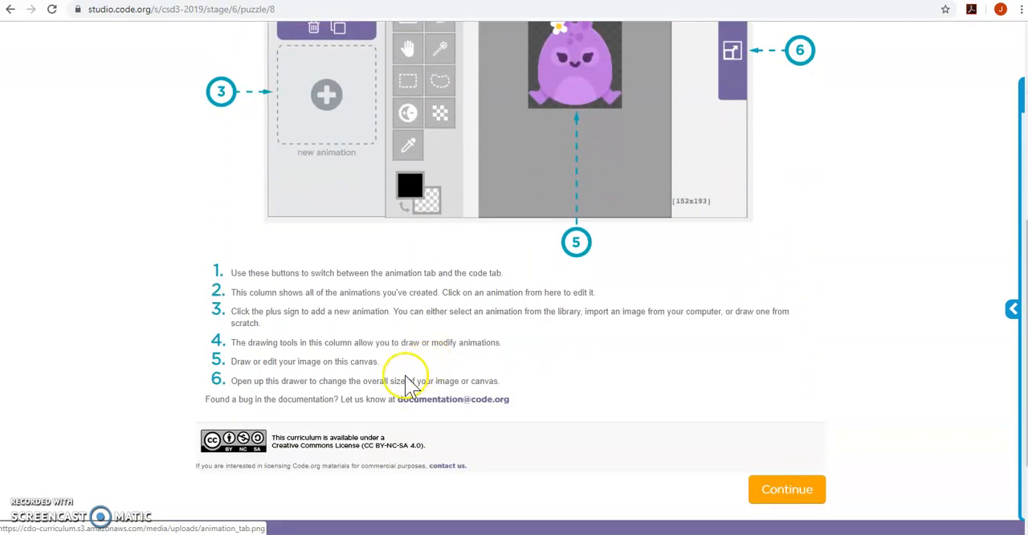
{"action": "left_click", "coordinate": [786, 488]}
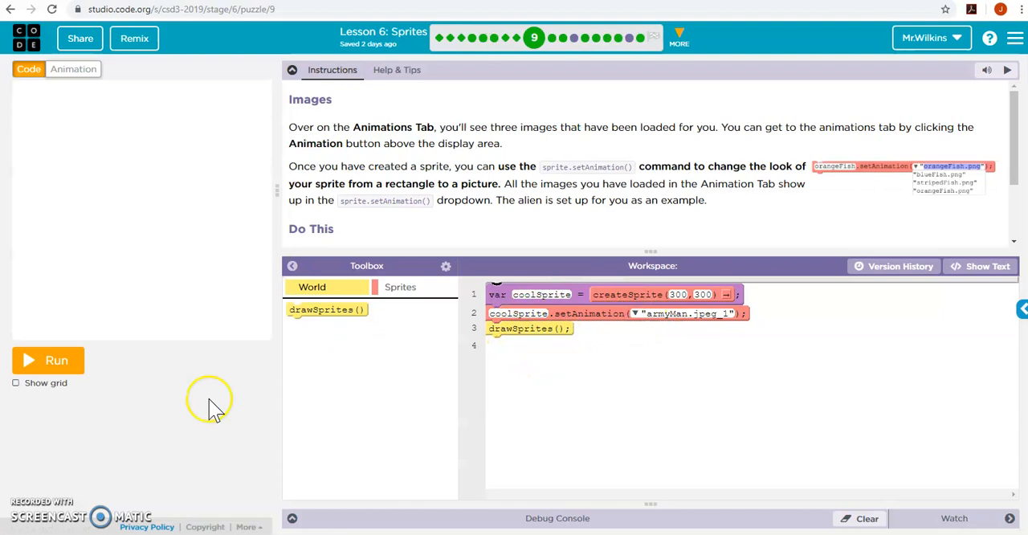
- Delete the armyMan.jpeg_1 animation, leaving alien, bunny and flyBot, with alien open for editing
{"action": "left_click", "coordinate": [73, 69]}
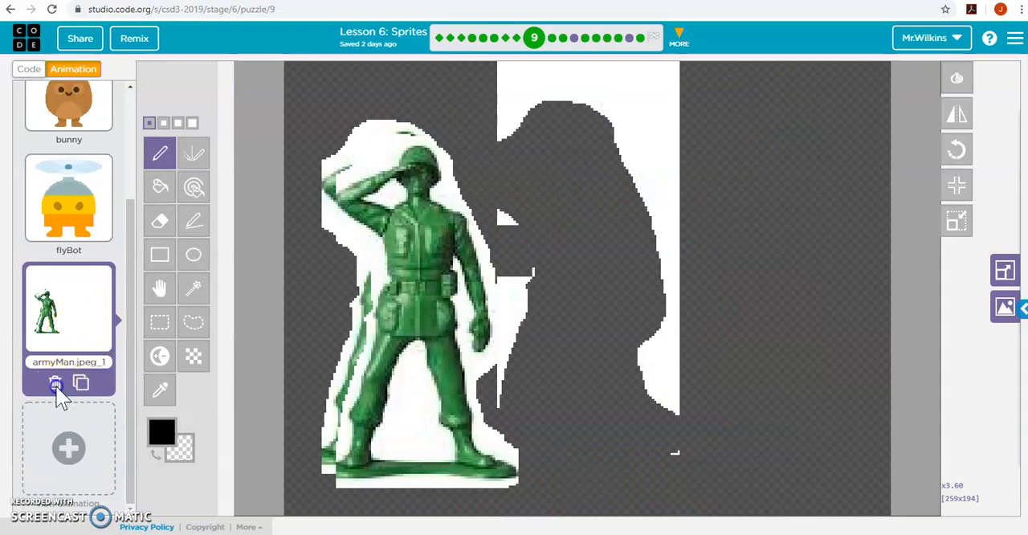
{"action": "left_click", "coordinate": [54, 382]}
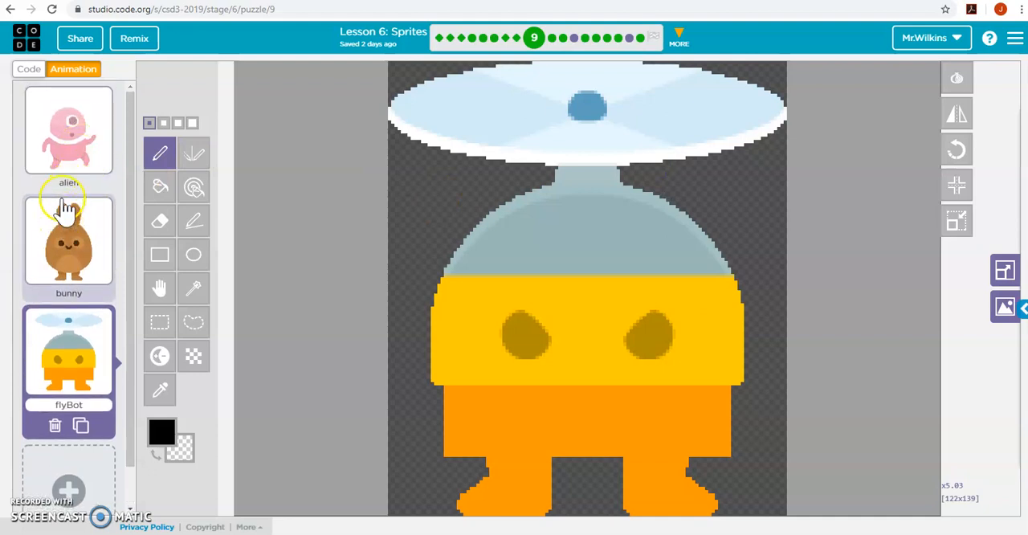
{"action": "left_click", "coordinate": [69, 128]}
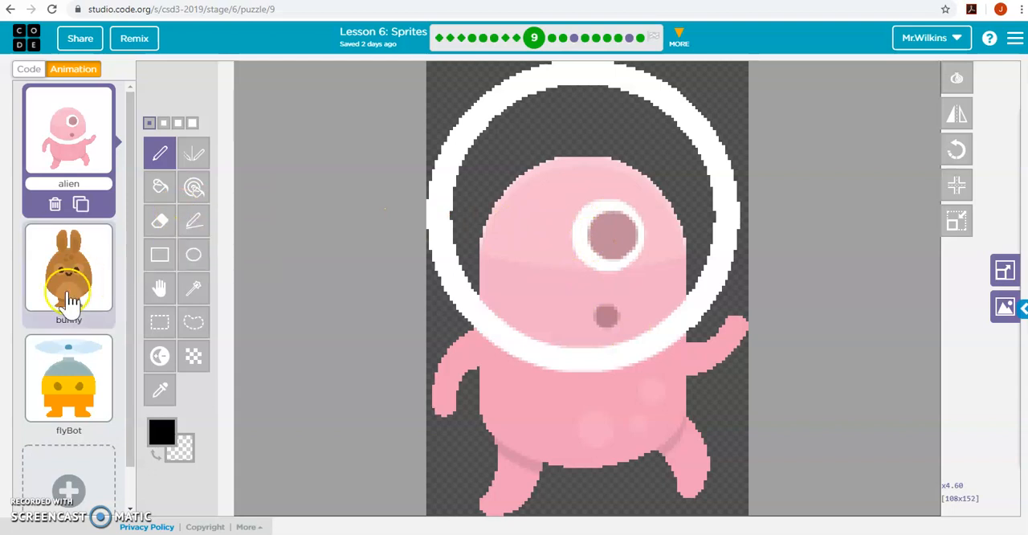
{"action": "left_click", "coordinate": [69, 362]}
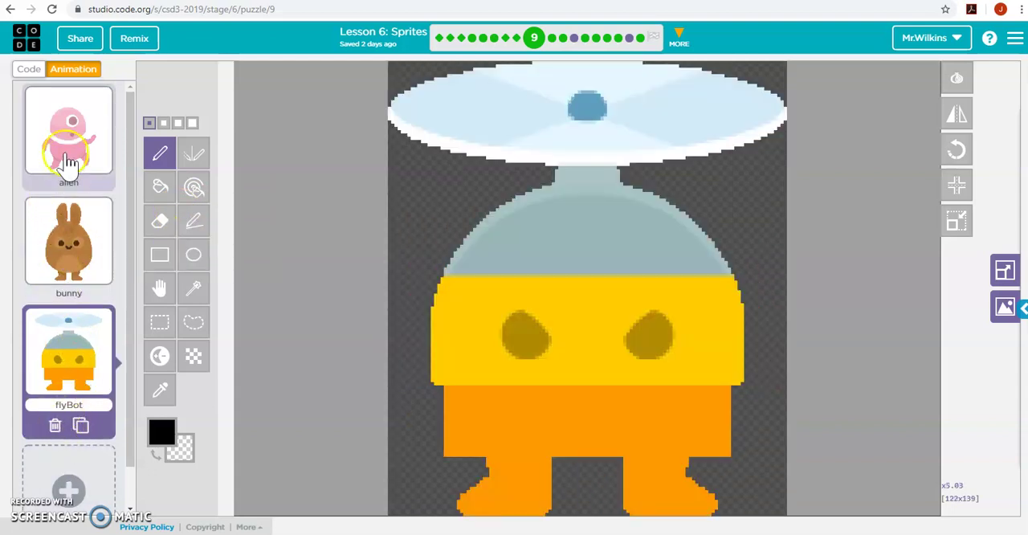
{"action": "left_click", "coordinate": [68, 128]}
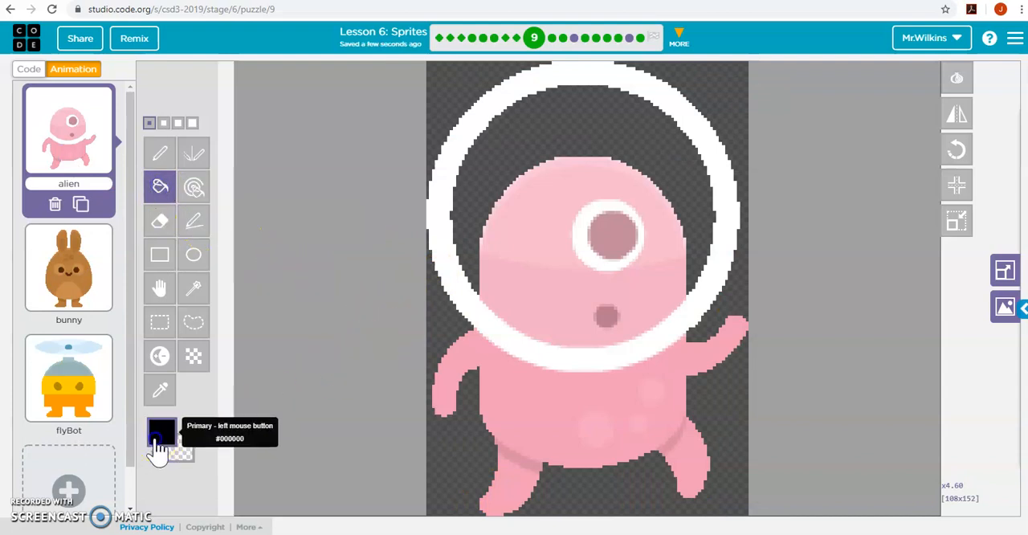
- Paint the alien's body green, head top light green and body spots dark green
{"action": "left_click", "coordinate": [161, 437]}
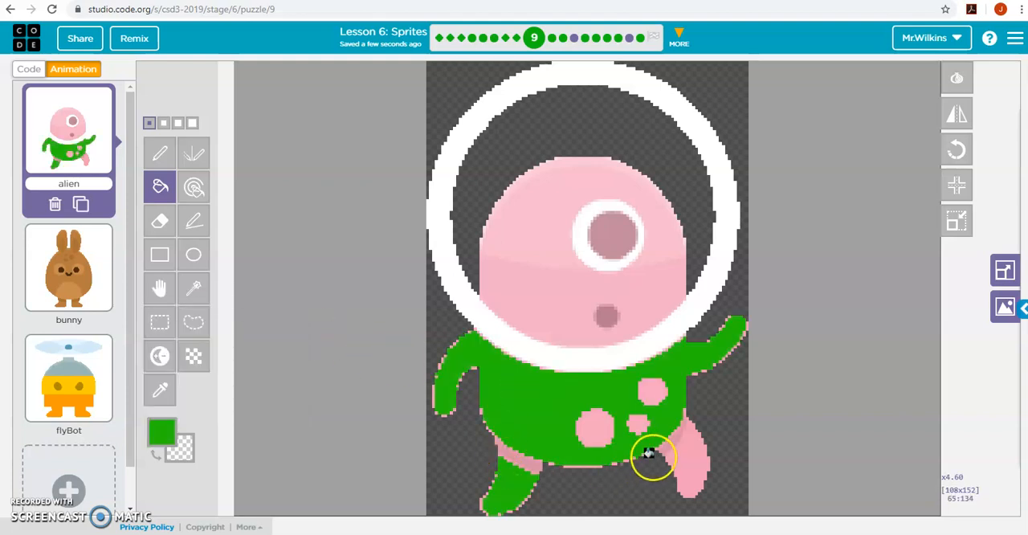
{"action": "left_click", "coordinate": [495, 258]}
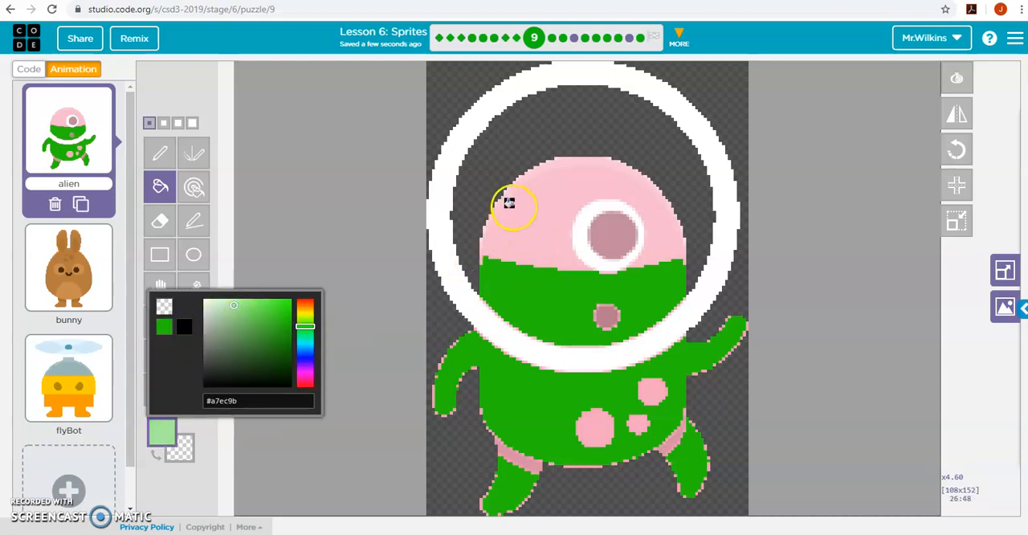
{"action": "left_click", "coordinate": [517, 463]}
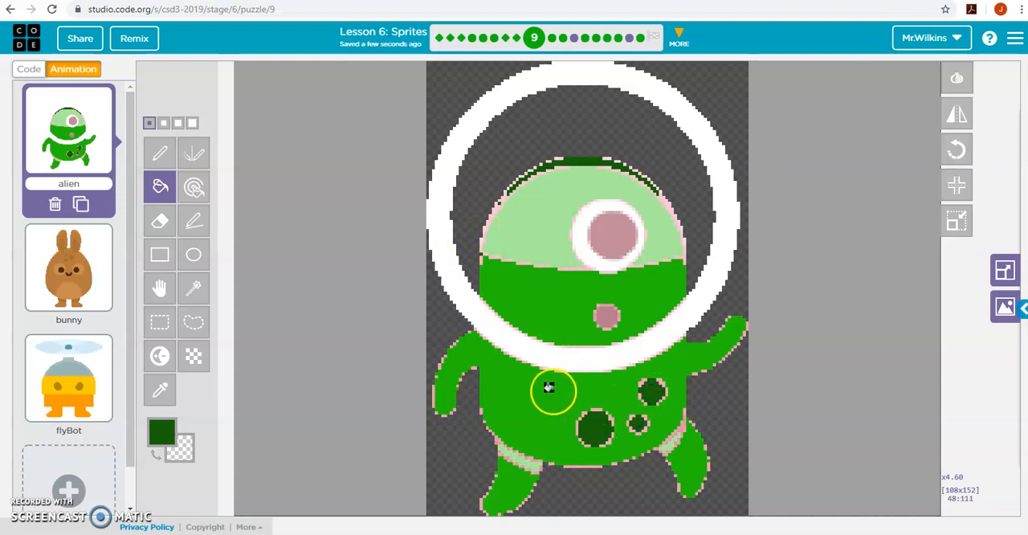
{"action": "left_click", "coordinate": [161, 431]}
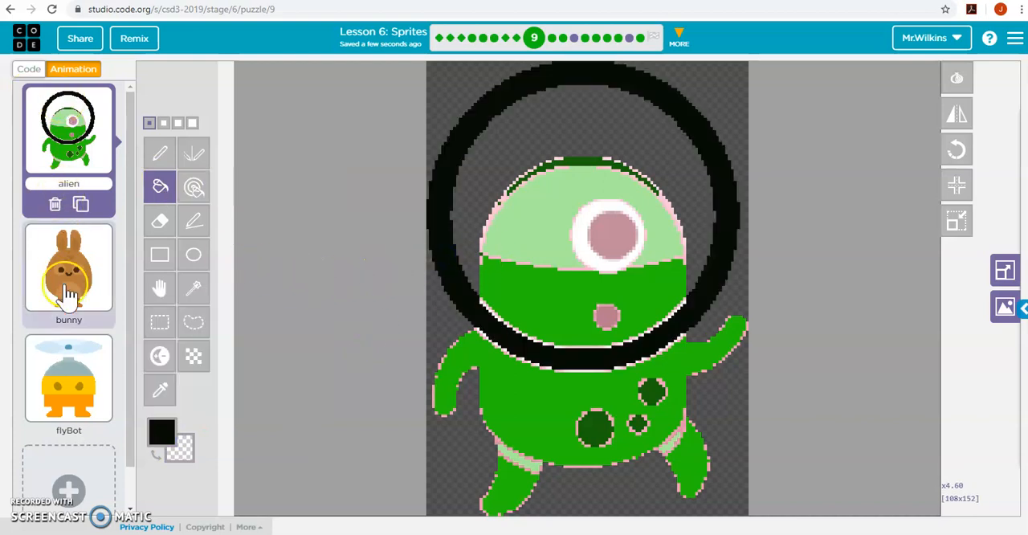
{"action": "mouse_move", "coordinate": [32, 118]}
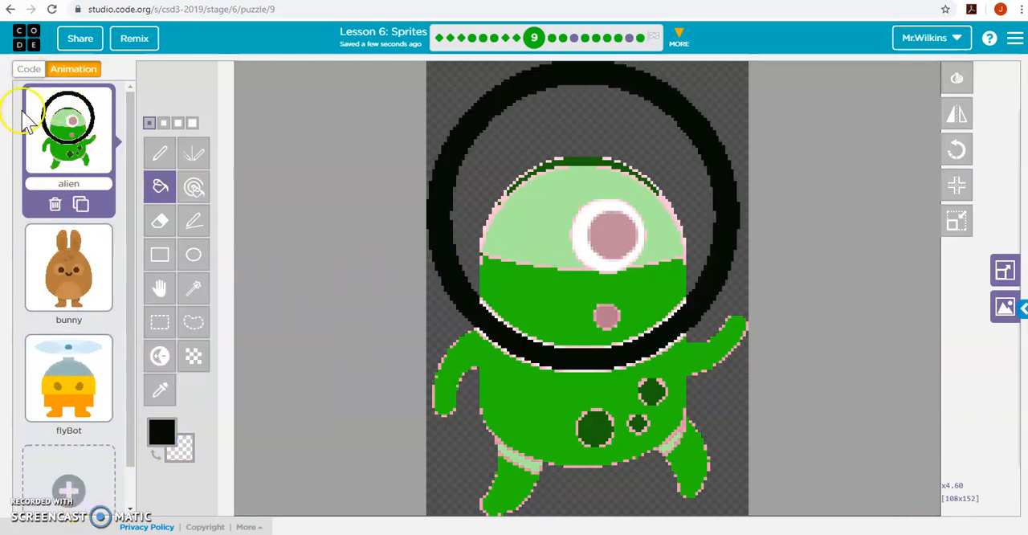
{"action": "mouse_move", "coordinate": [160, 221]}
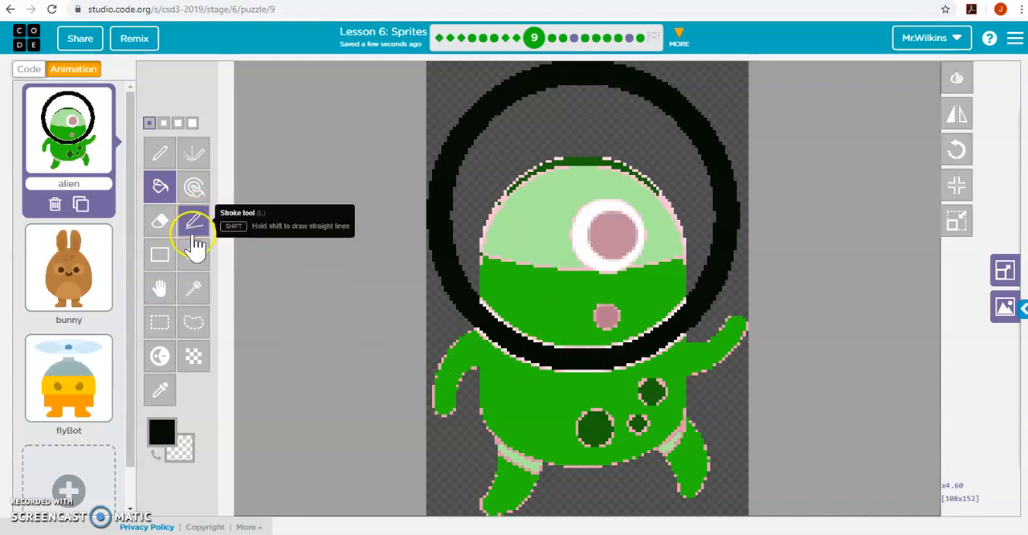
{"action": "mouse_move", "coordinate": [159, 355]}
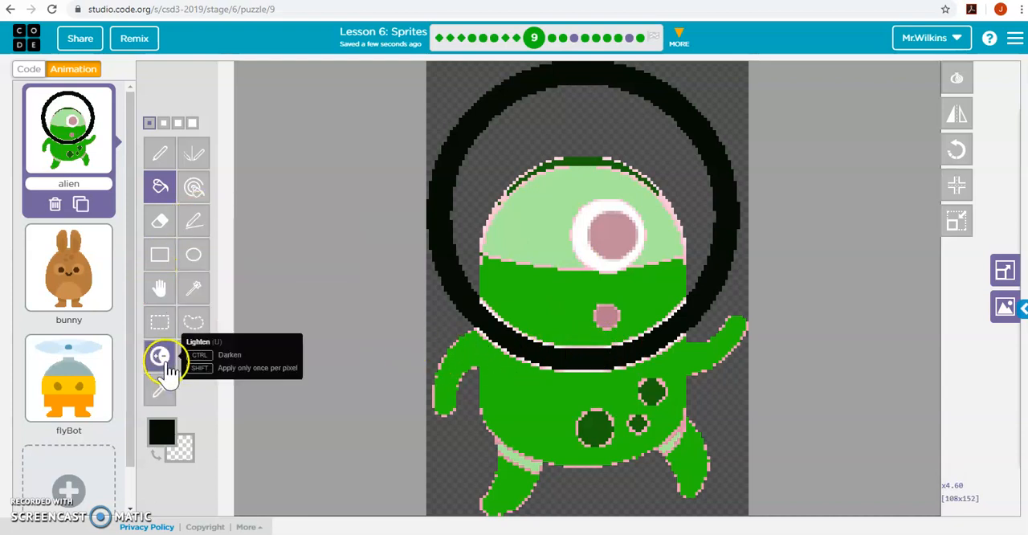
{"action": "mouse_move", "coordinate": [760, 191]}
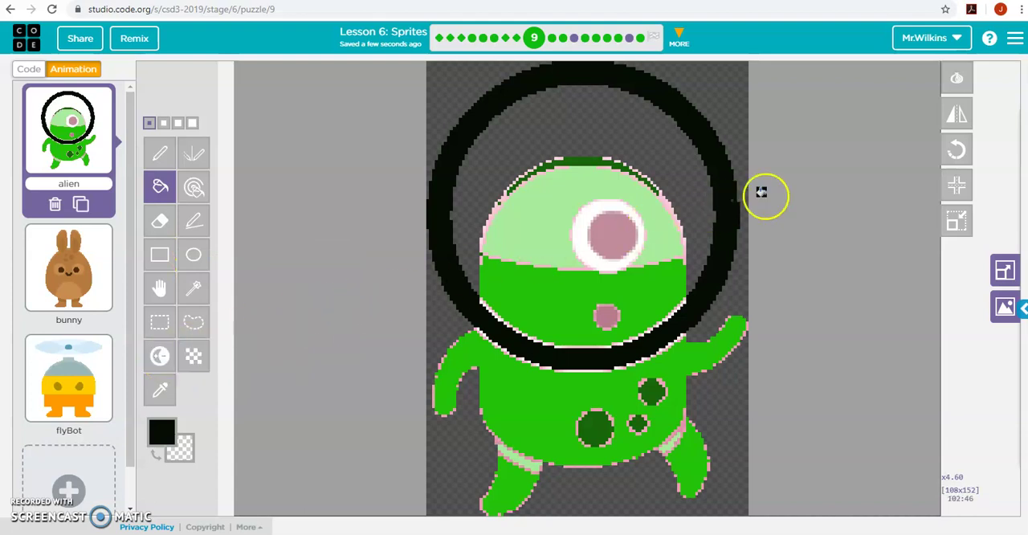
{"action": "mouse_move", "coordinate": [957, 148]}
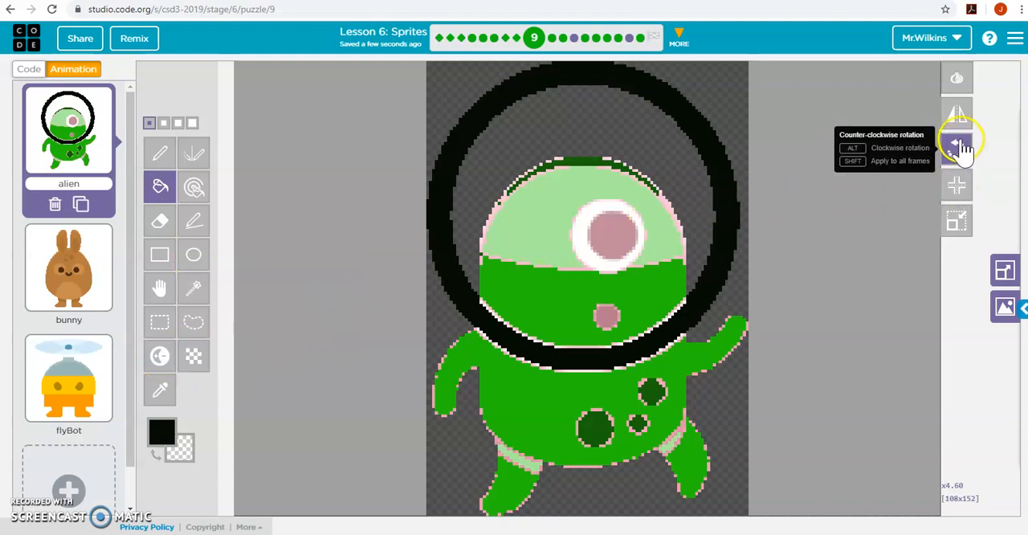
{"action": "mouse_move", "coordinate": [956, 114]}
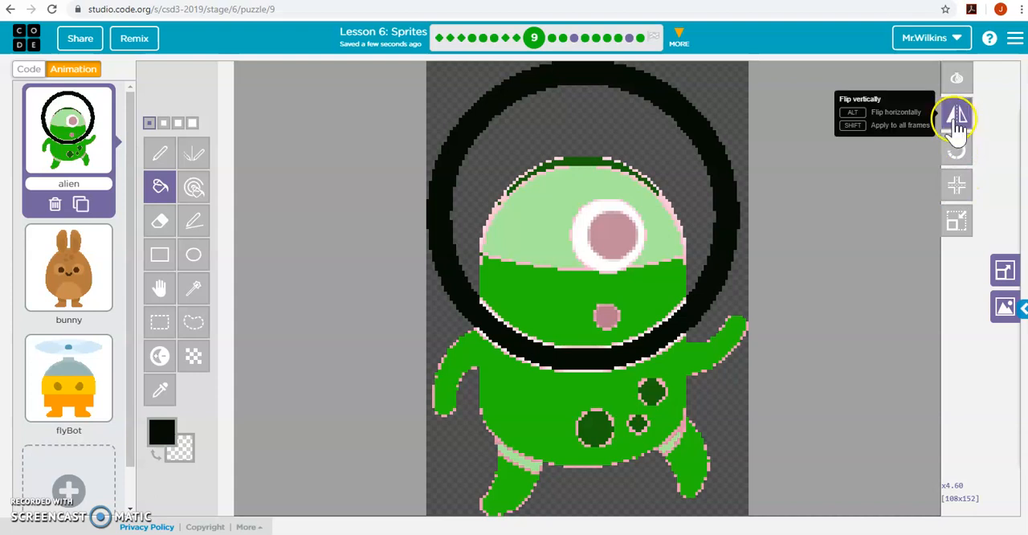
- Flip the alien horizontally and vertically a few times, ending in its original orientation
{"action": "left_click", "coordinate": [956, 116]}
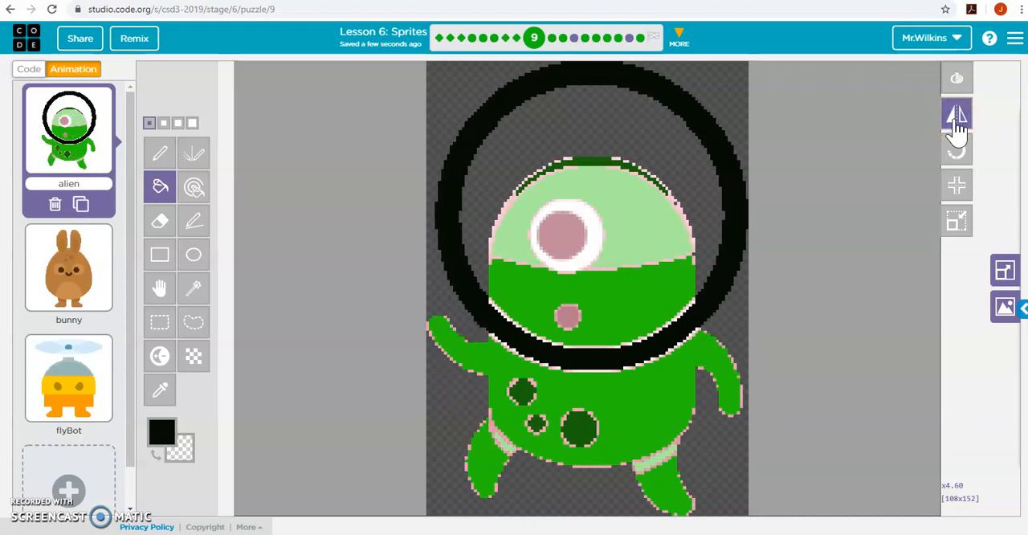
{"action": "mouse_move", "coordinate": [956, 115]}
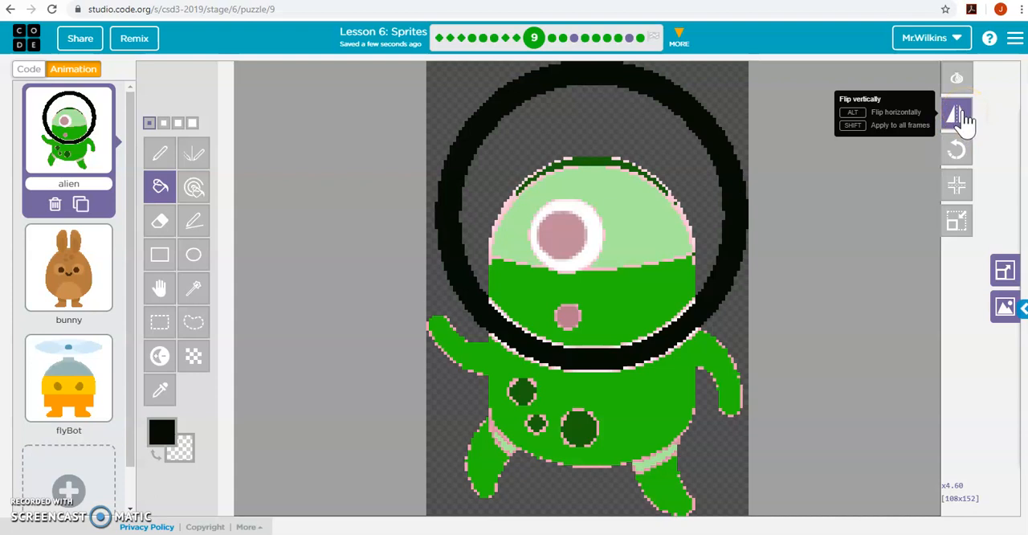
{"action": "left_click", "coordinate": [956, 113]}
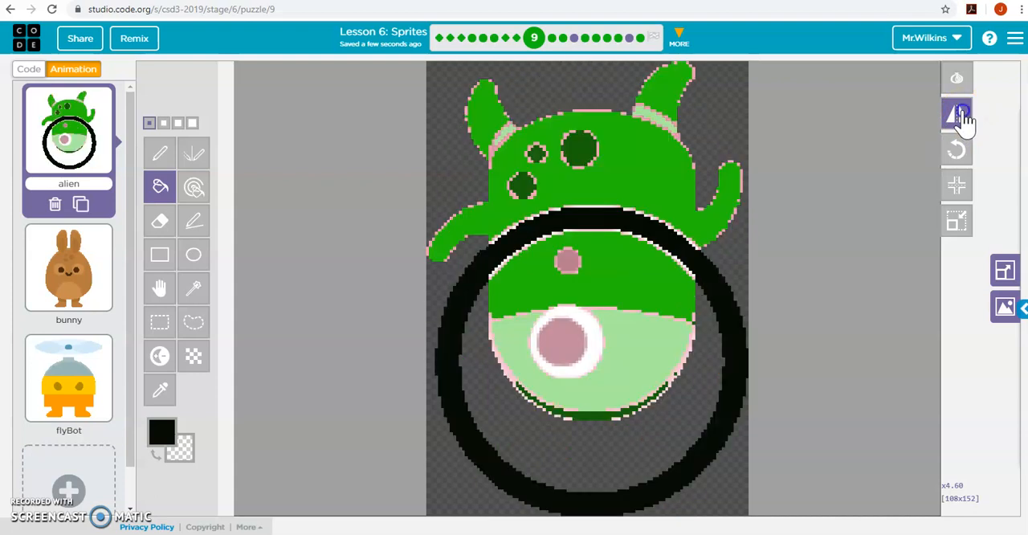
{"action": "left_click", "coordinate": [956, 113]}
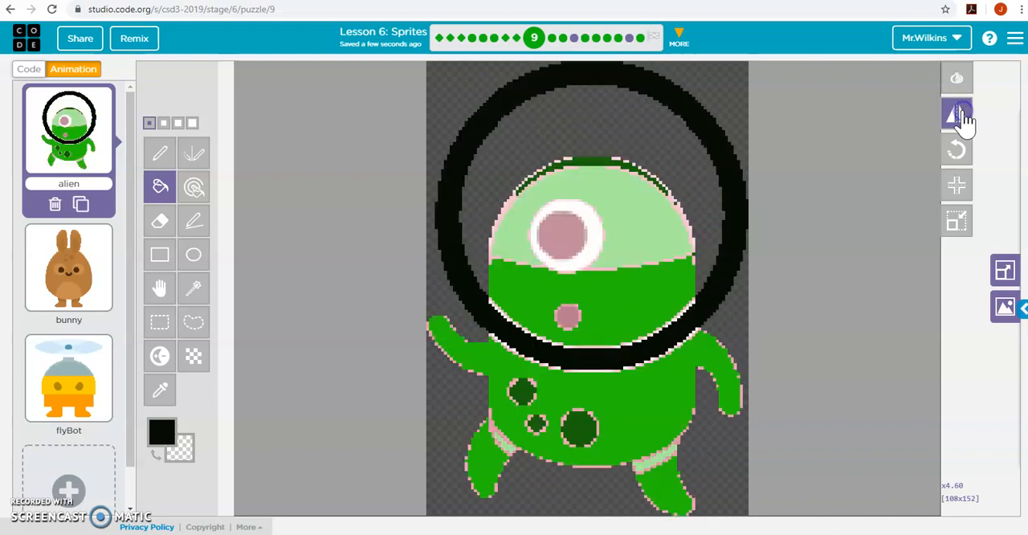
{"action": "left_click", "coordinate": [956, 114]}
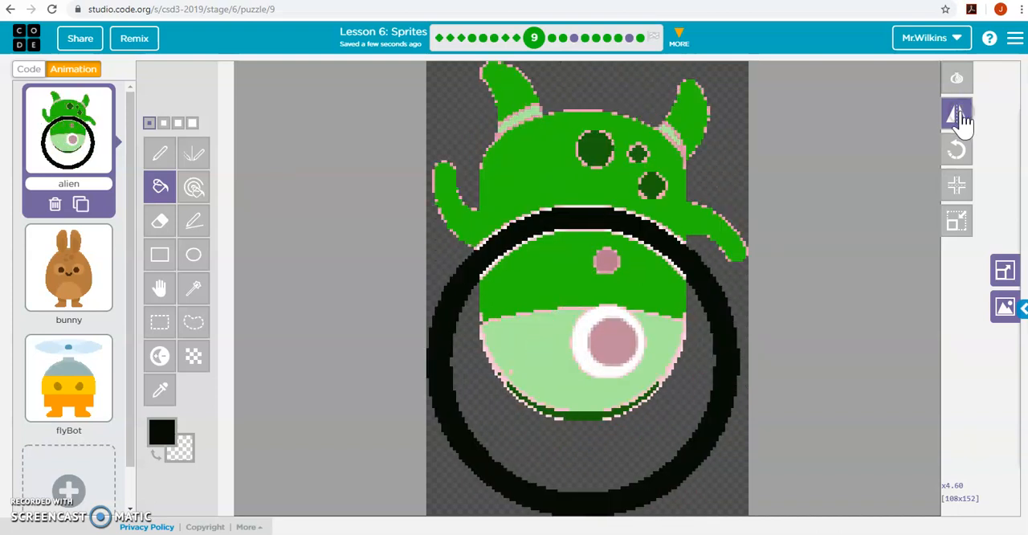
{"action": "left_click", "coordinate": [955, 113]}
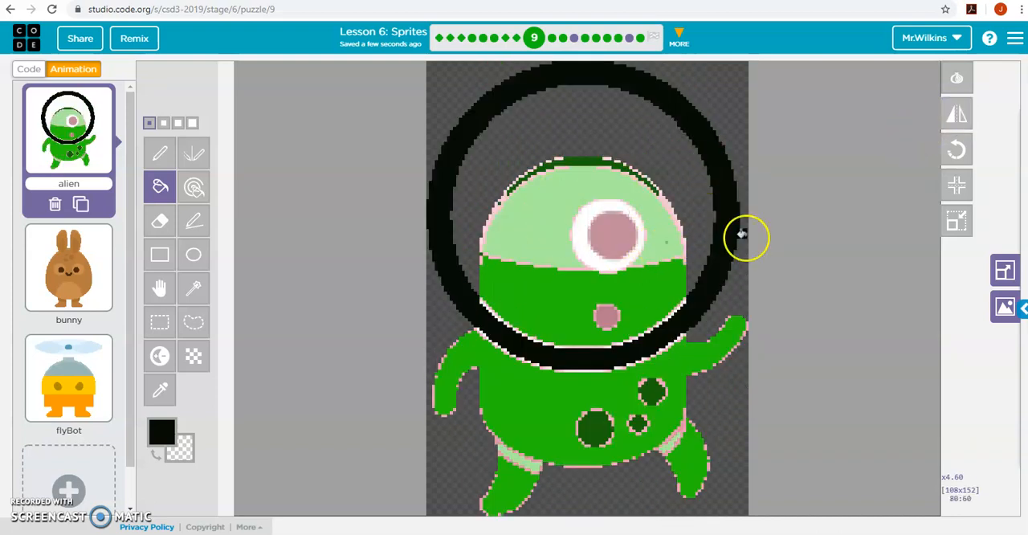
{"action": "mouse_move", "coordinate": [957, 151]}
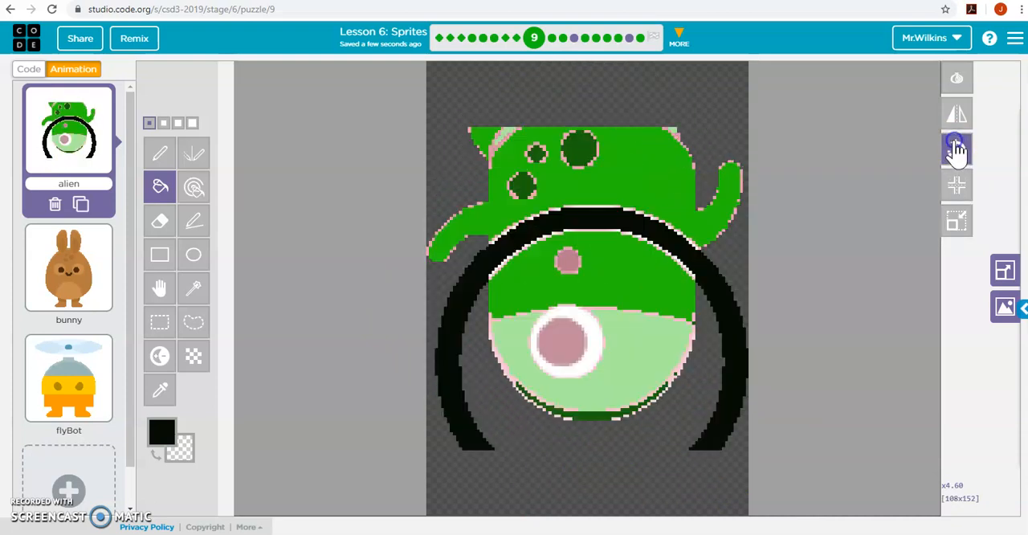
- Rotate the alien and crop its canvas to the artwork, giving a 152 by 108 pixel drawing area
{"action": "left_click", "coordinate": [955, 150]}
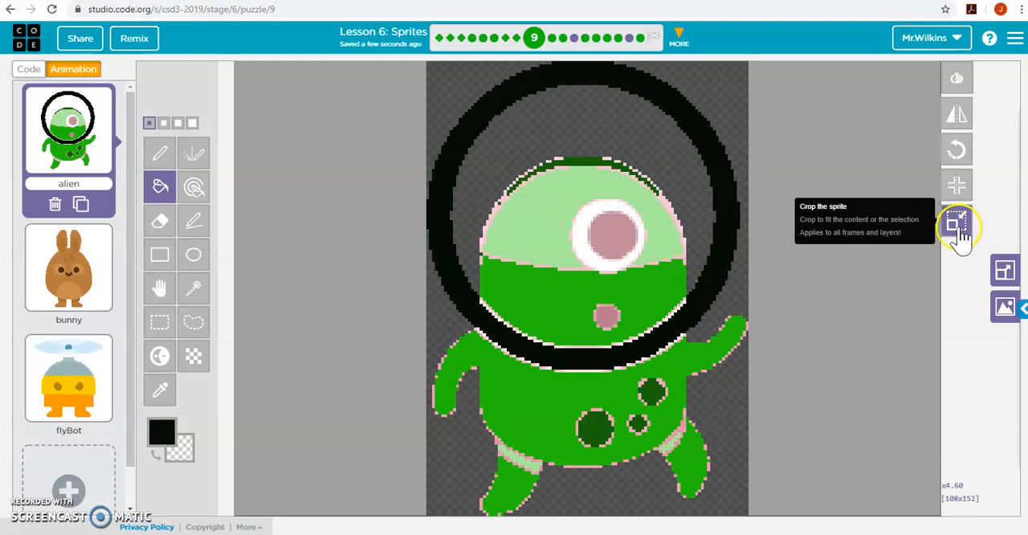
{"action": "mouse_move", "coordinate": [1004, 273]}
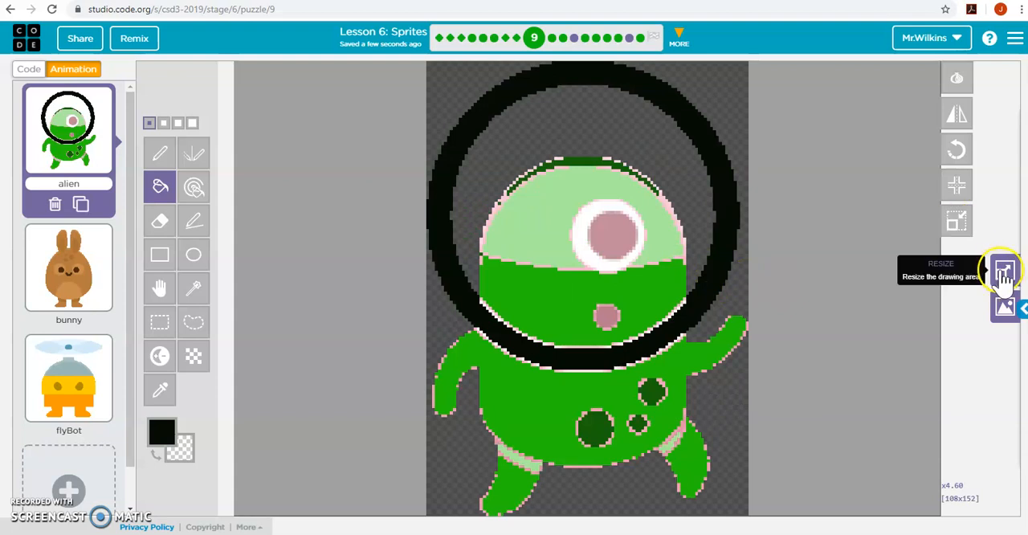
{"action": "left_click", "coordinate": [1002, 271]}
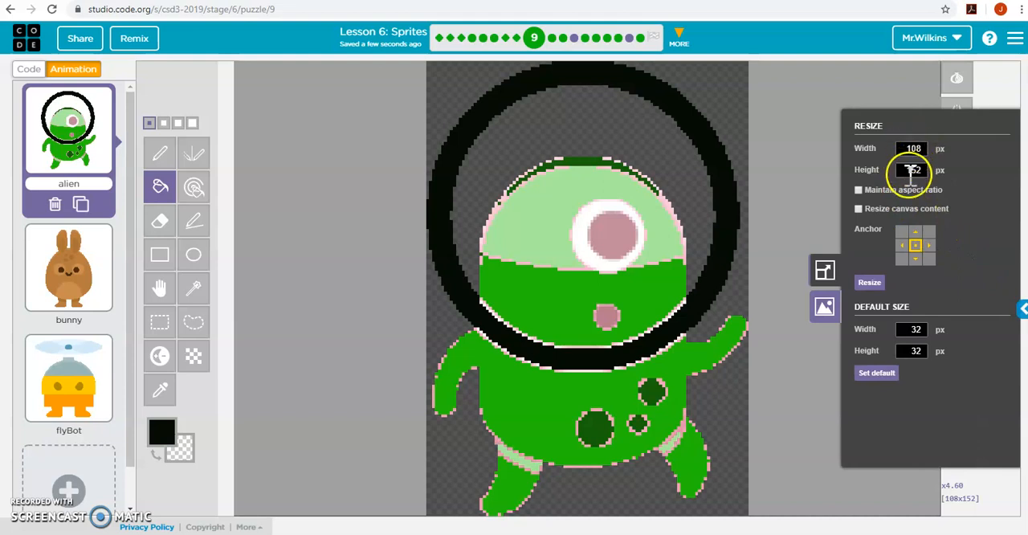
{"action": "left_click", "coordinate": [911, 148]}
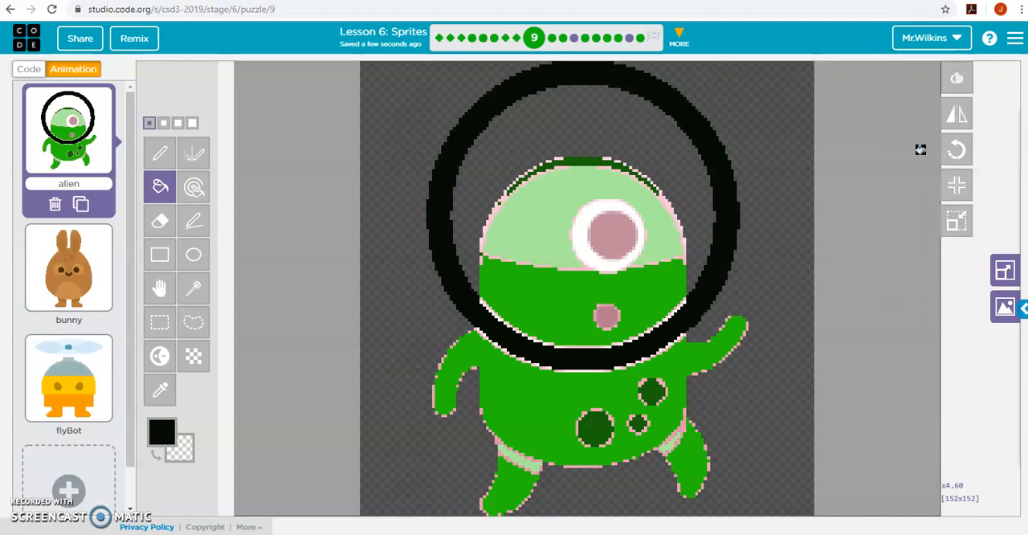
{"action": "left_click", "coordinate": [955, 150]}
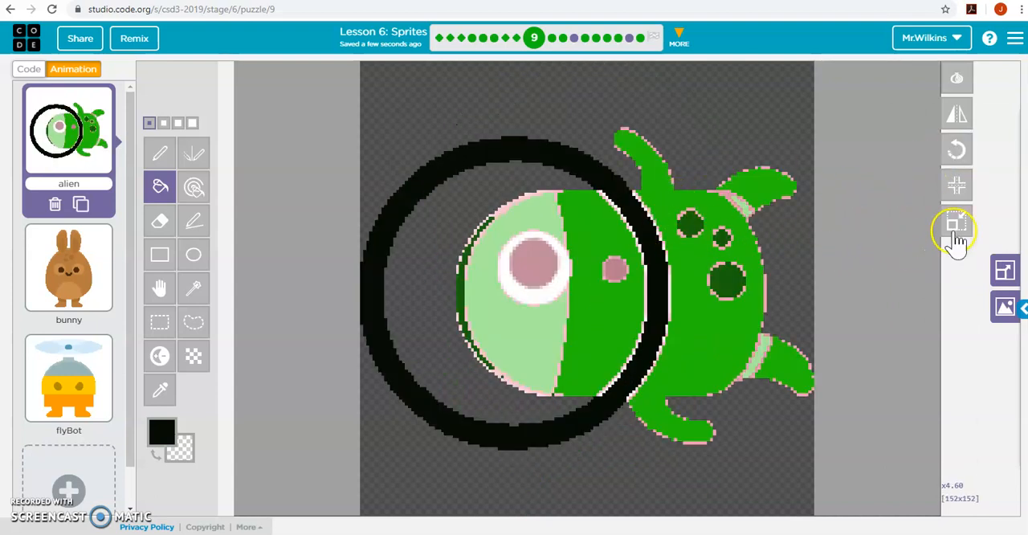
{"action": "left_click", "coordinate": [955, 222]}
{"action": "type", "text": "108"}
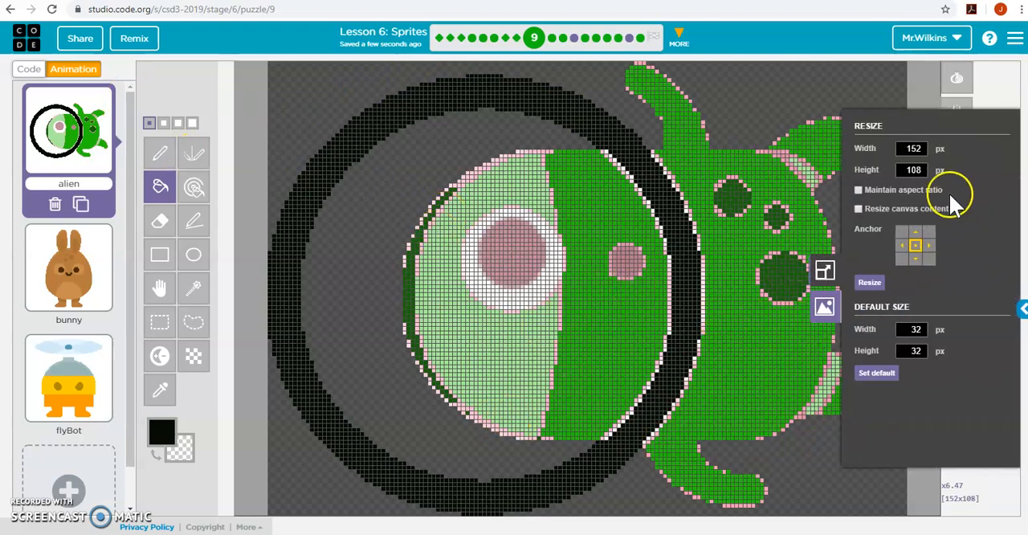
- Resize the alien to width 45 with aspect ratio kept and canvas content scaled
{"action": "left_click", "coordinate": [858, 189]}
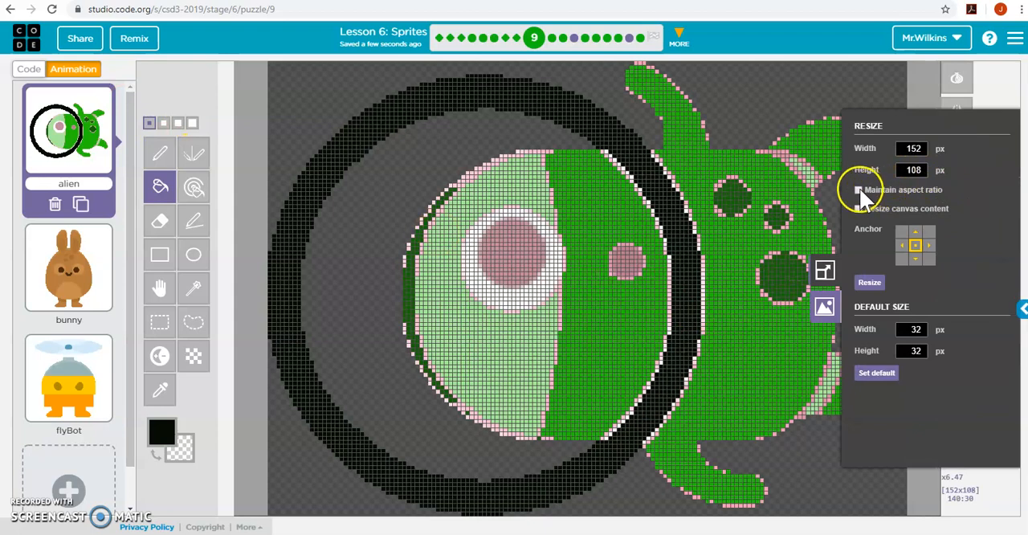
{"action": "left_click", "coordinate": [859, 189]}
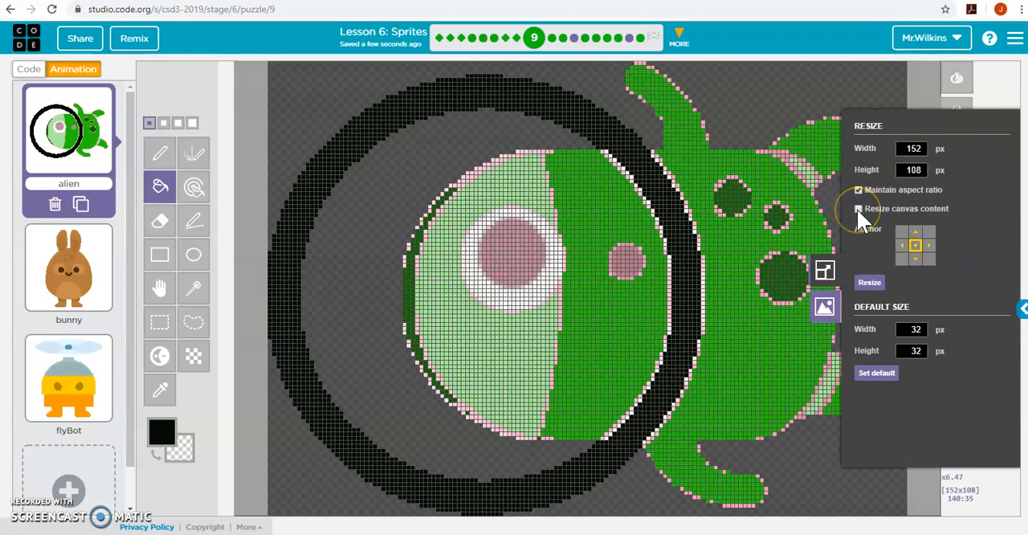
{"action": "left_click", "coordinate": [858, 208]}
{"action": "type", "text": "45"}
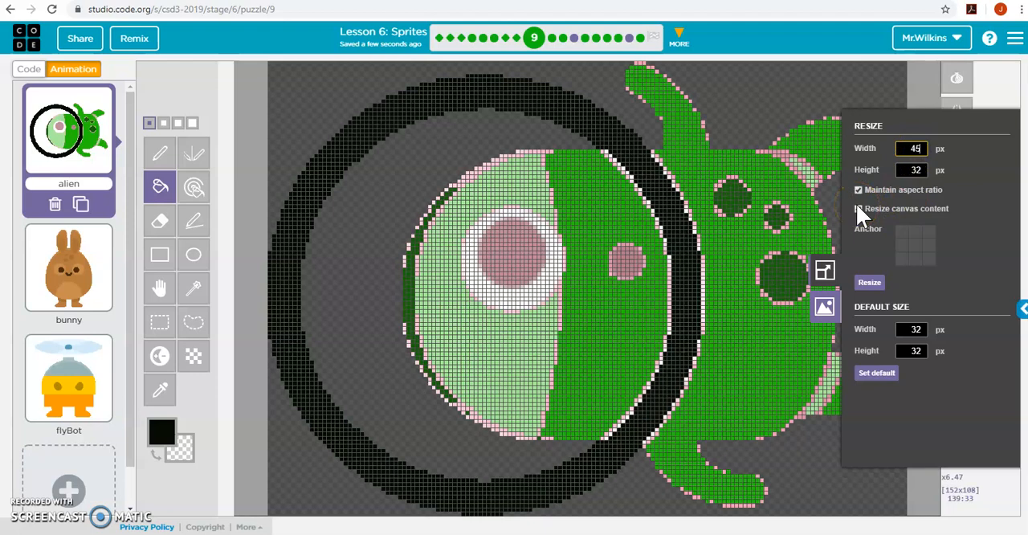
{"action": "left_click", "coordinate": [857, 208]}
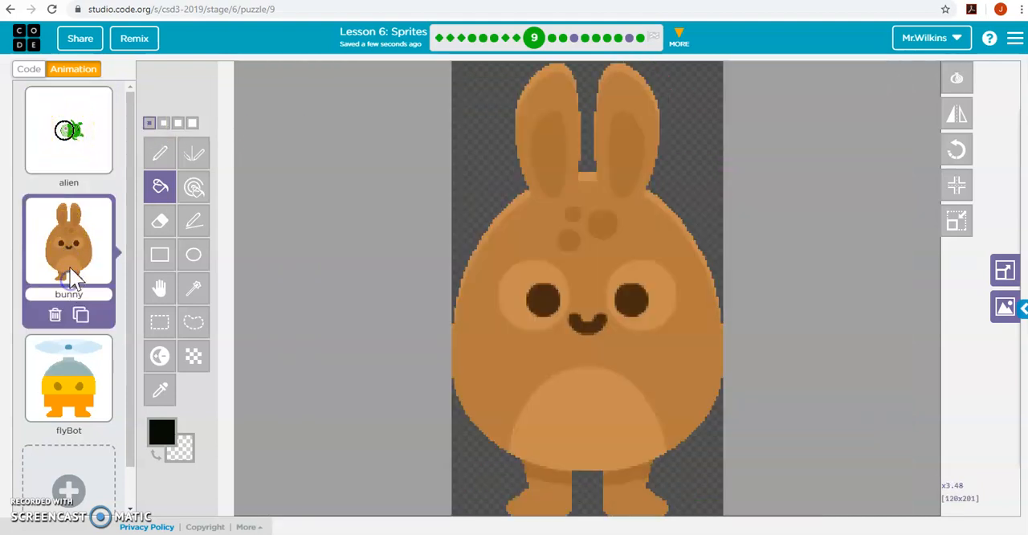
- Enlarge the bunny's drawing area to width 200 anchored top-left without scaling, then return it to 120 by 200
{"action": "left_click", "coordinate": [68, 128]}
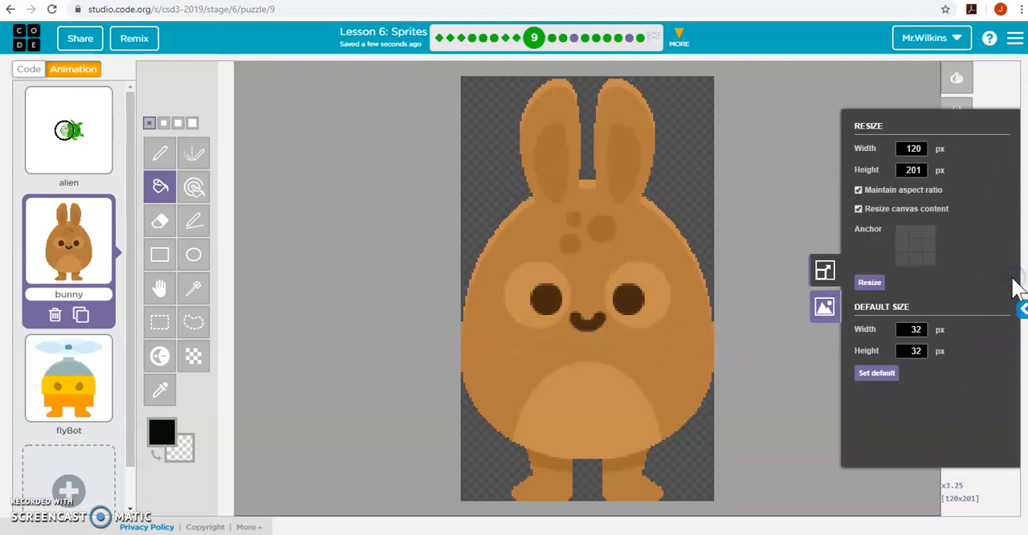
{"action": "left_click", "coordinate": [858, 208]}
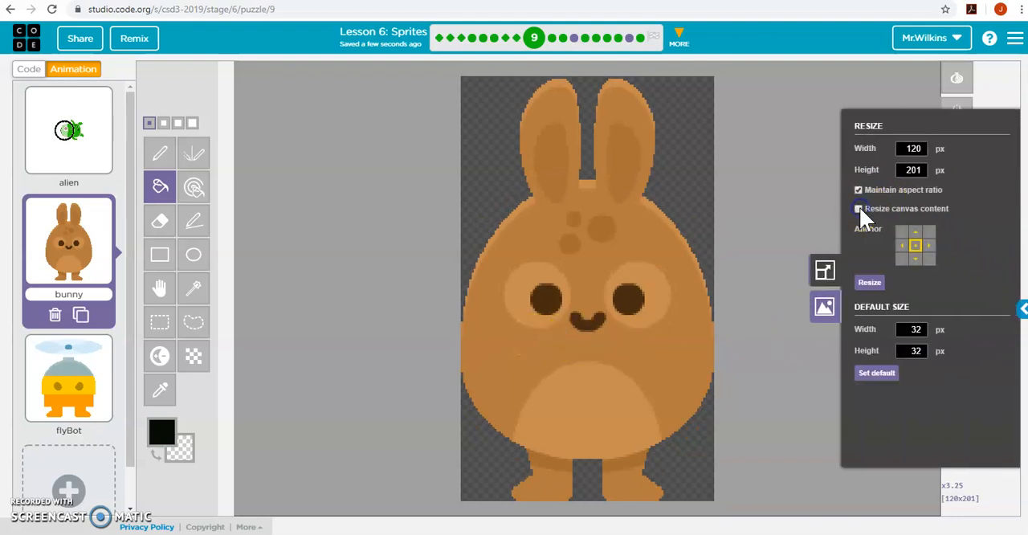
{"action": "left_click", "coordinate": [858, 208]}
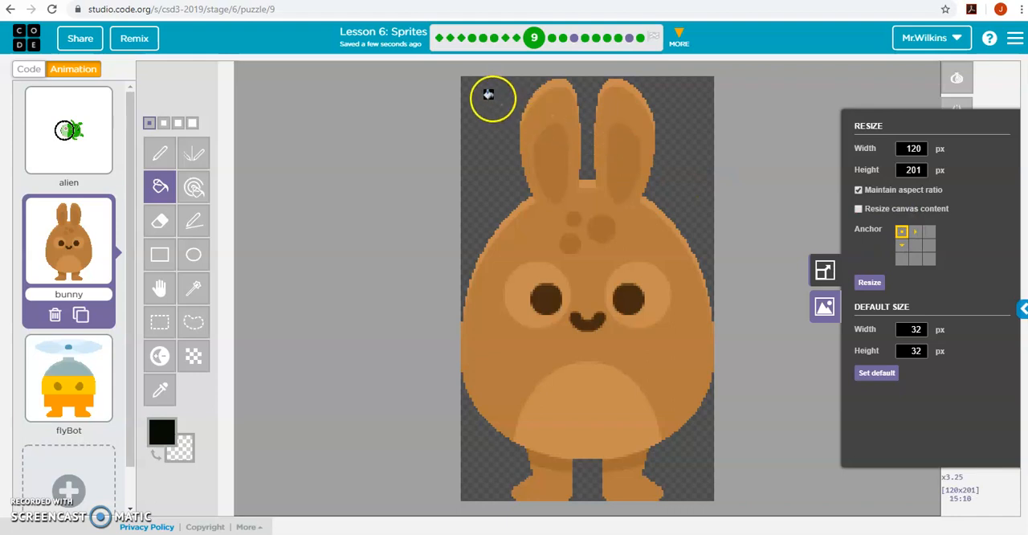
{"action": "left_click", "coordinate": [911, 147]}
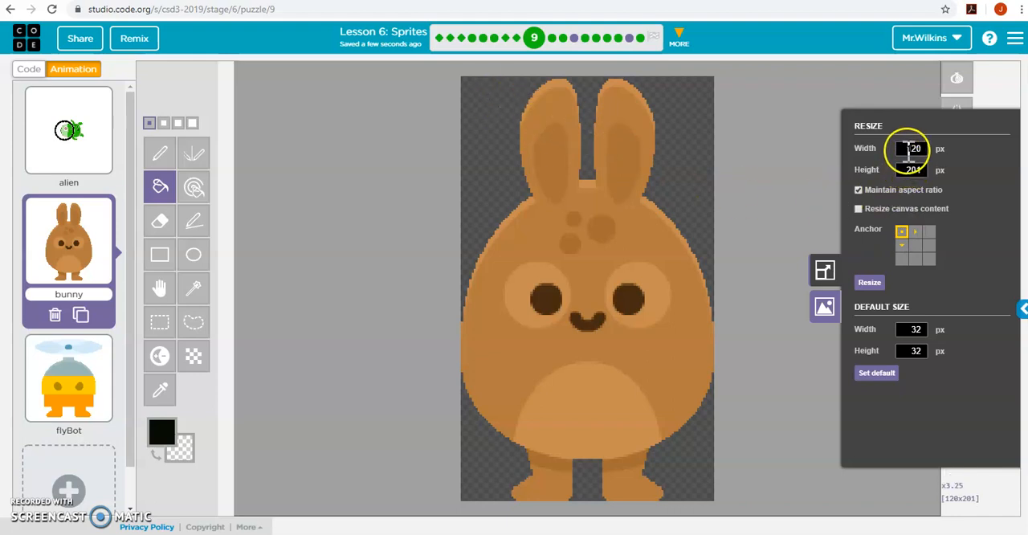
{"action": "type", "text": "200"}
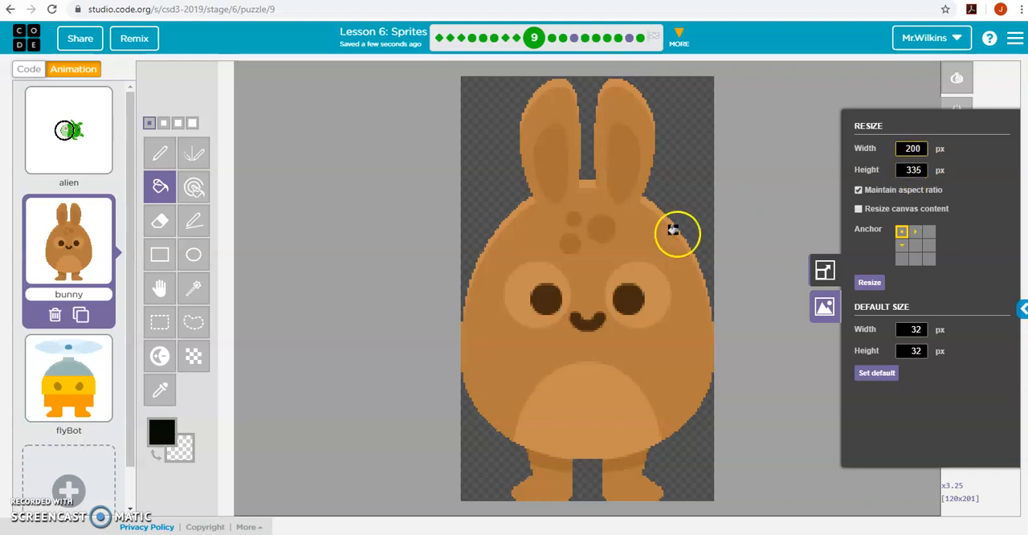
{"action": "left_click", "coordinate": [869, 282]}
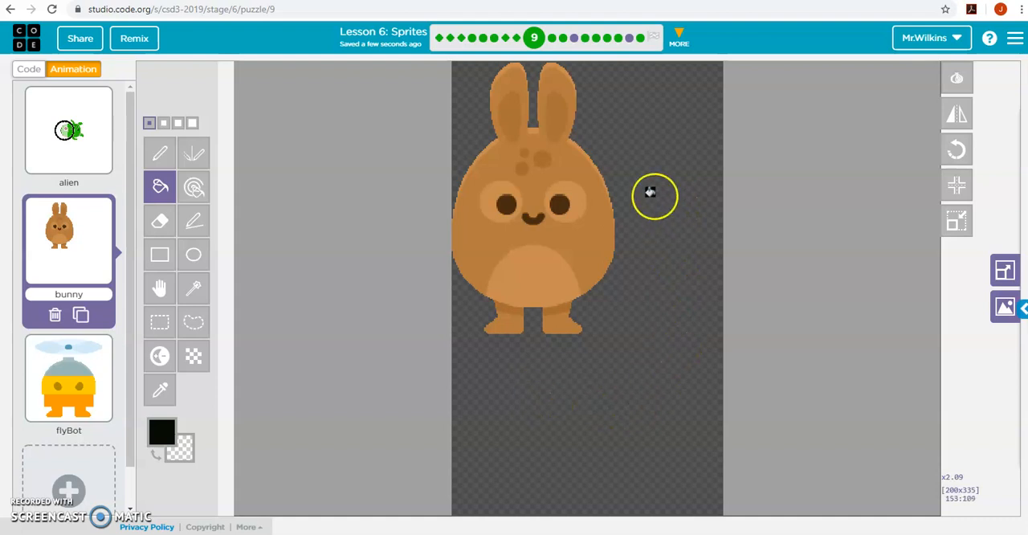
{"action": "mouse_move", "coordinate": [1001, 307]}
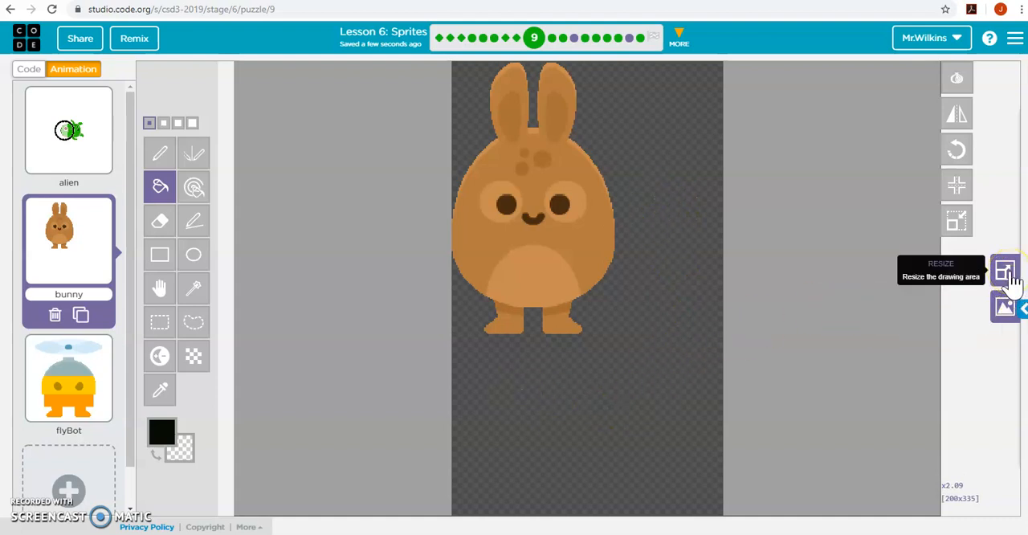
{"action": "left_click", "coordinate": [1005, 271]}
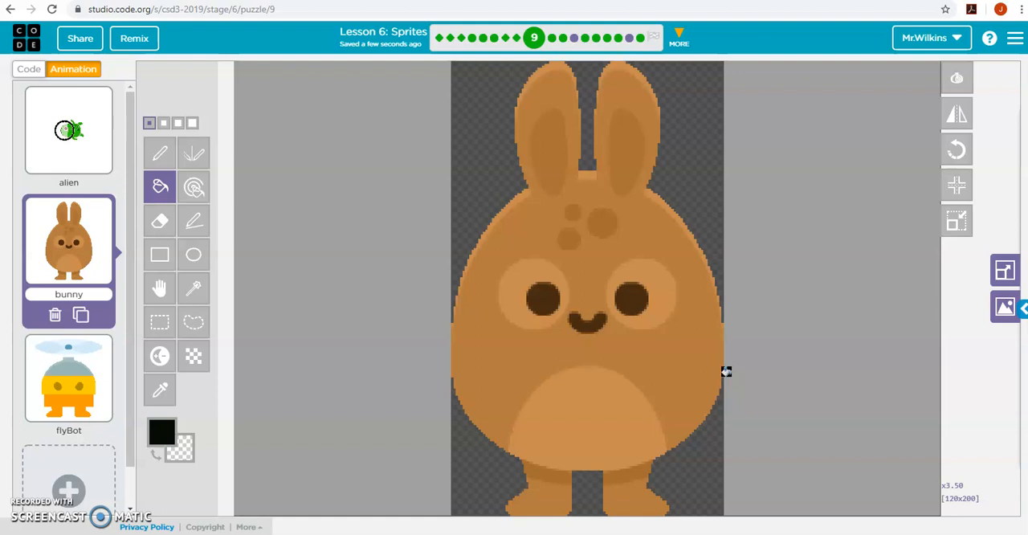
{"action": "mouse_move", "coordinate": [233, 377]}
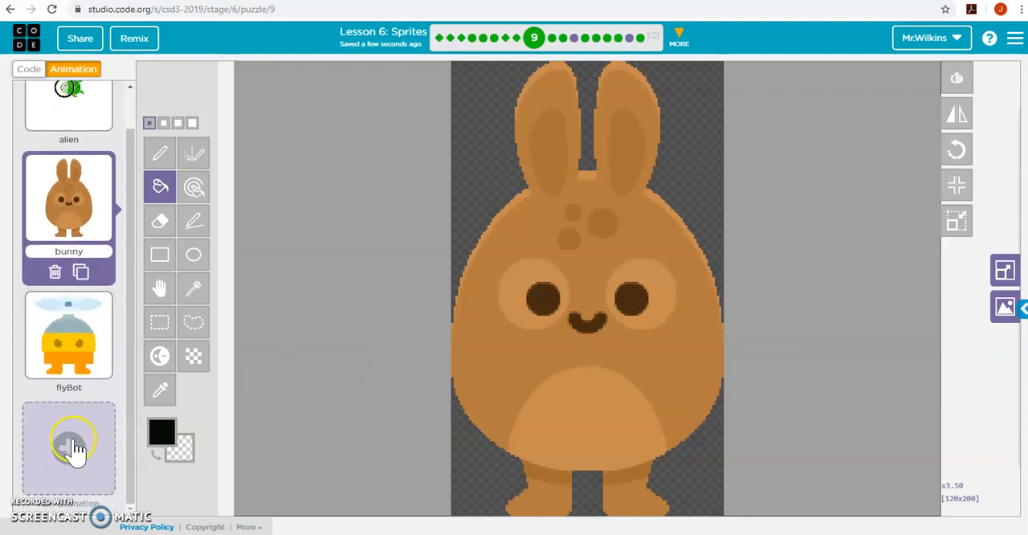
- Start a new animation and attempt an image upload, dismissing the image size error
{"action": "left_click", "coordinate": [68, 447]}
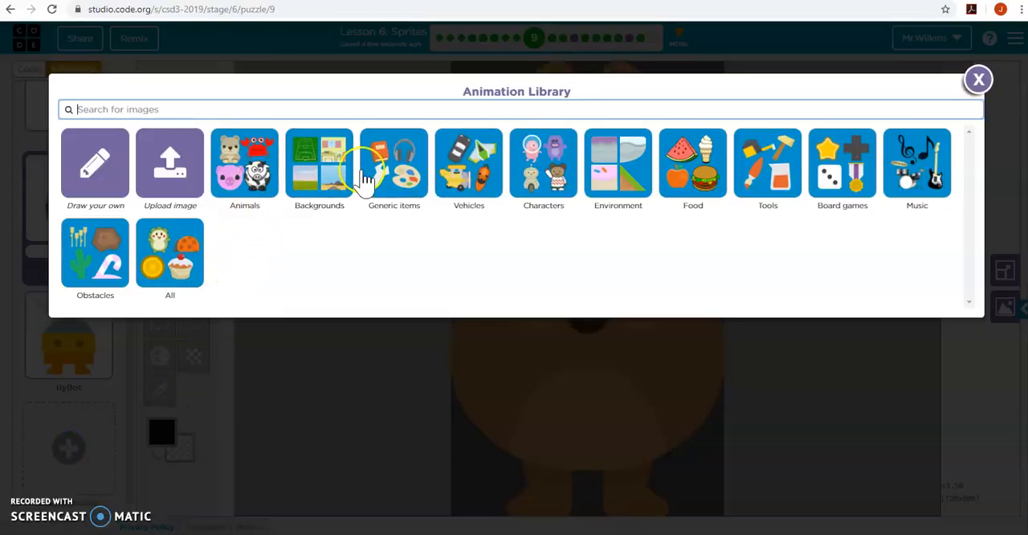
{"action": "mouse_move", "coordinate": [190, 196]}
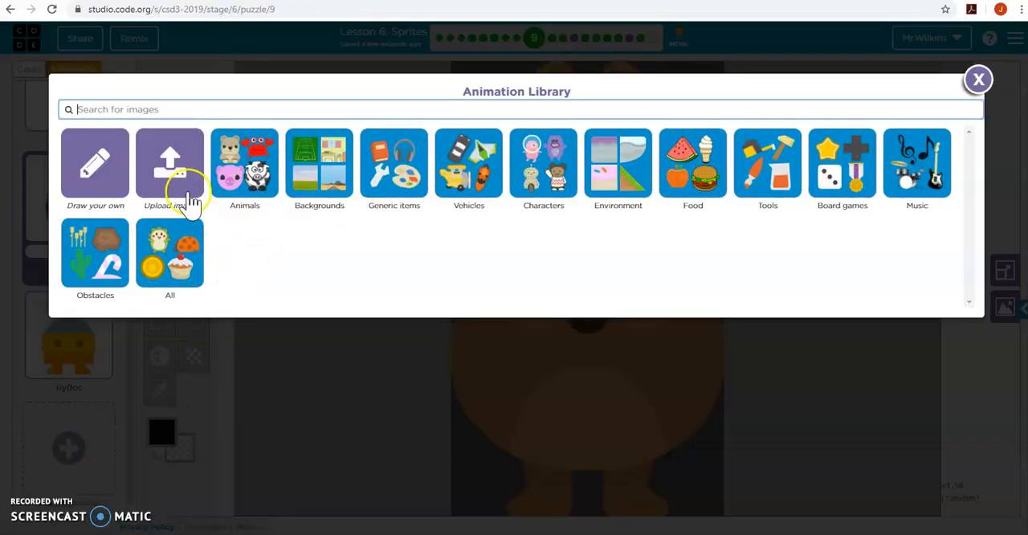
{"action": "mouse_move", "coordinate": [94, 254]}
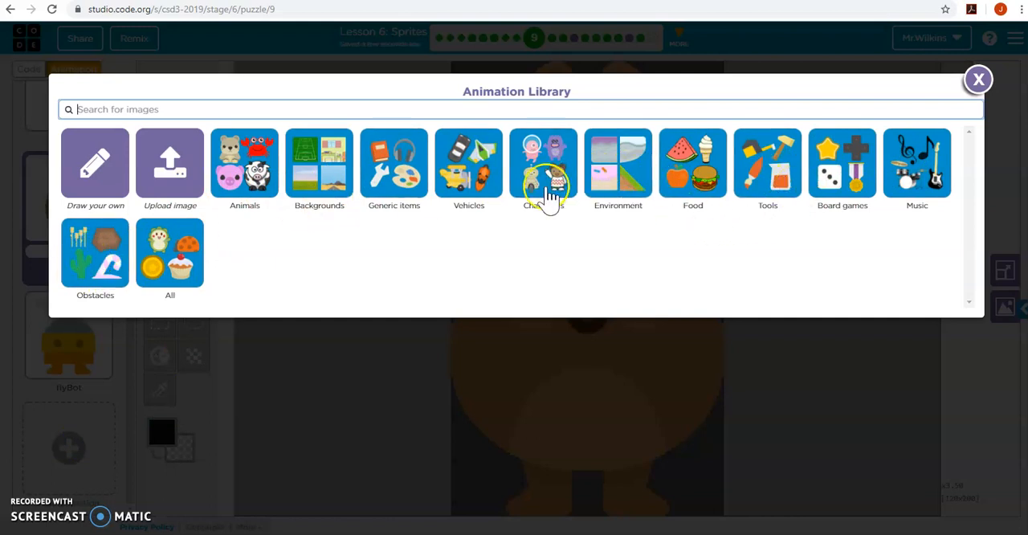
{"action": "mouse_move", "coordinate": [395, 184]}
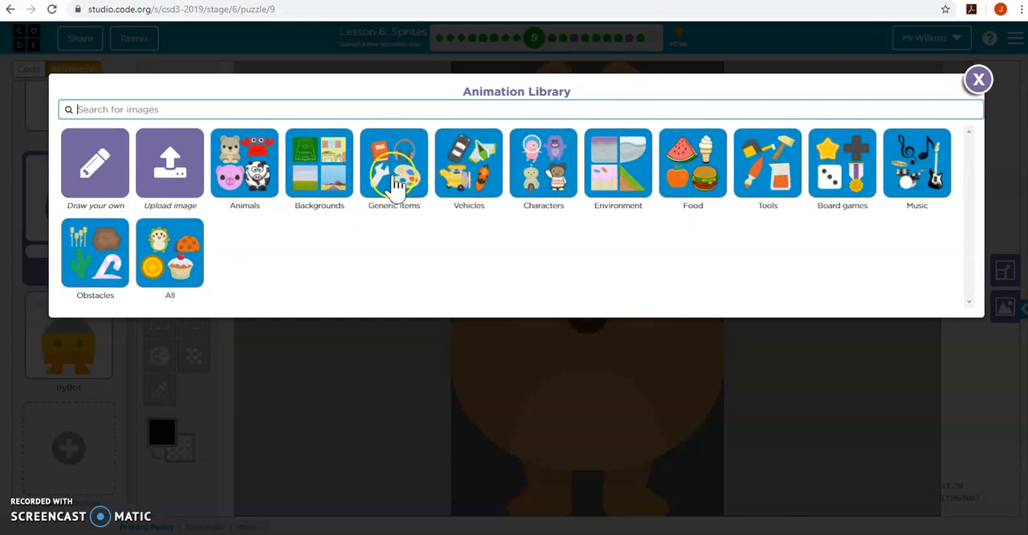
{"action": "mouse_move", "coordinate": [417, 257]}
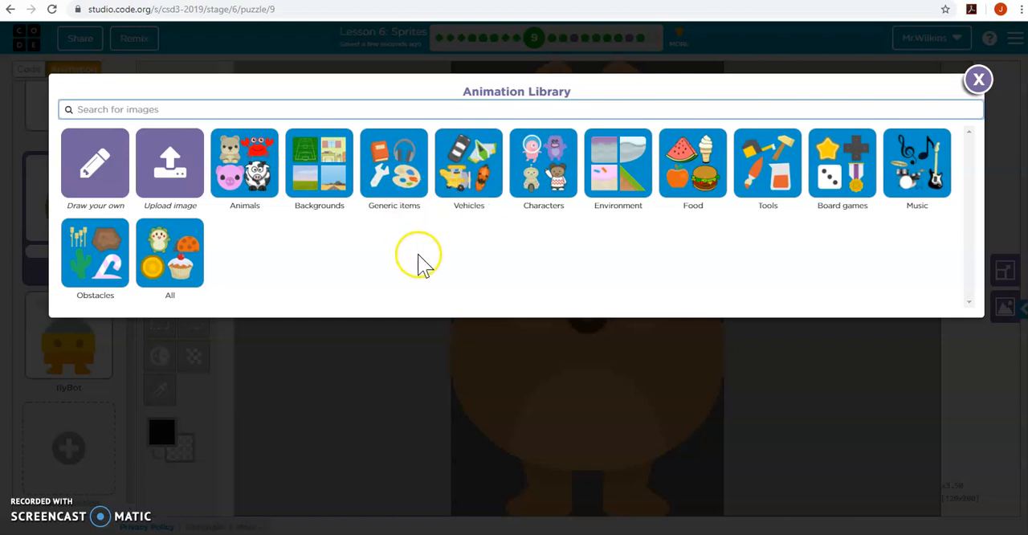
{"action": "mouse_move", "coordinate": [107, 175]}
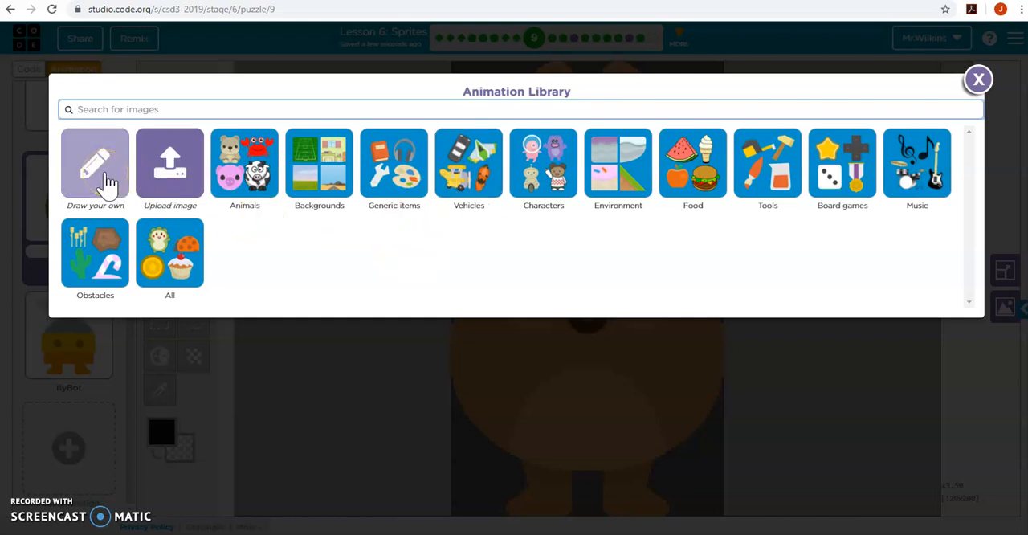
{"action": "mouse_move", "coordinate": [213, 197]}
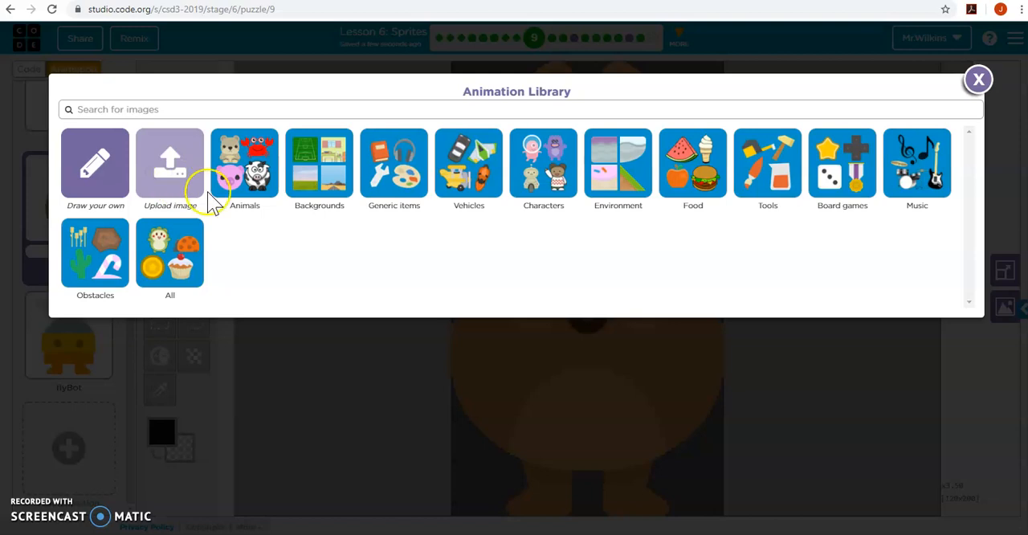
{"action": "left_click", "coordinate": [169, 160]}
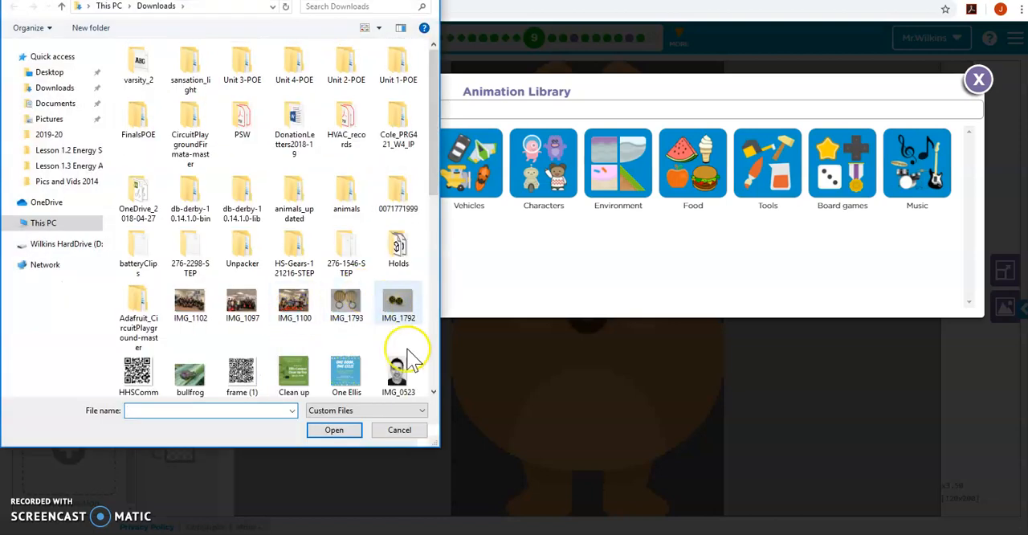
{"action": "left_click", "coordinate": [398, 430]}
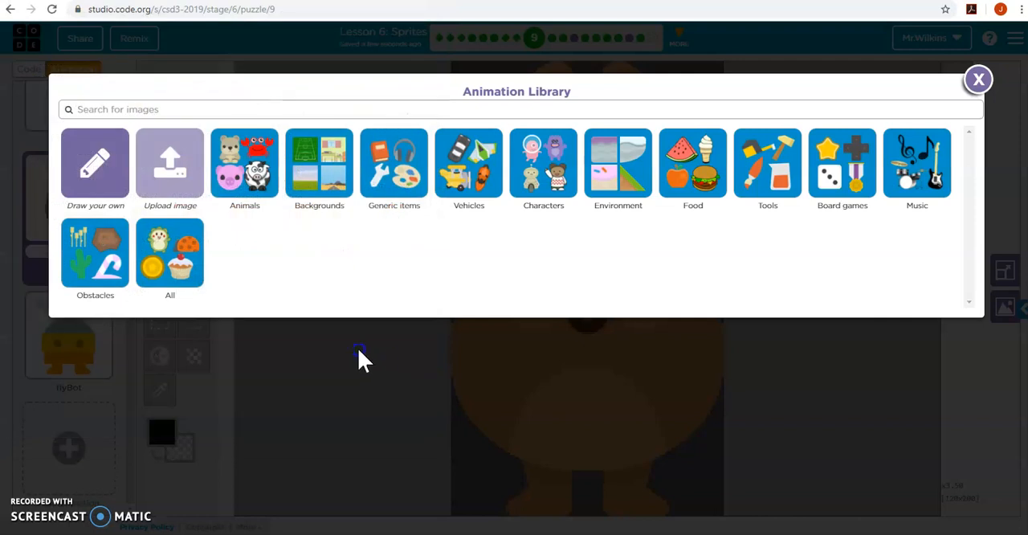
{"action": "left_click", "coordinate": [170, 164]}
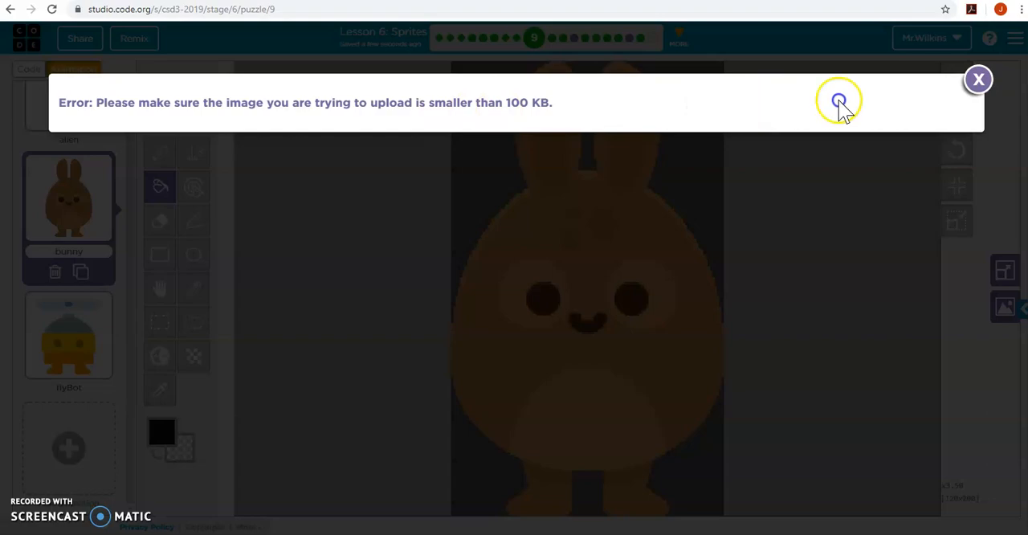
{"action": "left_click", "coordinate": [978, 79]}
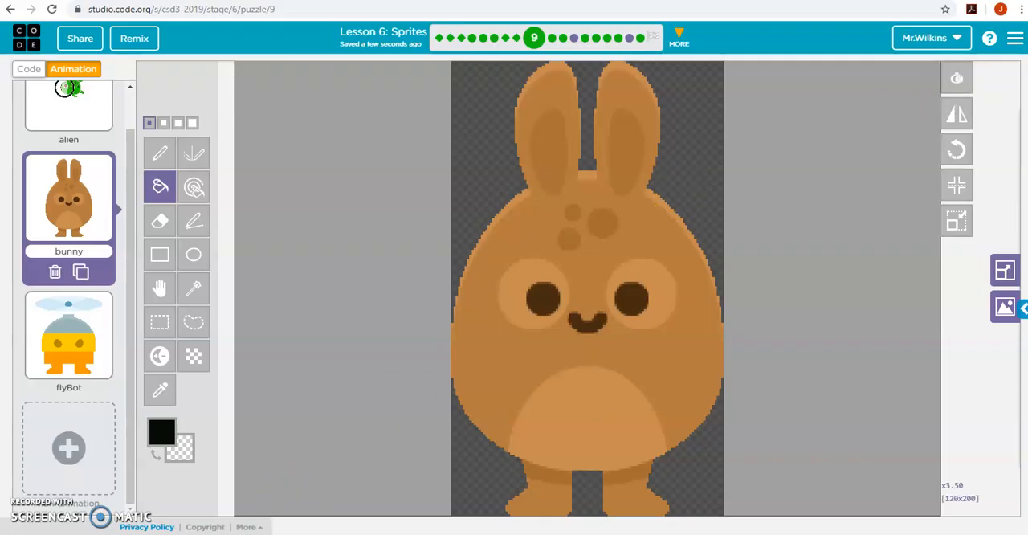
{"action": "mouse_move", "coordinate": [698, 522]}
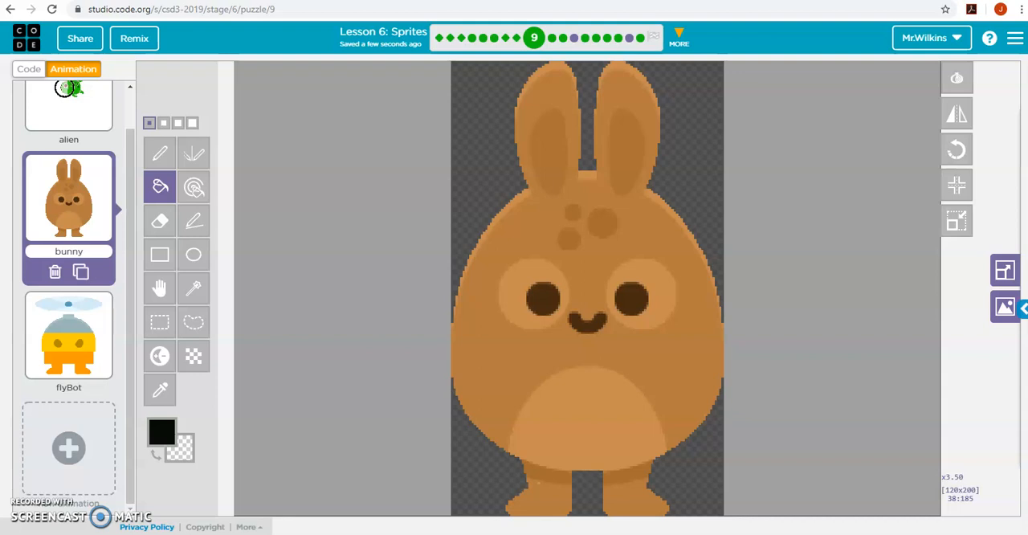
{"action": "mouse_move", "coordinate": [60, 9]}
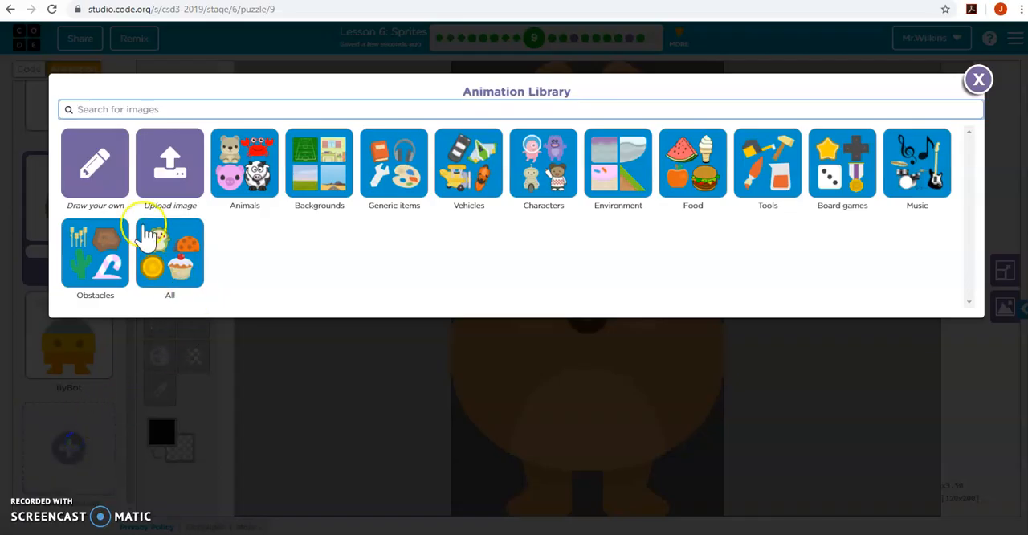
- Upload yam.jpeg, the yellow toy soldier photo, as a new animation
{"action": "left_click", "coordinate": [169, 163]}
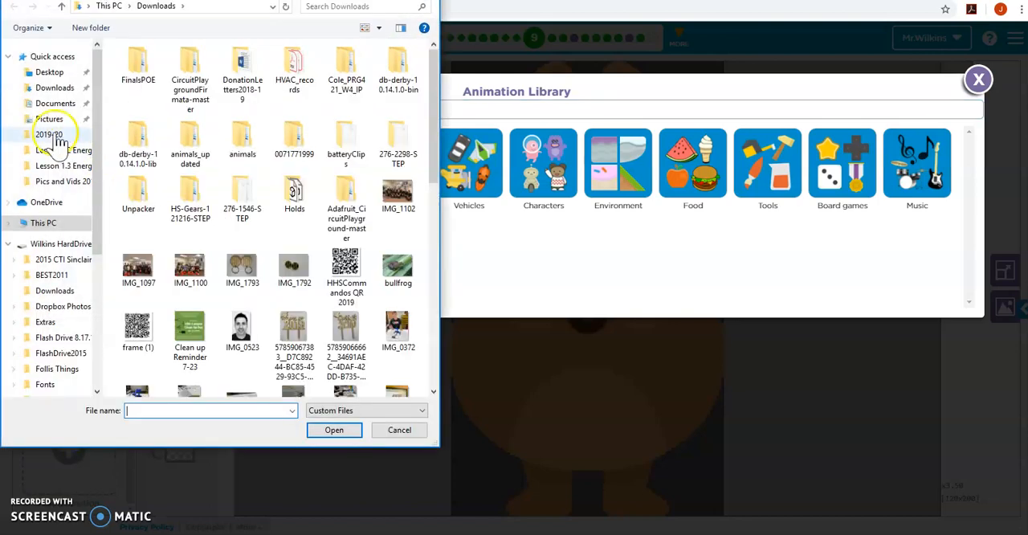
{"action": "left_click", "coordinate": [49, 118]}
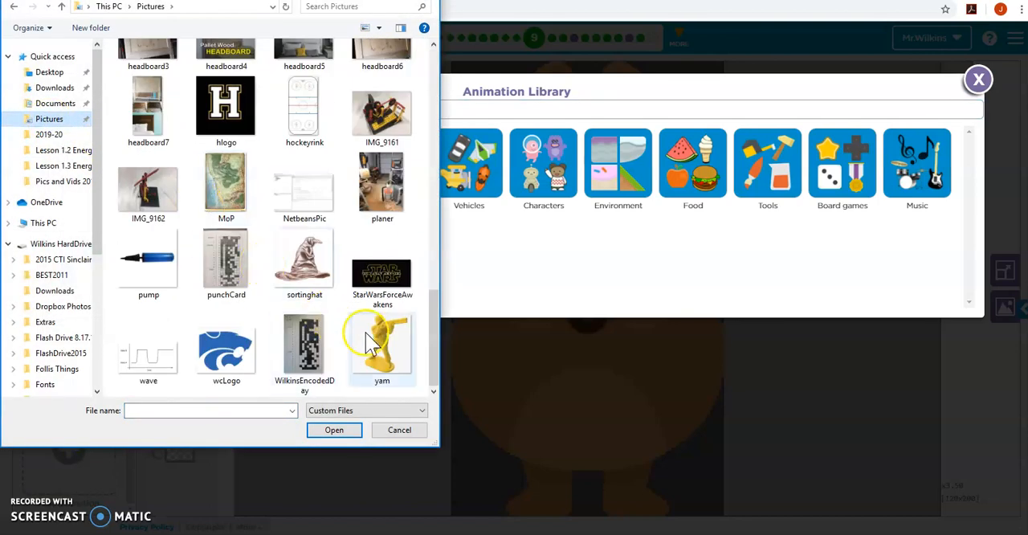
{"action": "left_click", "coordinate": [334, 430]}
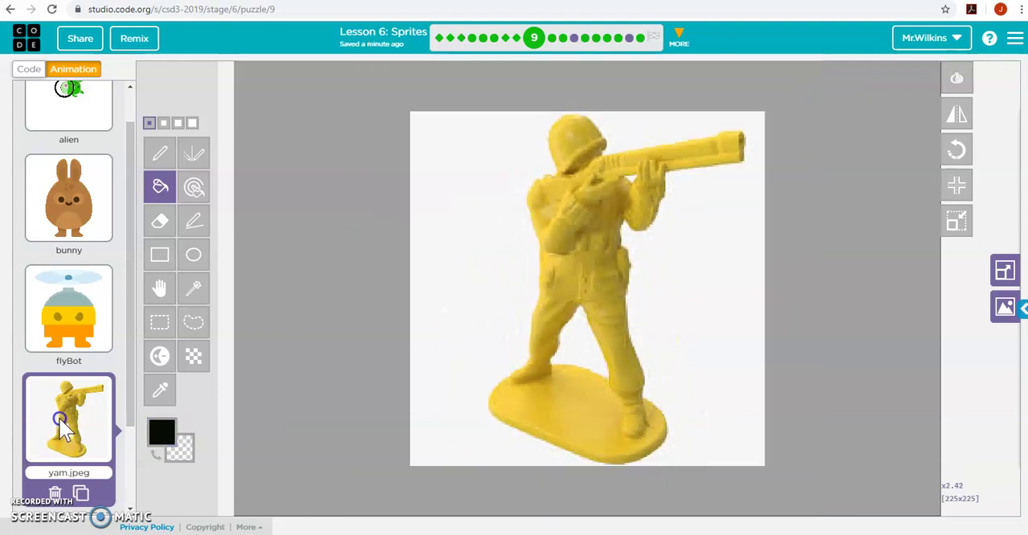
- Set coolSprite's animation to "yam.jpeg_1" in the code and run it to show the photo
{"action": "left_click", "coordinate": [28, 69]}
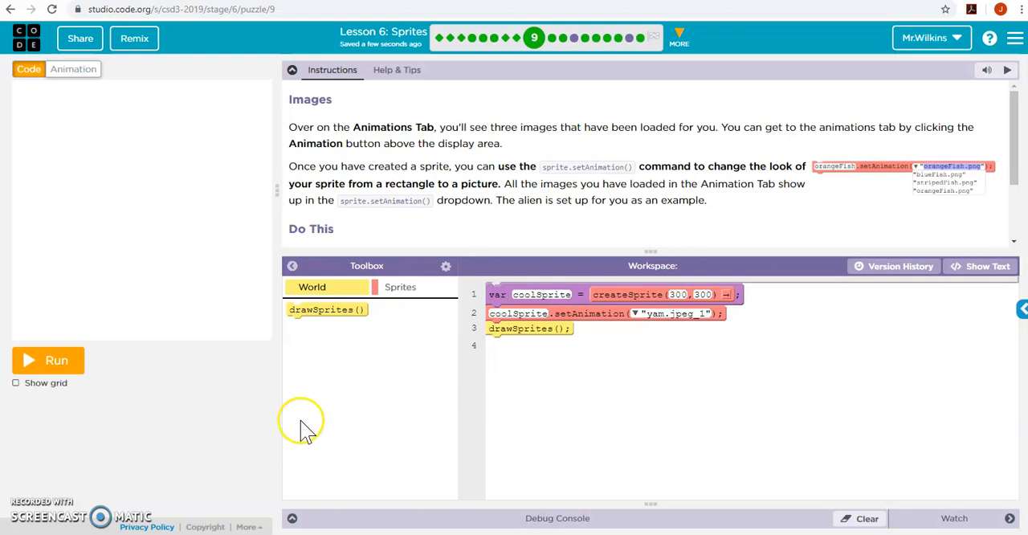
{"action": "left_click", "coordinate": [47, 360]}
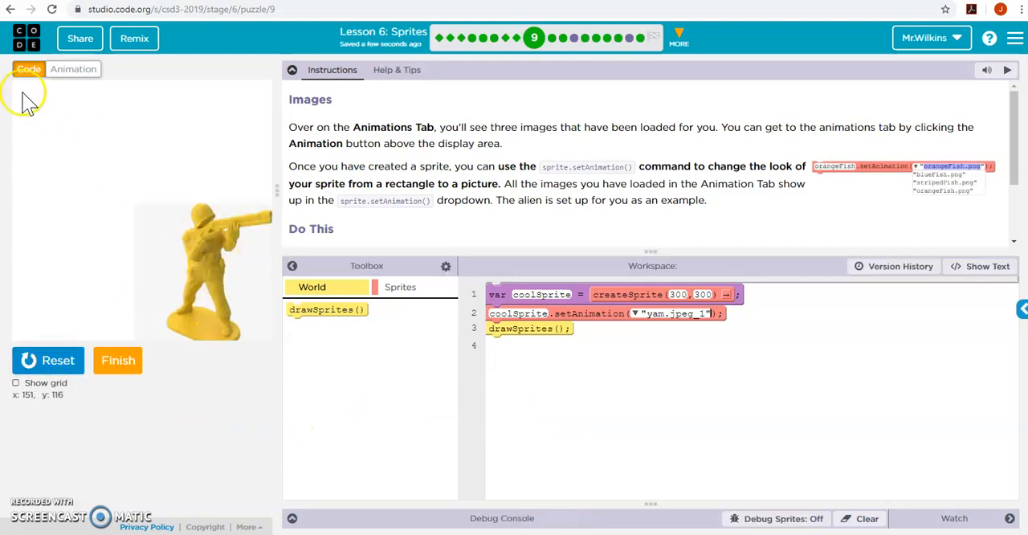
{"action": "left_click", "coordinate": [78, 68]}
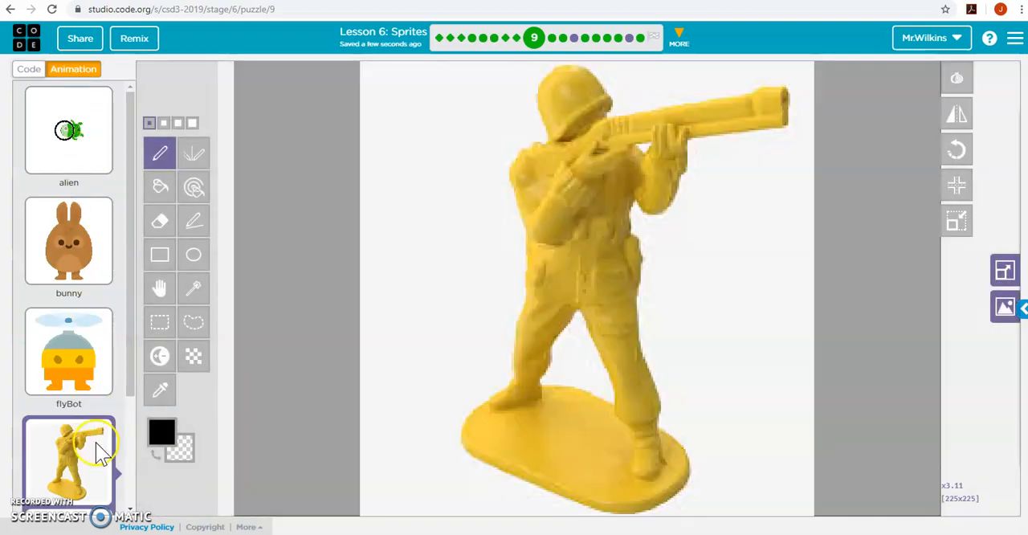
- Resize the soldier image to 40 by 40 pixels with aspect ratio kept
{"action": "left_click", "coordinate": [1005, 271]}
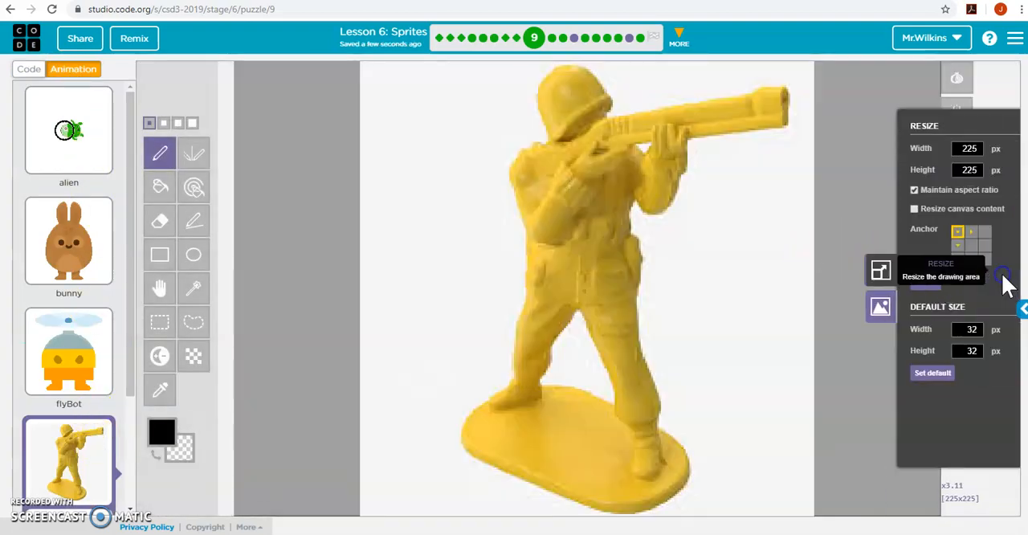
{"action": "left_click", "coordinate": [914, 208]}
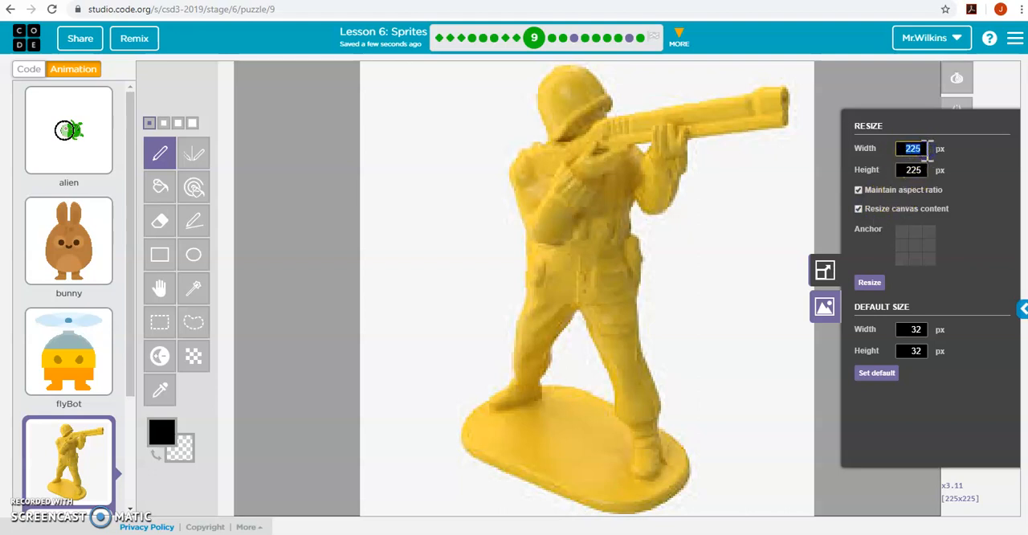
{"action": "type", "text": "40"}
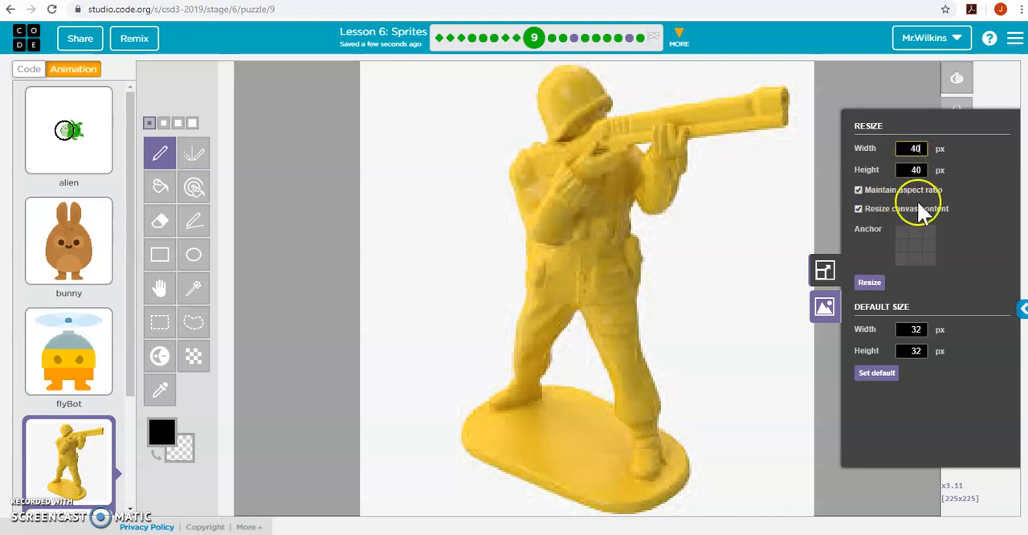
{"action": "left_click", "coordinate": [869, 282]}
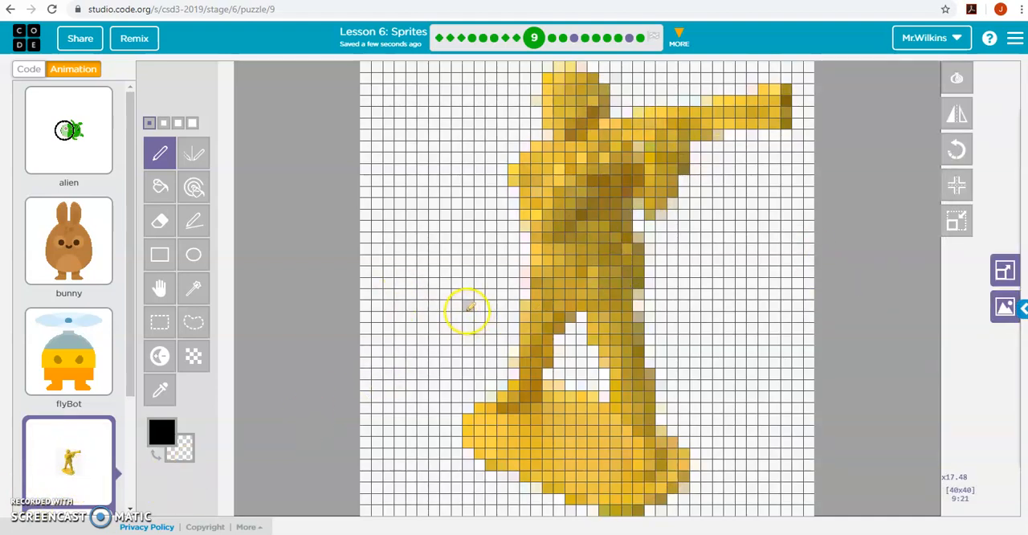
{"action": "mouse_move", "coordinate": [160, 187]}
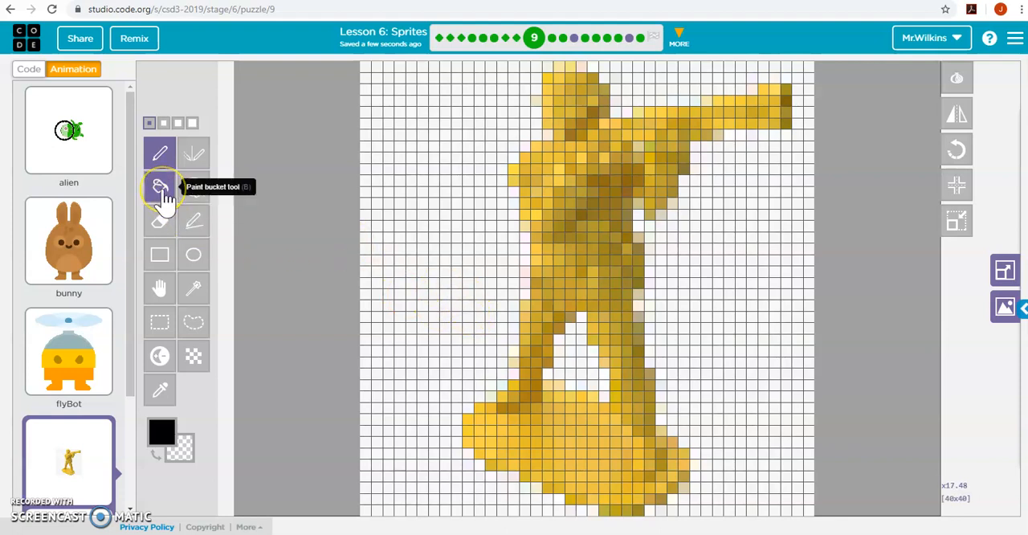
- Make the white background transparent and crop the image to the 29 by 40 figure
{"action": "left_click", "coordinate": [159, 187]}
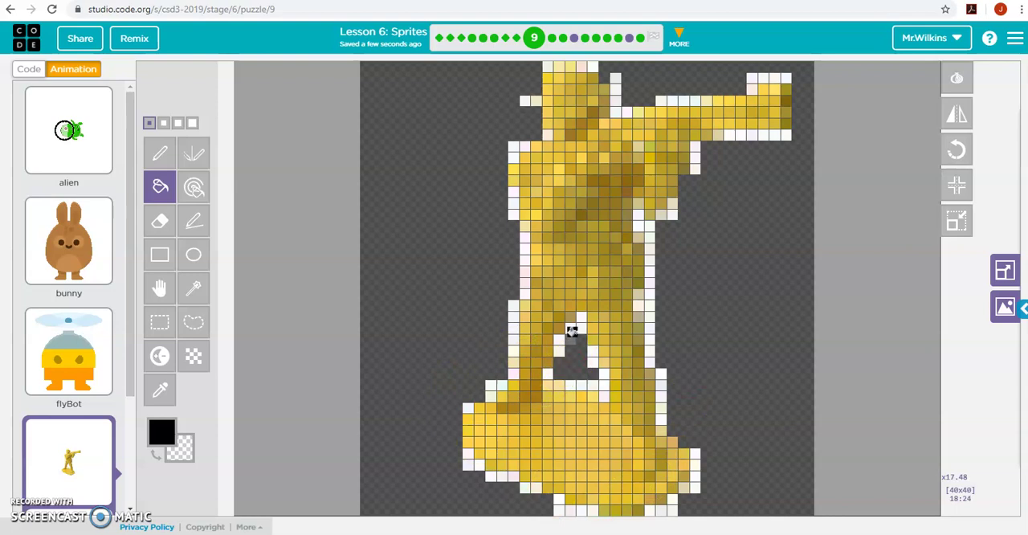
{"action": "mouse_move", "coordinate": [956, 221]}
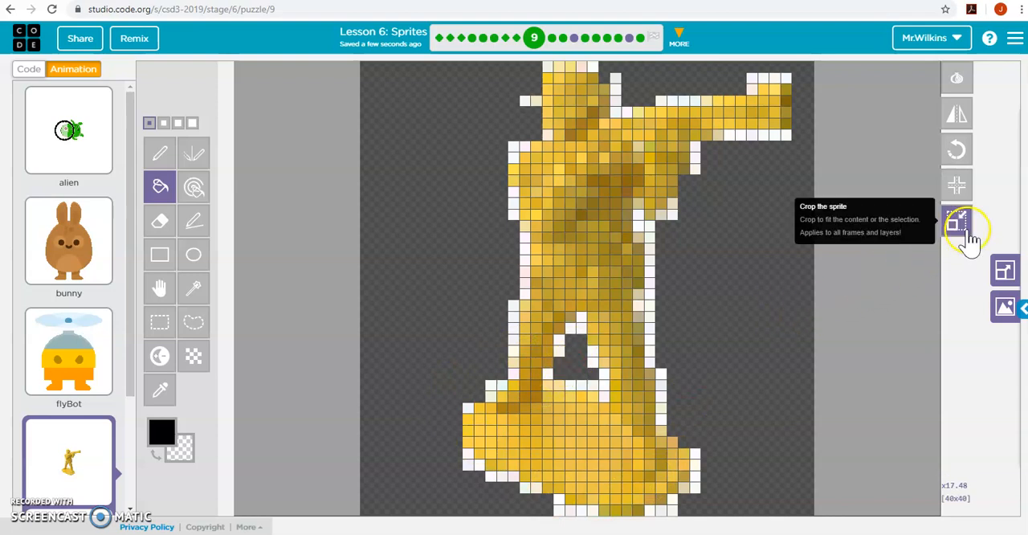
{"action": "left_click", "coordinate": [957, 220]}
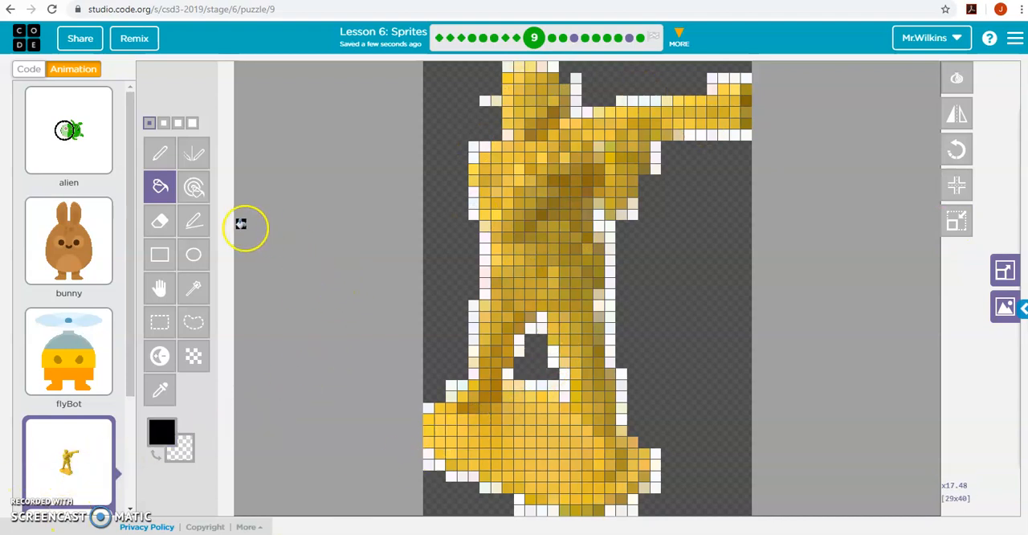
{"action": "left_click", "coordinate": [28, 69]}
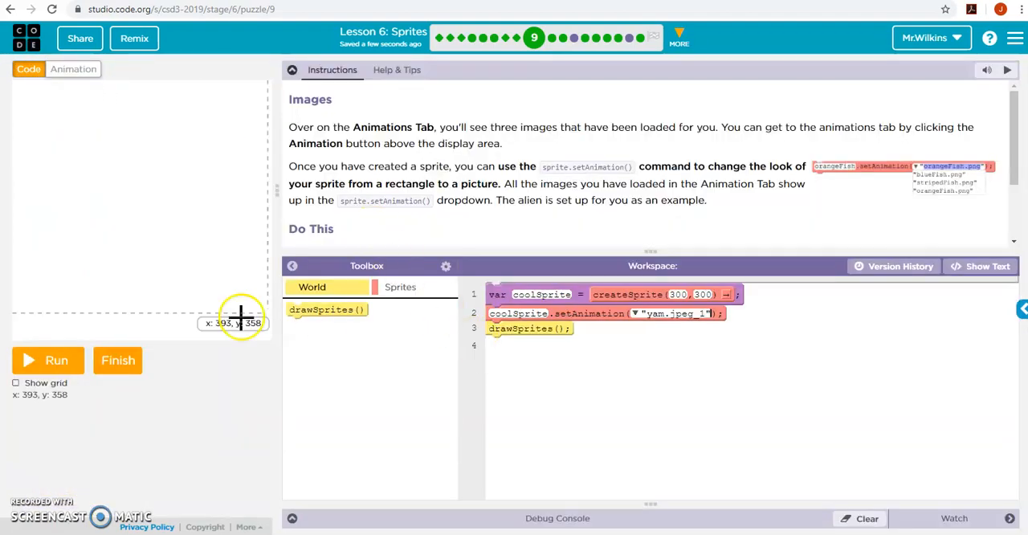
- Run the program to preview the small soldier sprite, reset it and reopen the animation editor
{"action": "left_click", "coordinate": [47, 359]}
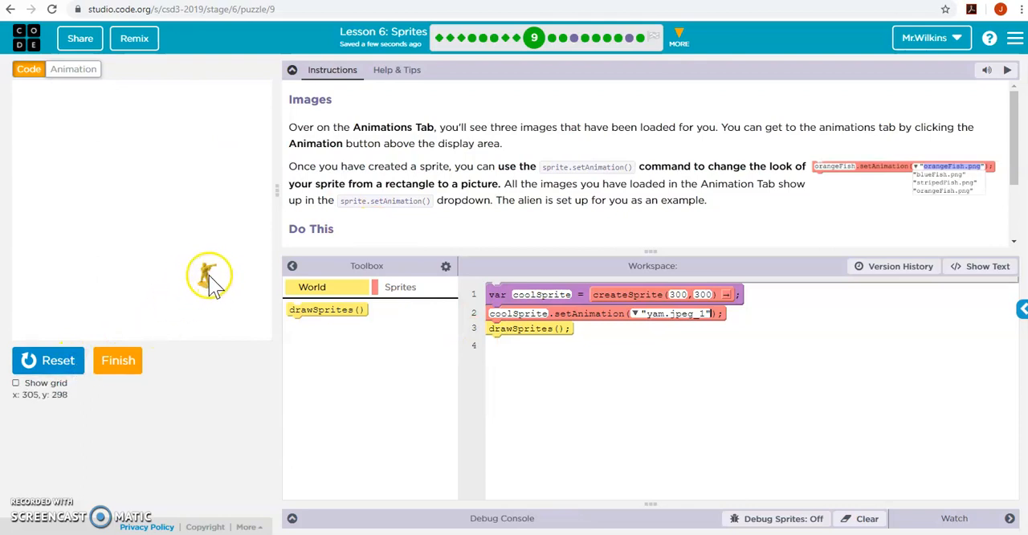
{"action": "mouse_move", "coordinate": [126, 360]}
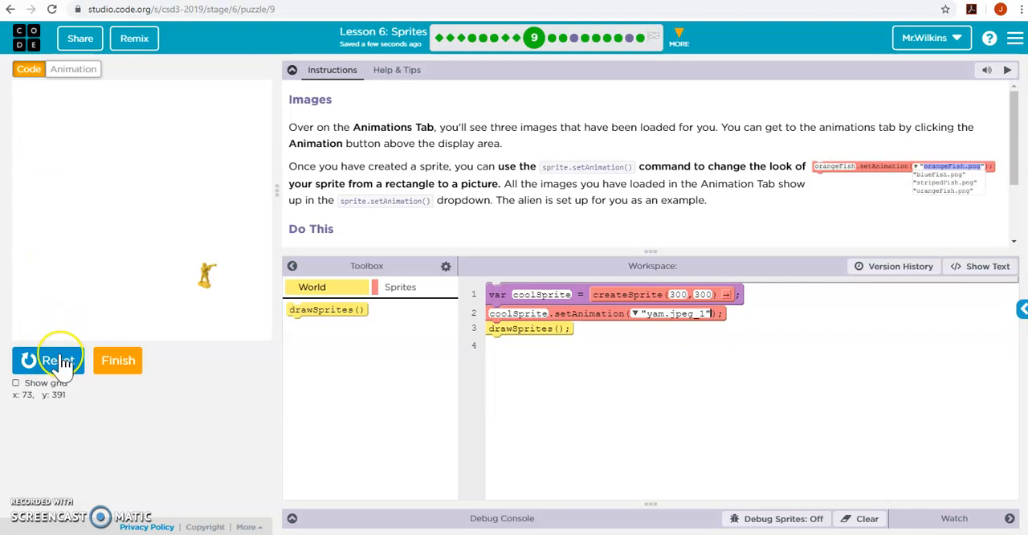
{"action": "left_click", "coordinate": [48, 359]}
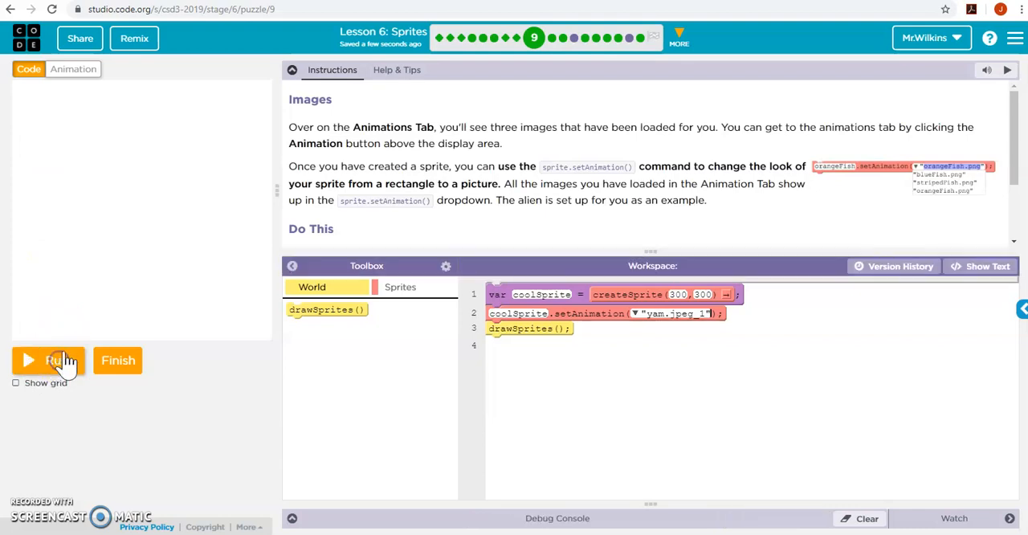
{"action": "left_click", "coordinate": [73, 70]}
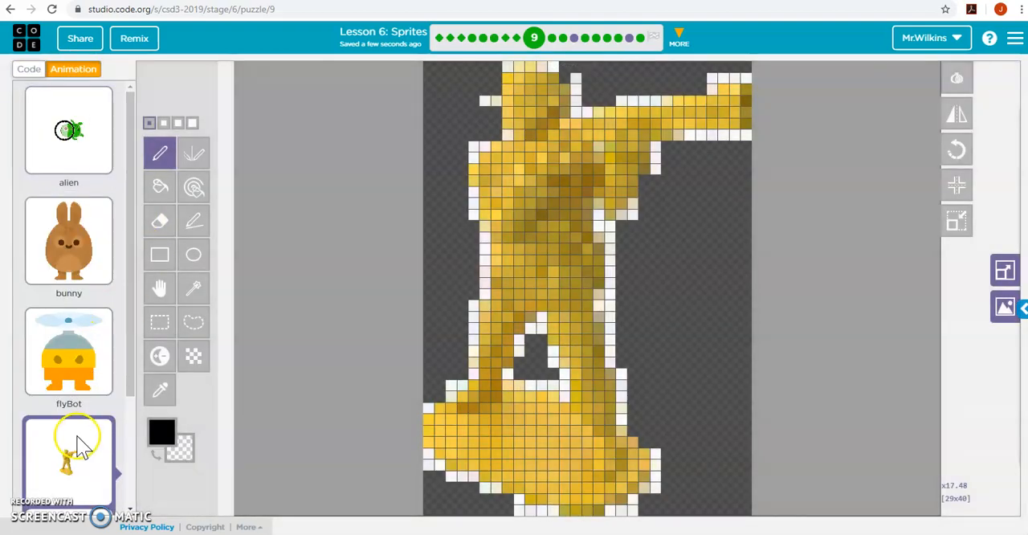
- Rename the soldier animation to armyMan
{"action": "left_click", "coordinate": [69, 457]}
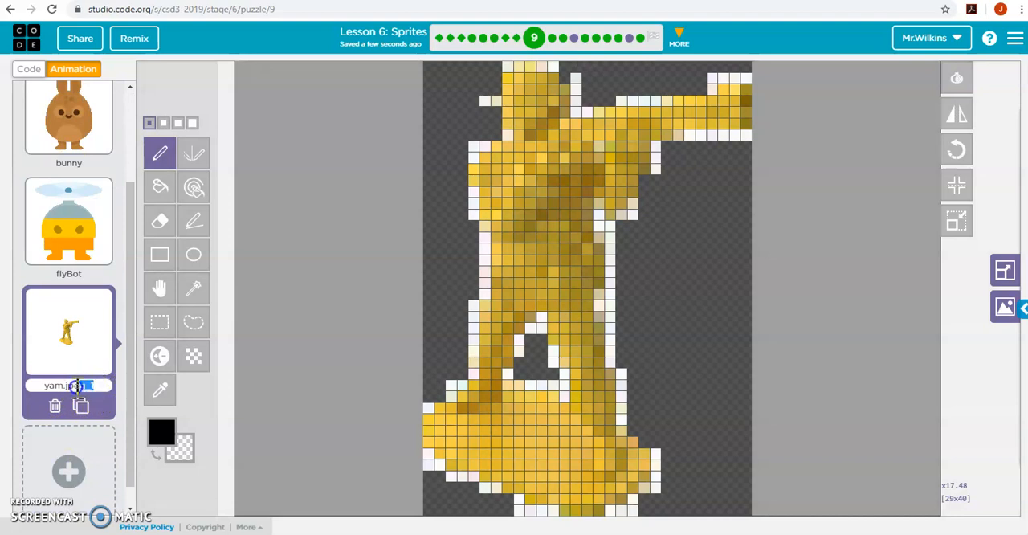
{"action": "type", "text": "armyMan"}
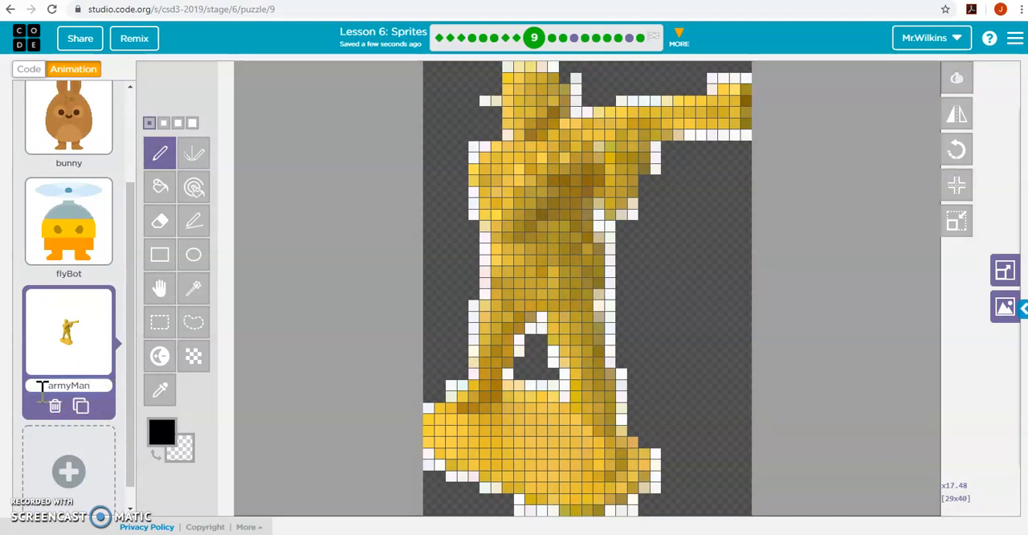
{"action": "mouse_move", "coordinate": [68, 116]}
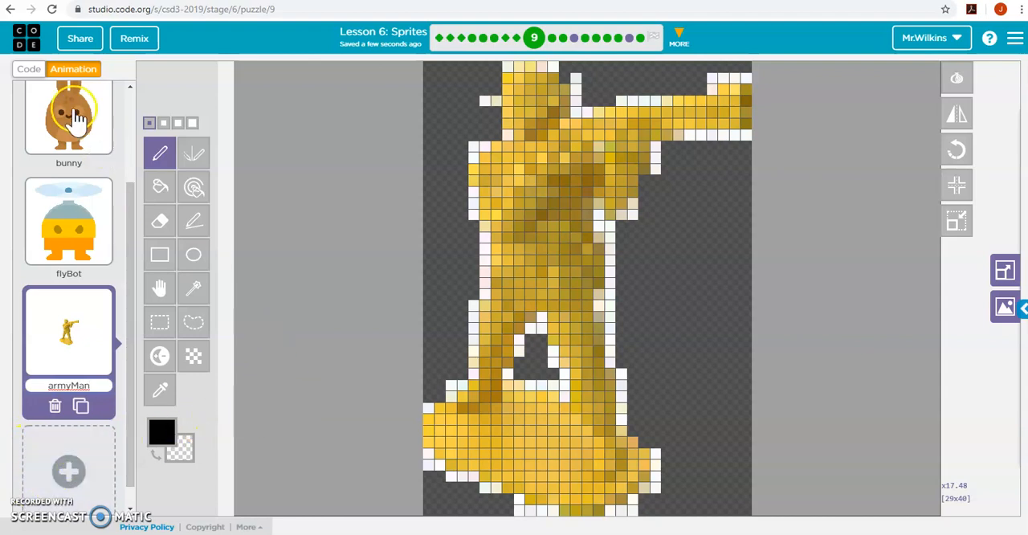
{"action": "left_click", "coordinate": [28, 69]}
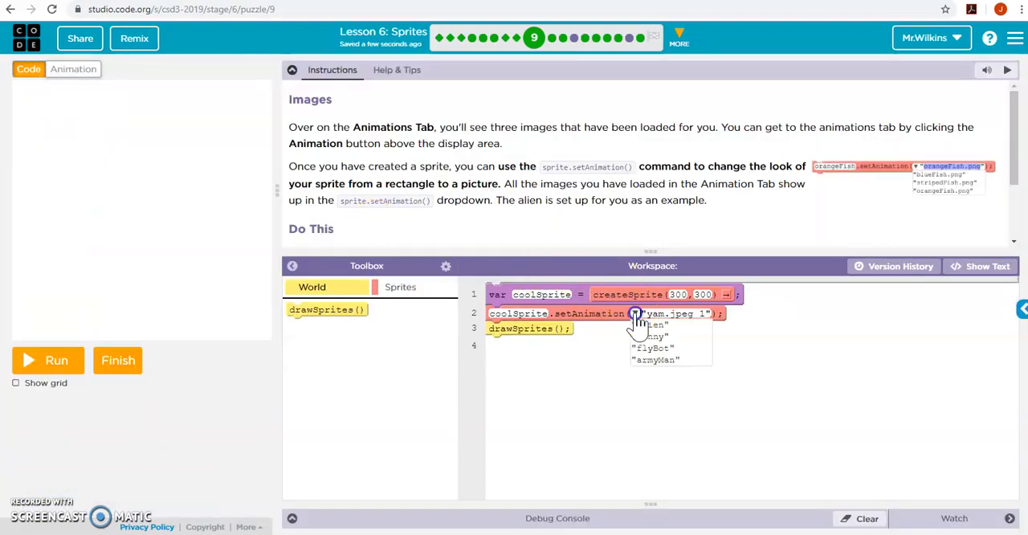
- Set coolSprite's animation to armyMan, run it and submit the puzzle
{"action": "left_click", "coordinate": [653, 359]}
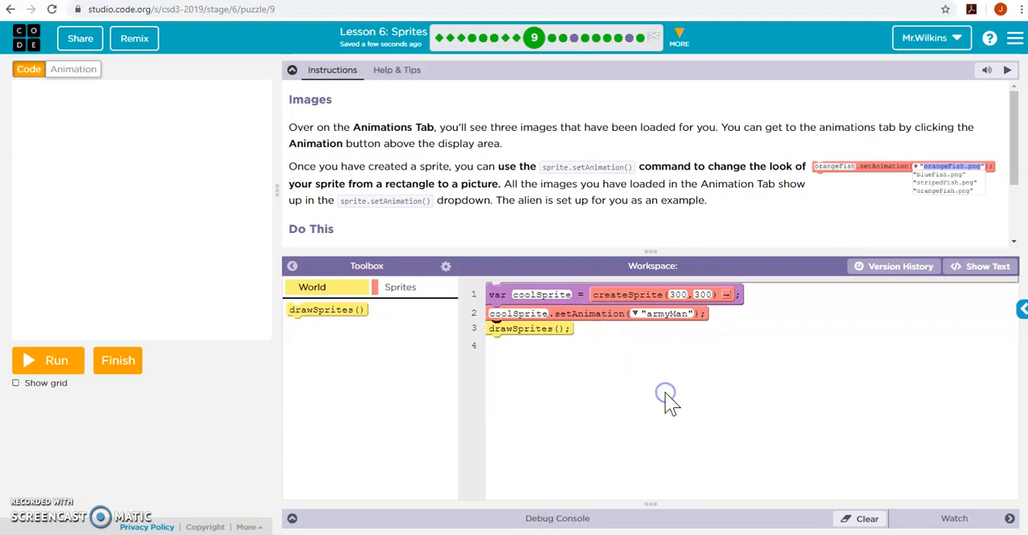
{"action": "left_click", "coordinate": [47, 361]}
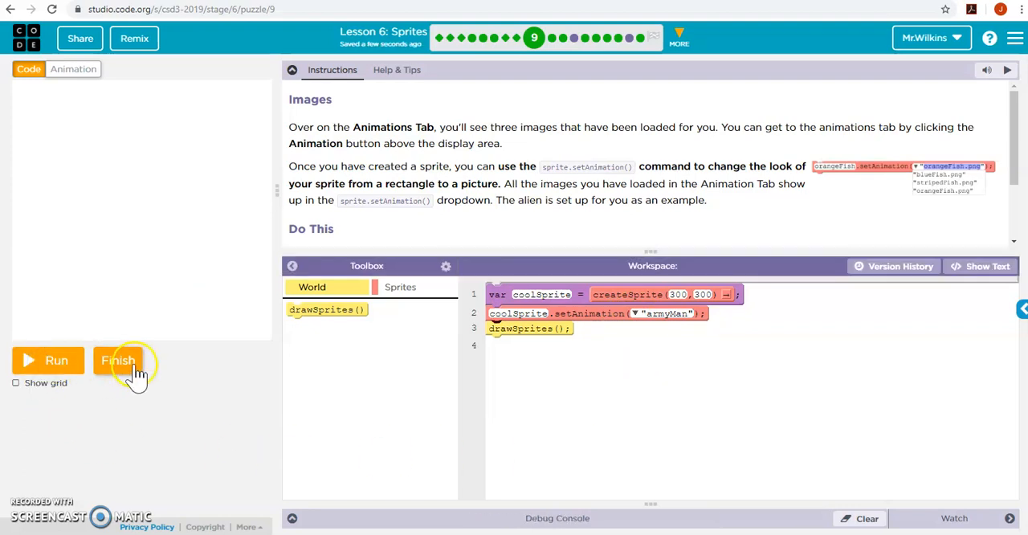
{"action": "left_click", "coordinate": [118, 361]}
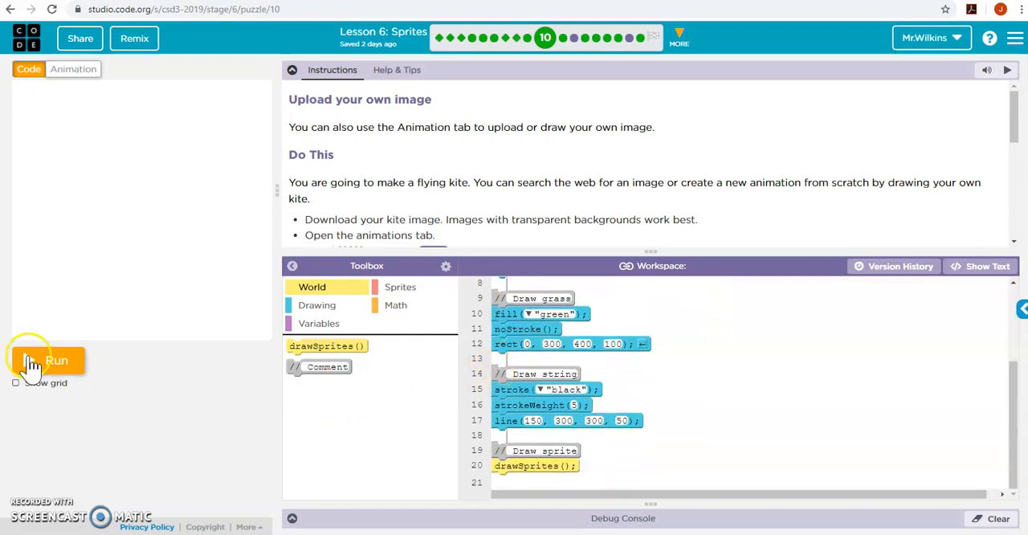
- Move drawSprites() below the Draw sprite comment so the kite draws above sky, grass and string
{"action": "left_click", "coordinate": [44, 361]}
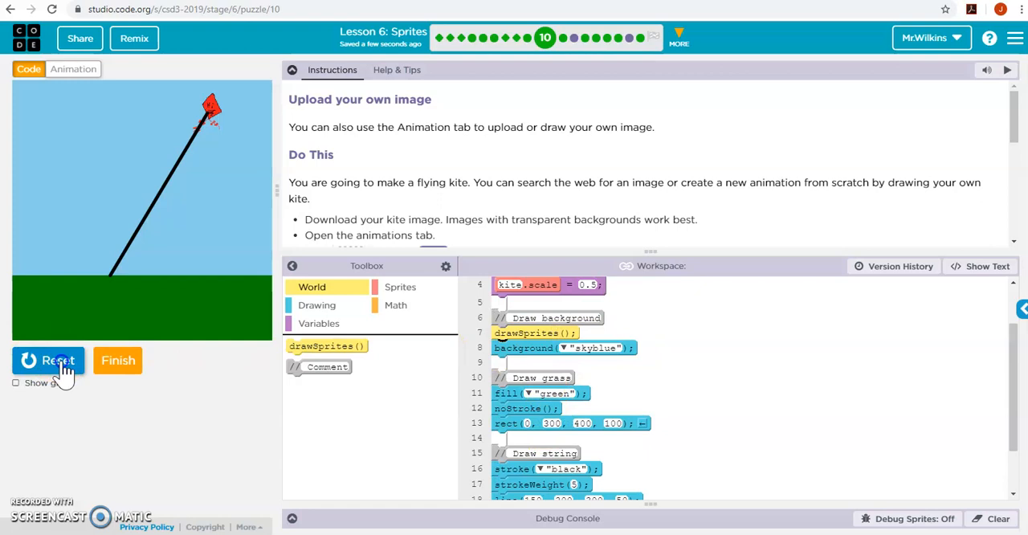
{"action": "left_click", "coordinate": [48, 360]}
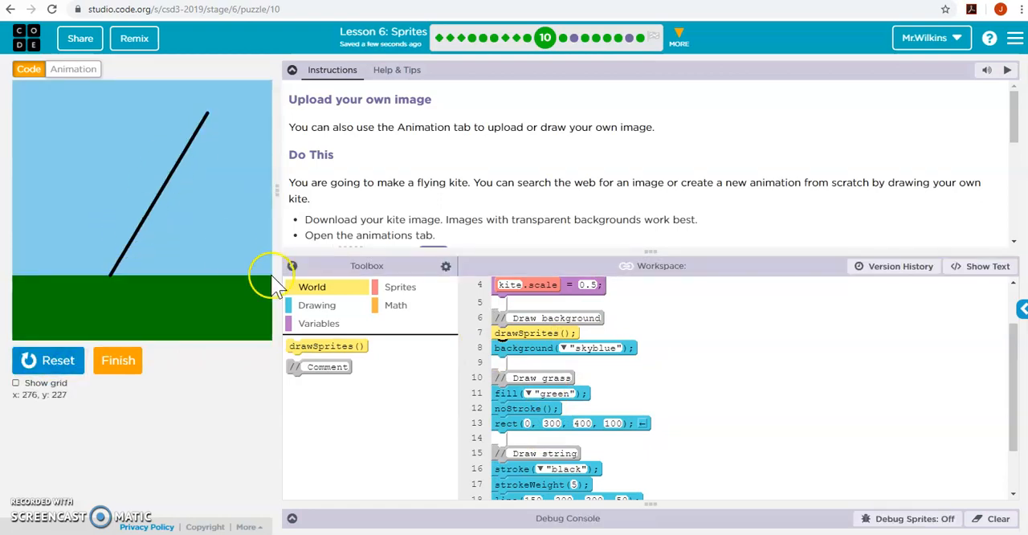
{"action": "mouse_move", "coordinate": [401, 286]}
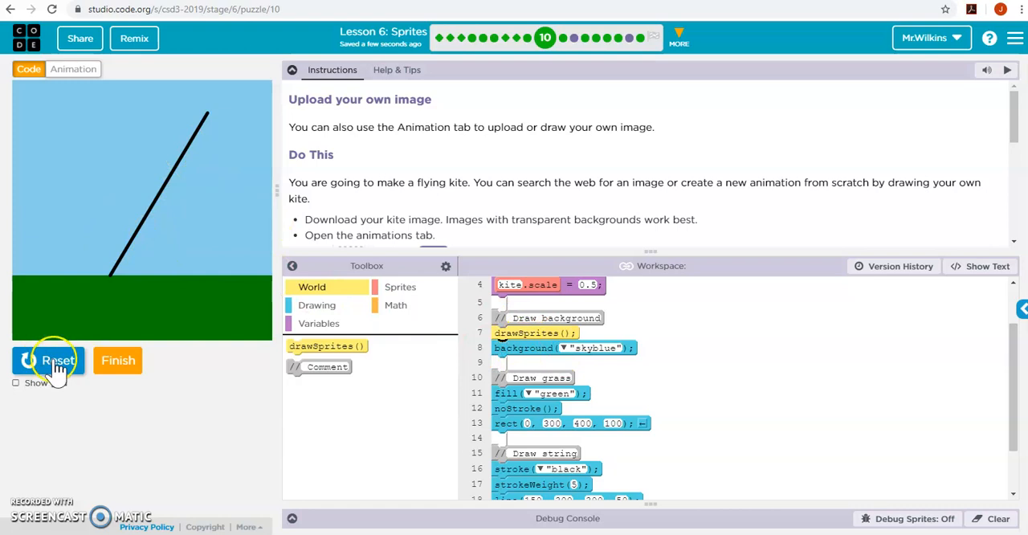
{"action": "left_click", "coordinate": [52, 360]}
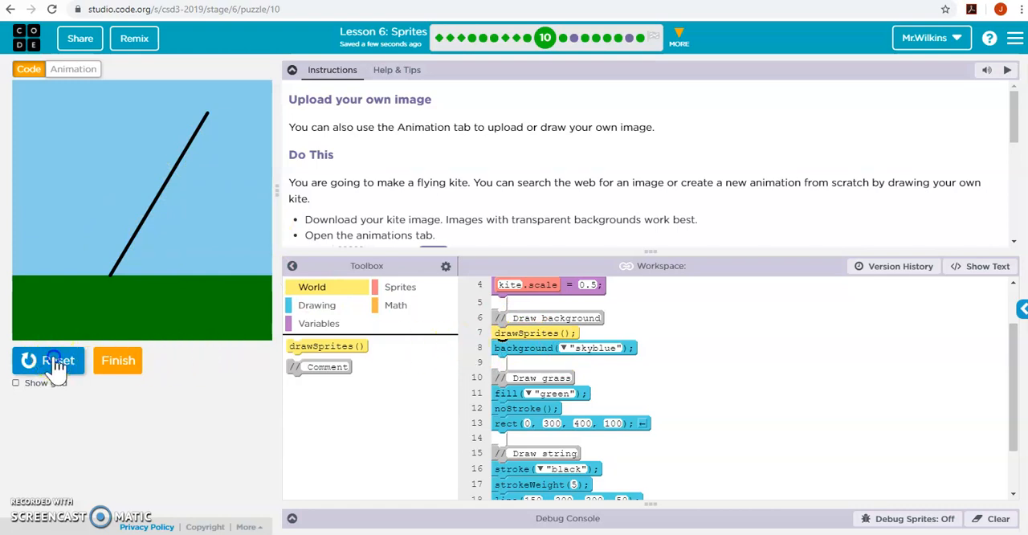
{"action": "left_click", "coordinate": [48, 361]}
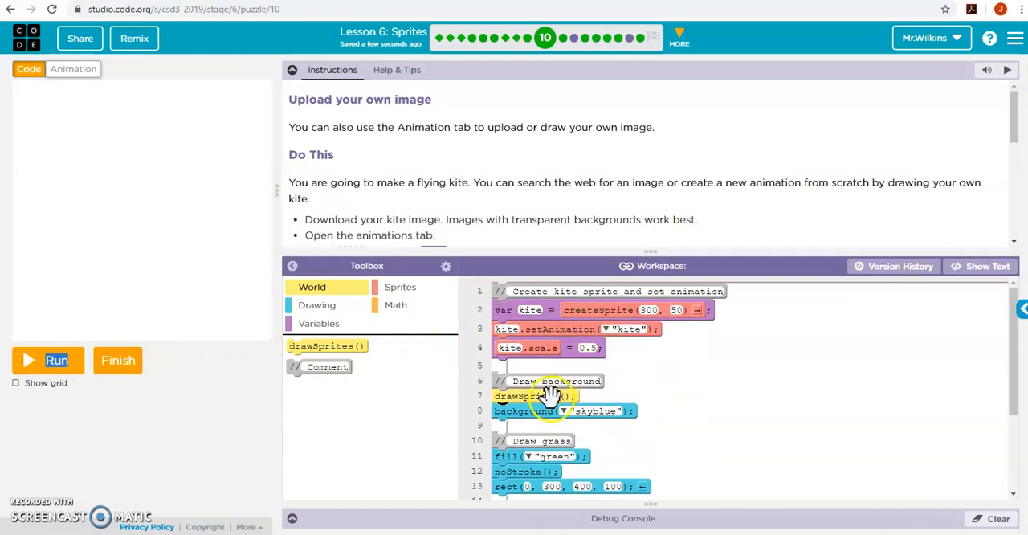
{"action": "scroll", "scroll_direction": "down", "scroll_amount": 3}
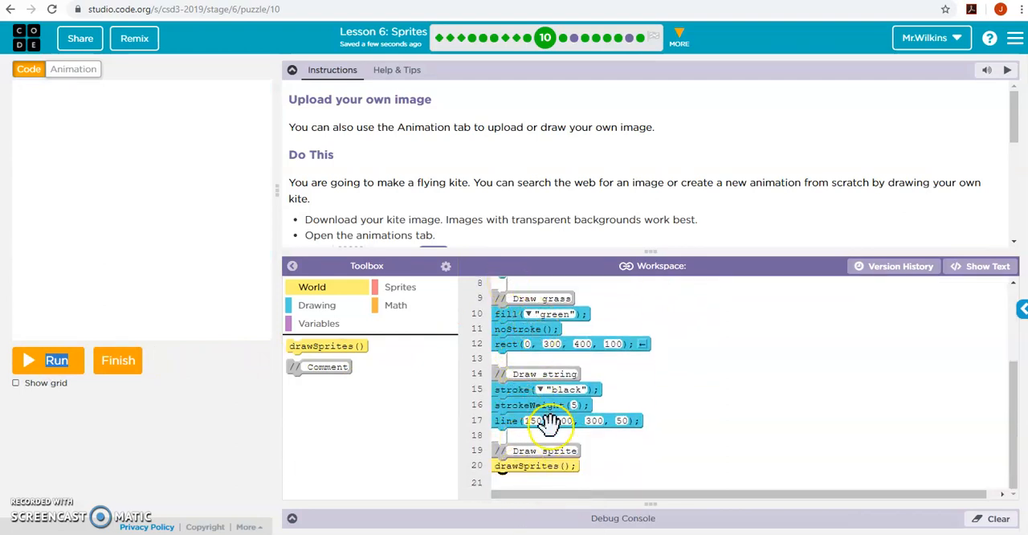
{"action": "left_click", "coordinate": [48, 360]}
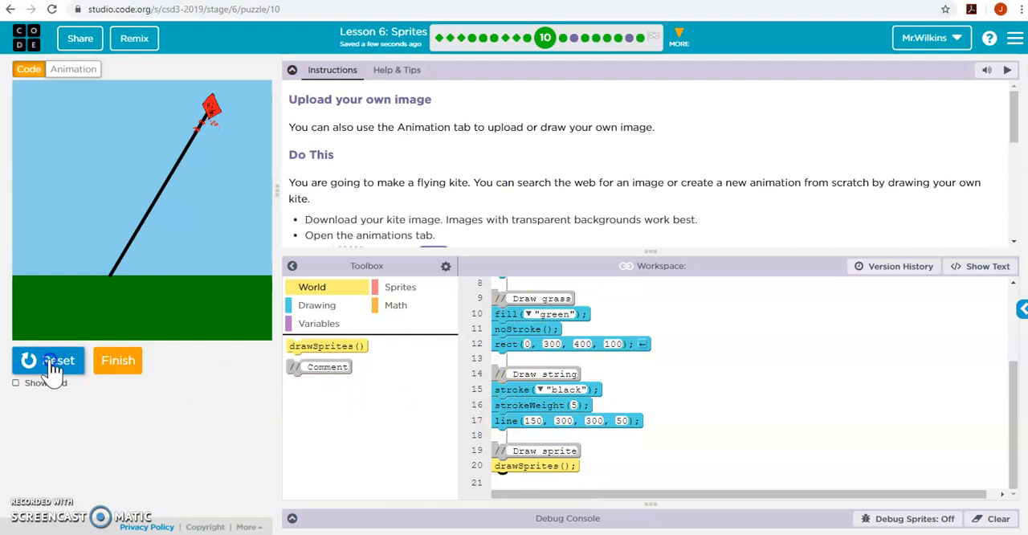
{"action": "left_click", "coordinate": [48, 360]}
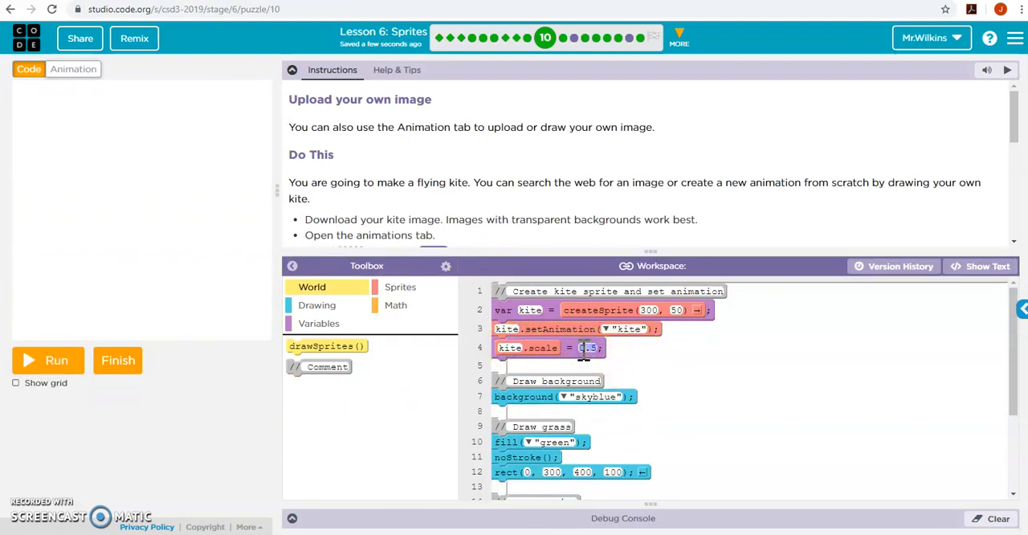
- Run the kite scene at scale 1, check its animation drawing and submit the puzzle
{"action": "left_click", "coordinate": [48, 360]}
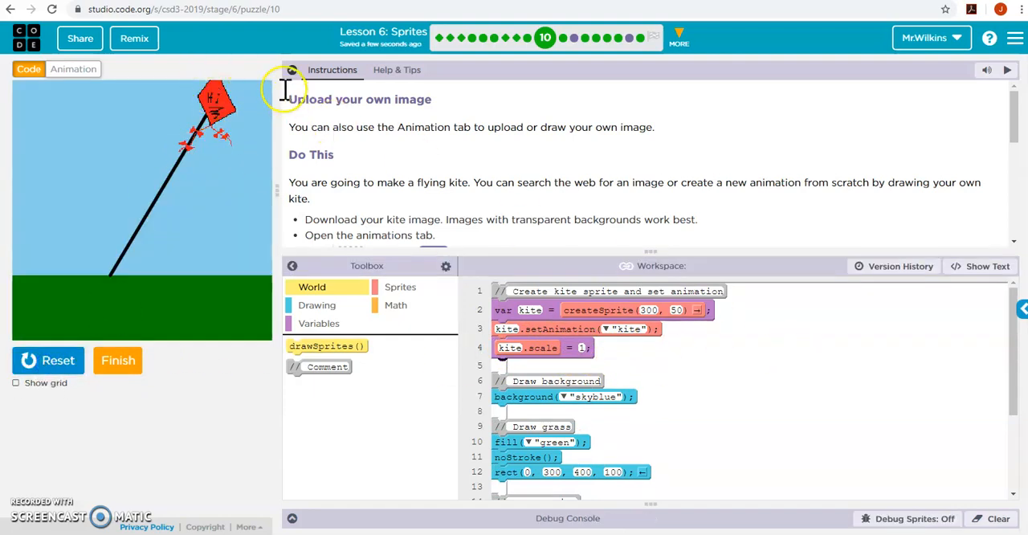
{"action": "left_click", "coordinate": [73, 69]}
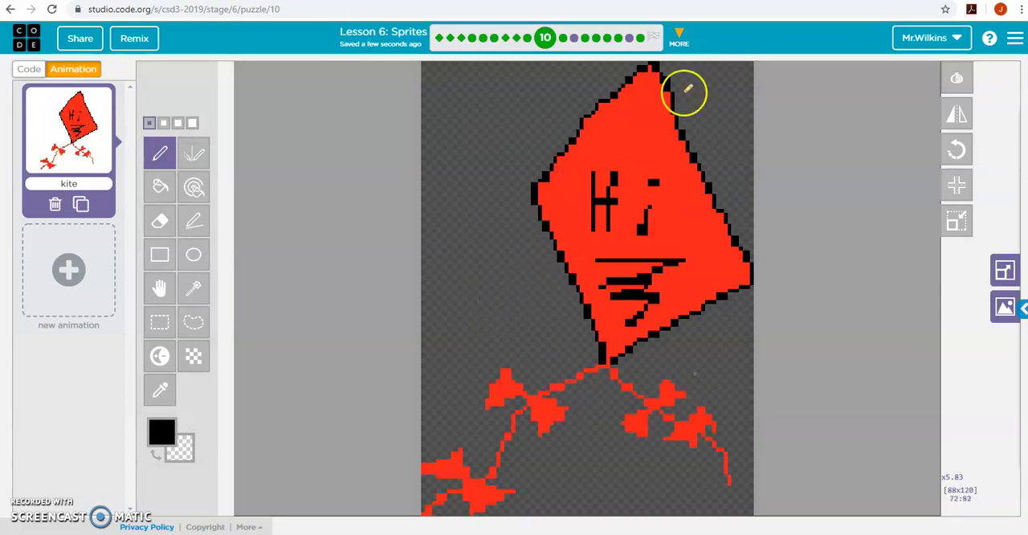
{"action": "left_click", "coordinate": [28, 69]}
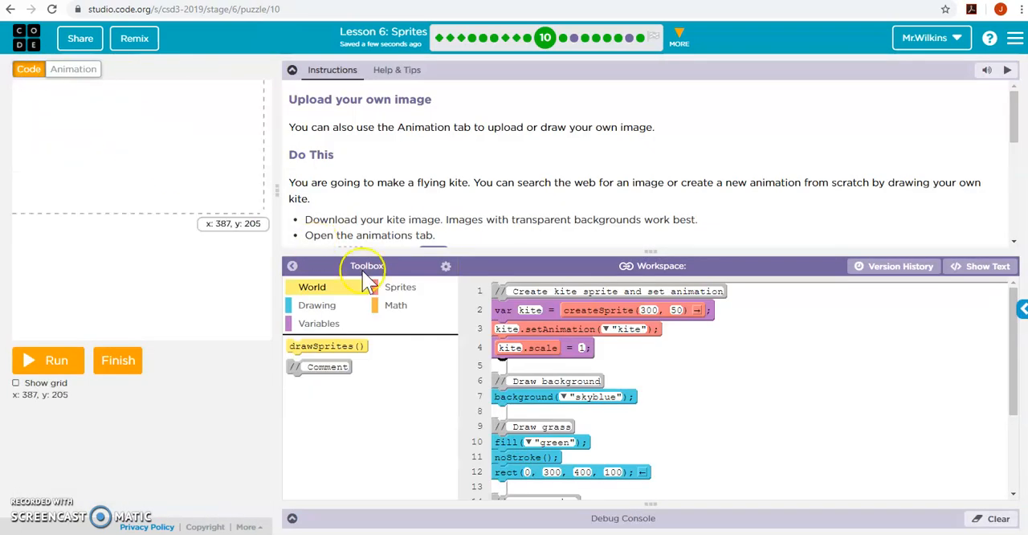
{"action": "mouse_move", "coordinate": [149, 377]}
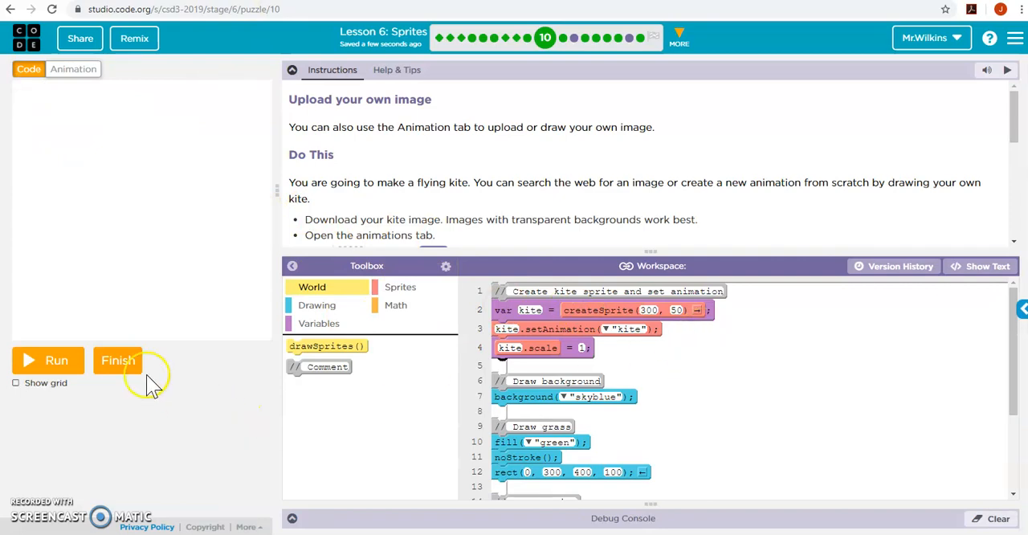
{"action": "left_click", "coordinate": [117, 361]}
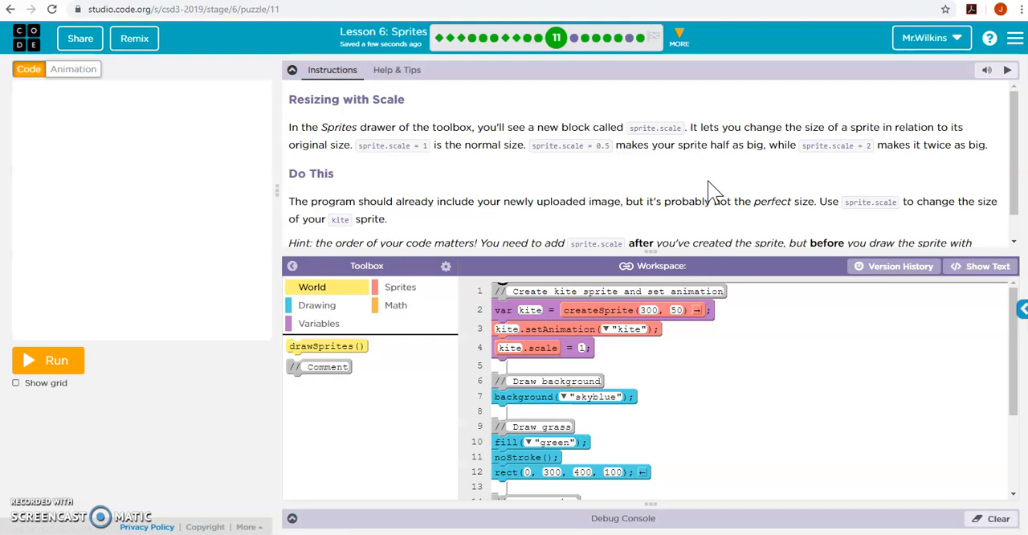
{"action": "mouse_move", "coordinate": [566, 253]}
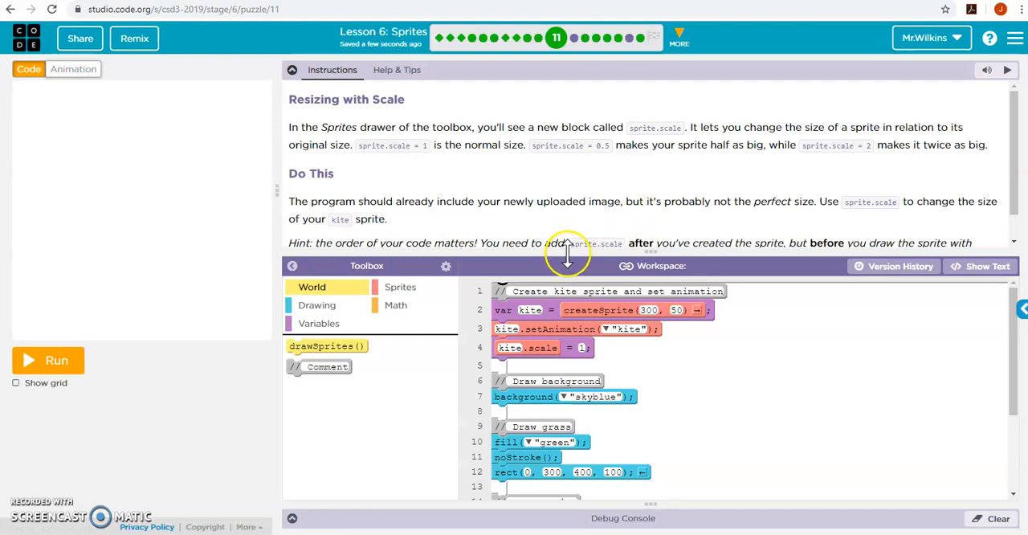
{"action": "mouse_move", "coordinate": [425, 242]}
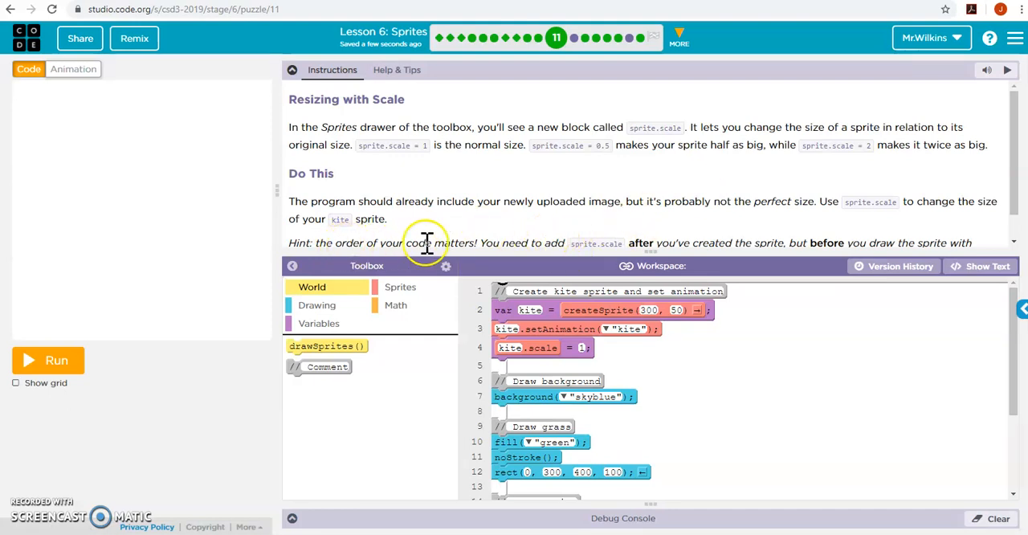
- Run the scale puzzle to check the kite size and submit it
{"action": "left_click", "coordinate": [48, 359]}
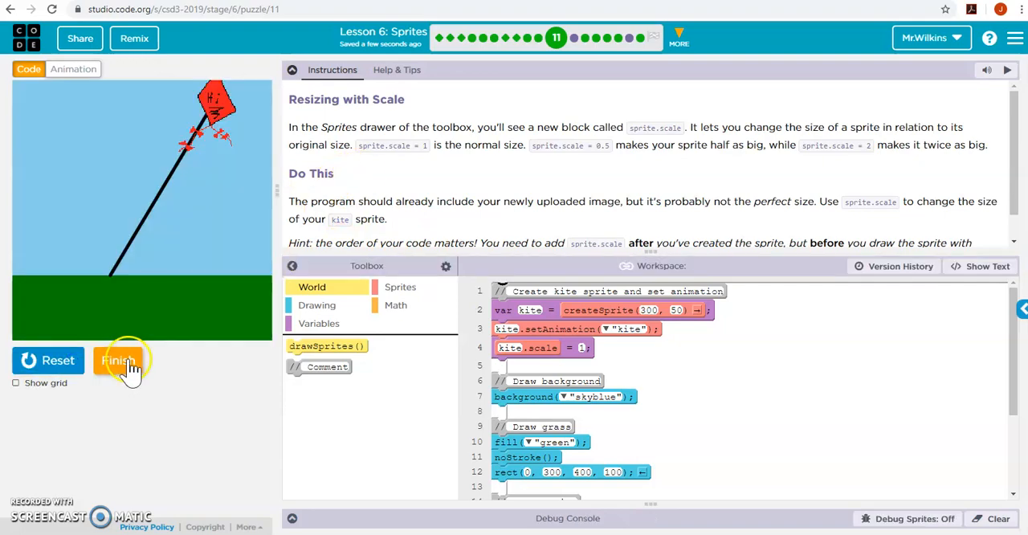
{"action": "left_click", "coordinate": [119, 360]}
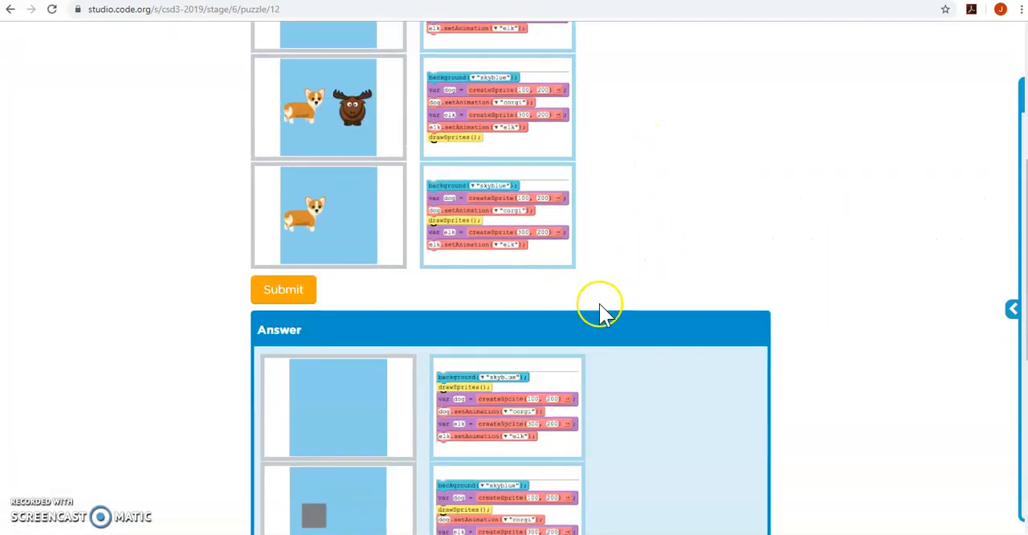
- Submit the sprite-order matching answers and run the Score: 25, Lives: 3 text program
{"action": "left_click", "coordinate": [282, 289]}
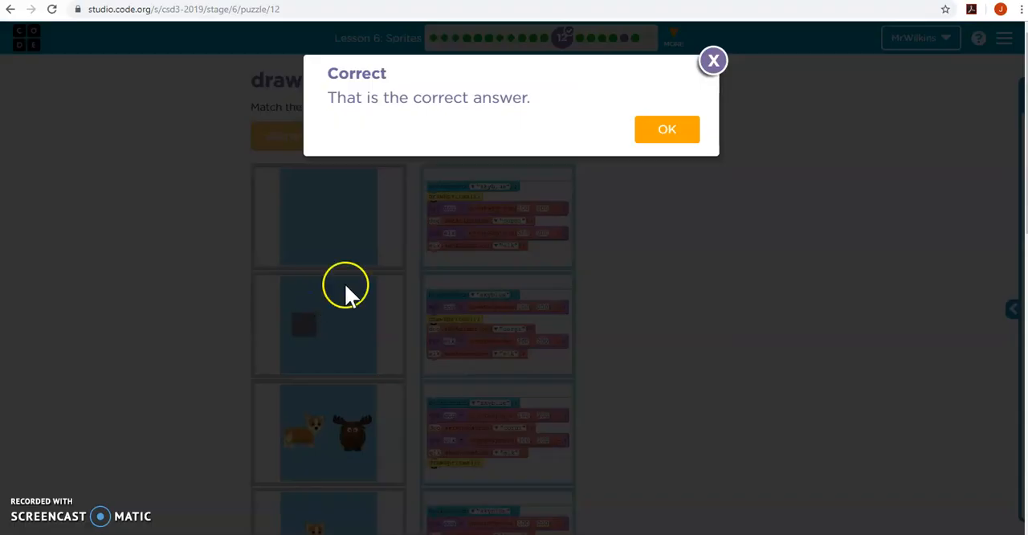
{"action": "left_click", "coordinate": [666, 129]}
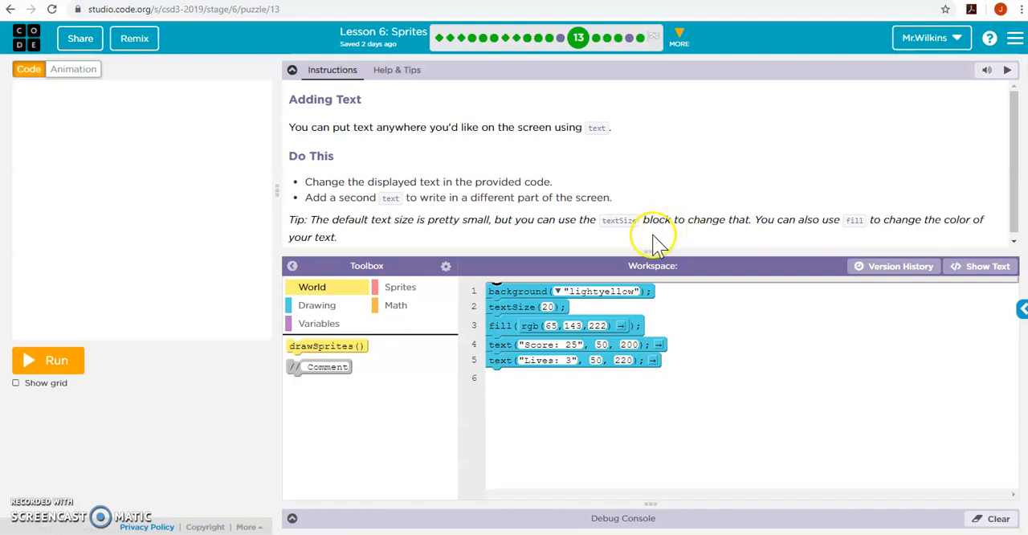
{"action": "left_click", "coordinate": [47, 360]}
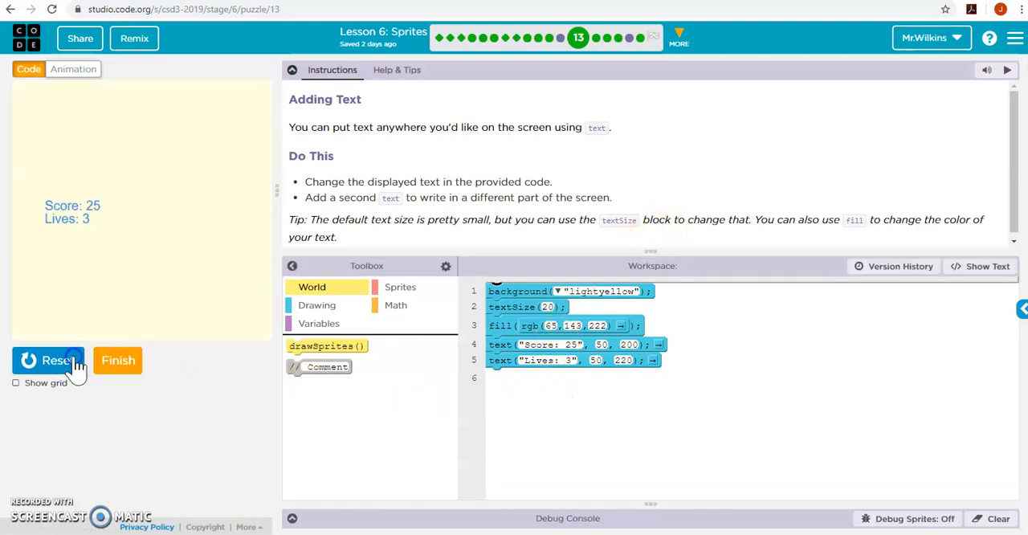
{"action": "mouse_move", "coordinate": [446, 226]}
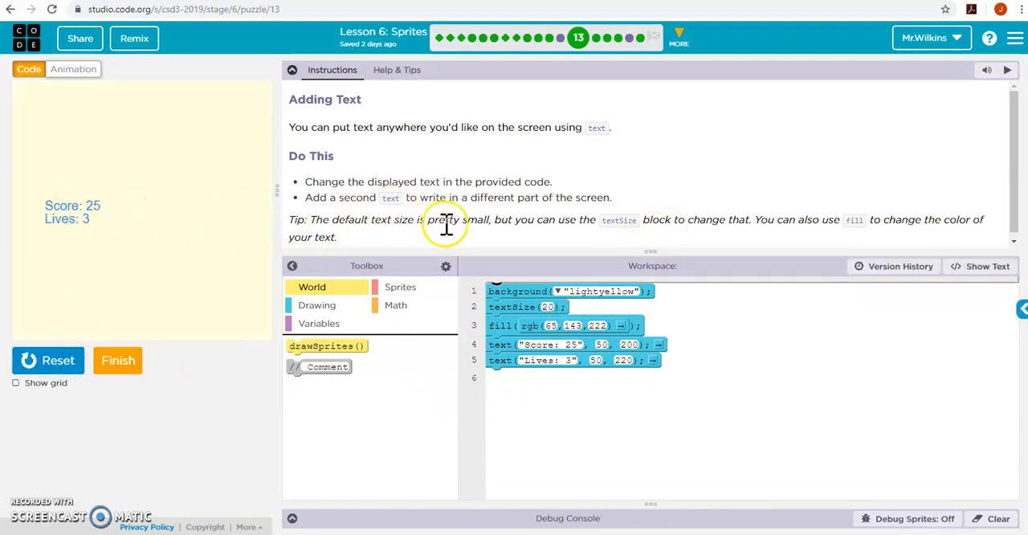
{"action": "mouse_move", "coordinate": [556, 328]}
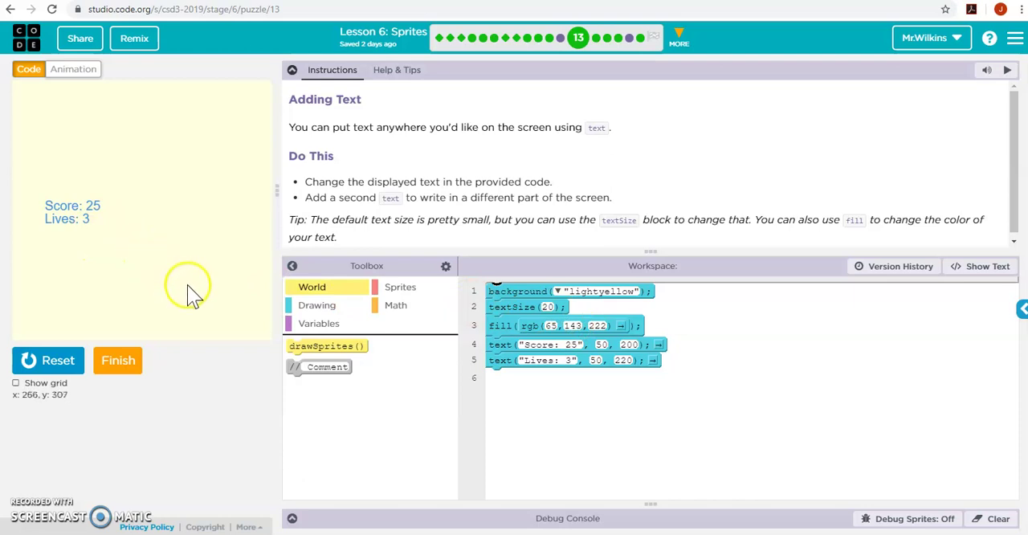
{"action": "mouse_move", "coordinate": [80, 360]}
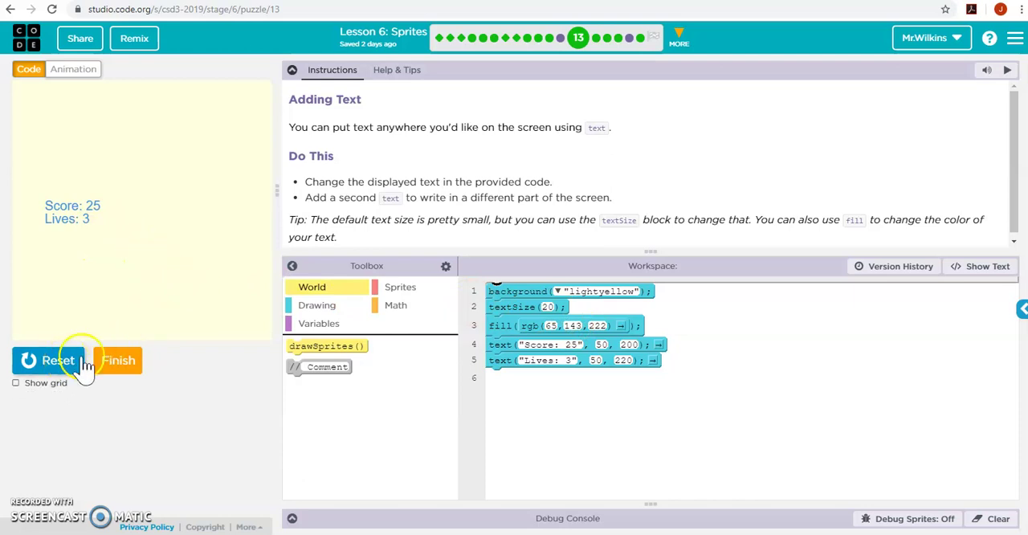
{"action": "mouse_move", "coordinate": [319, 365]}
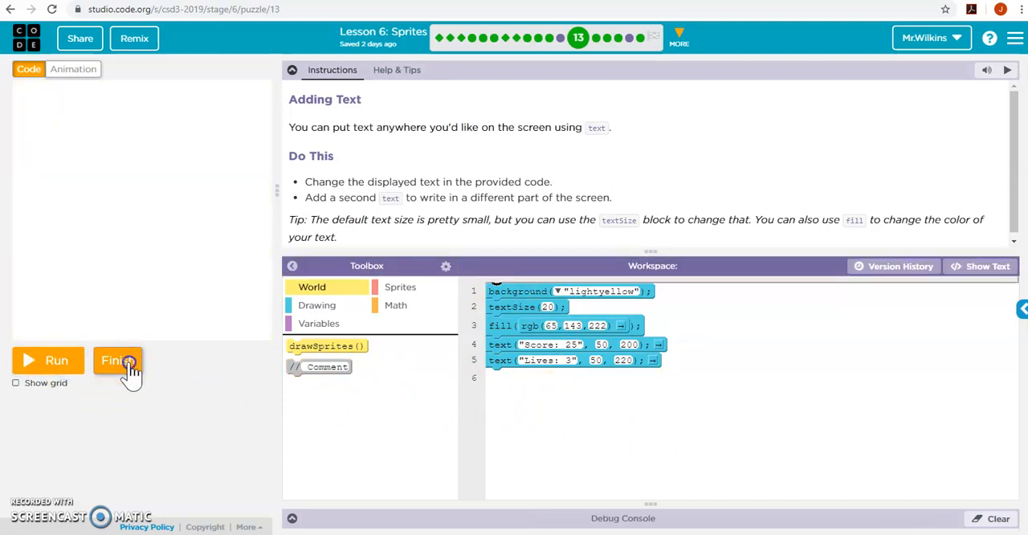
- Advance to puzzle 14, restore its earlier saved version in block view and run it
{"action": "left_click", "coordinate": [118, 361]}
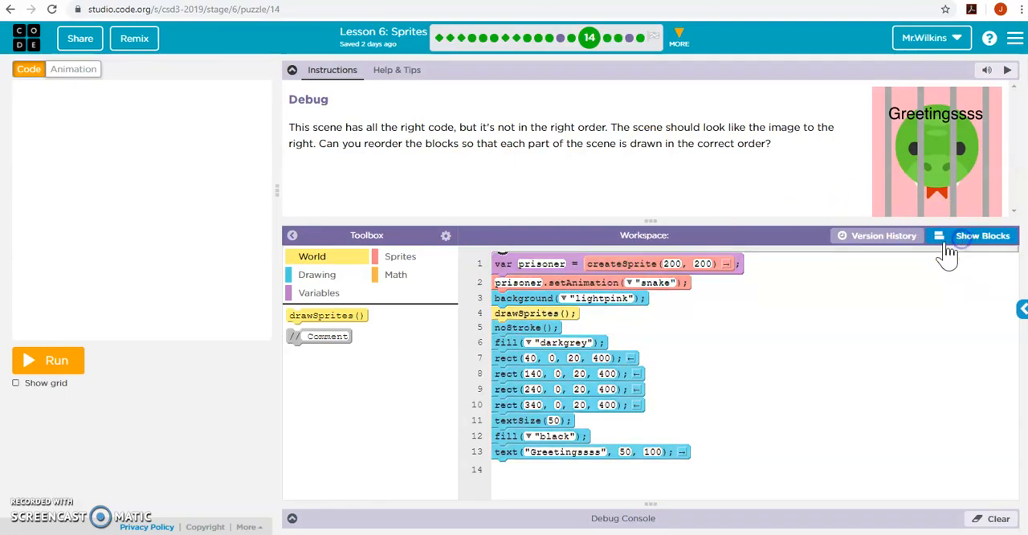
{"action": "left_click", "coordinate": [884, 235]}
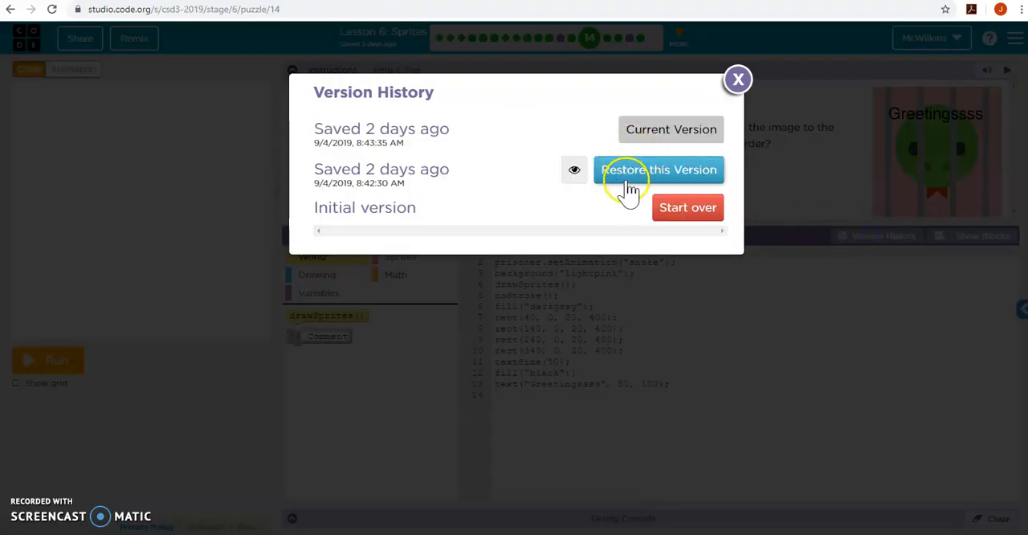
{"action": "left_click", "coordinate": [658, 170]}
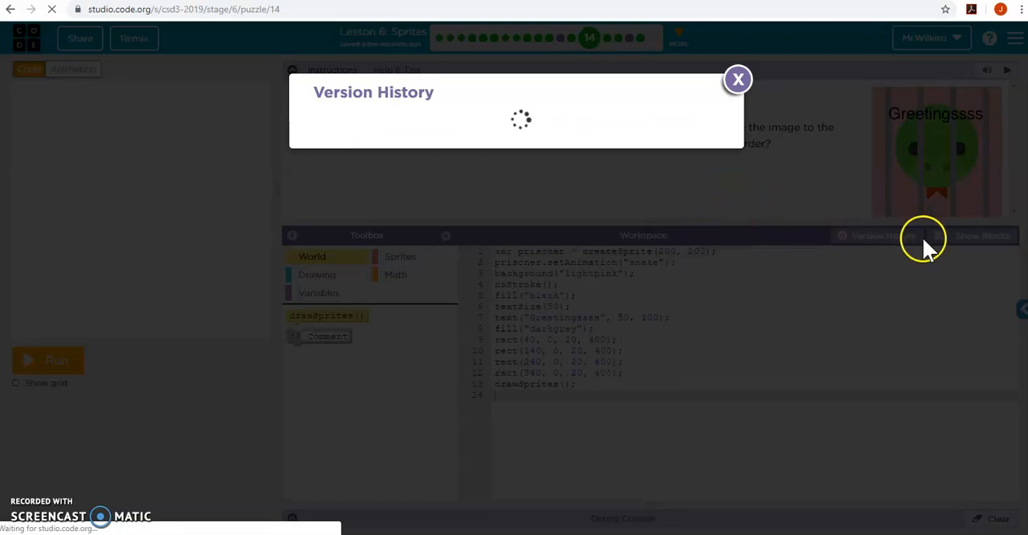
{"action": "left_click", "coordinate": [737, 79]}
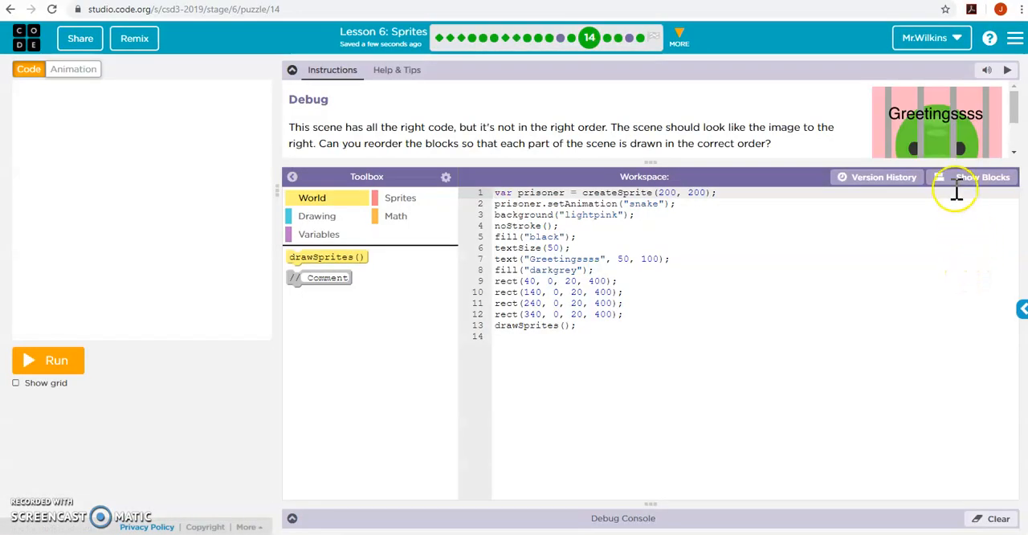
{"action": "left_click", "coordinate": [979, 177]}
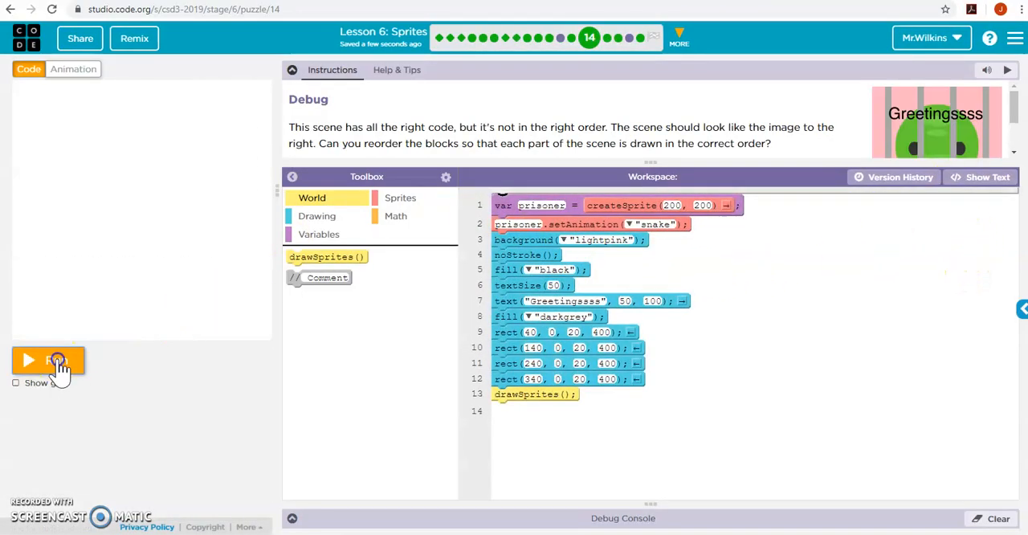
{"action": "left_click", "coordinate": [48, 360]}
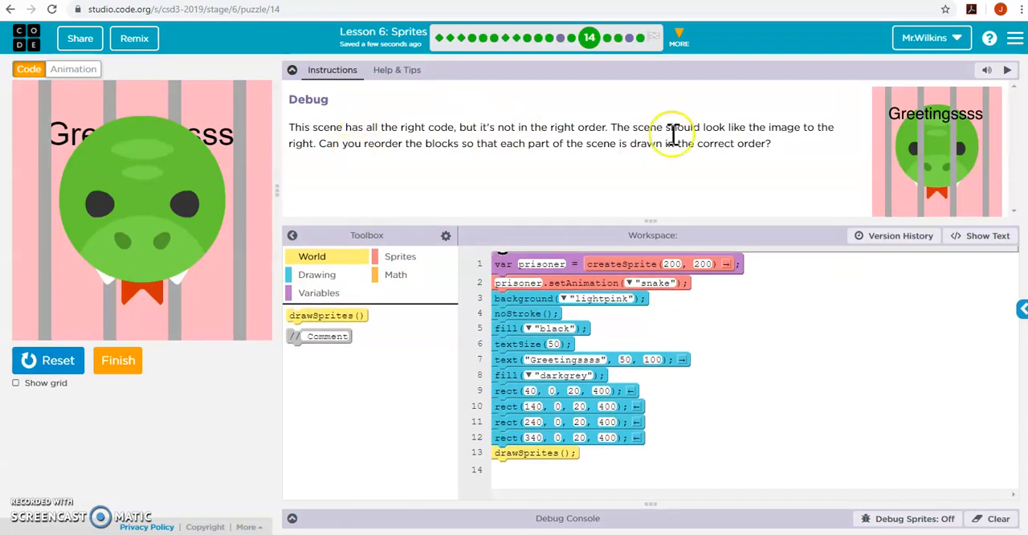
{"action": "mouse_move", "coordinate": [988, 191]}
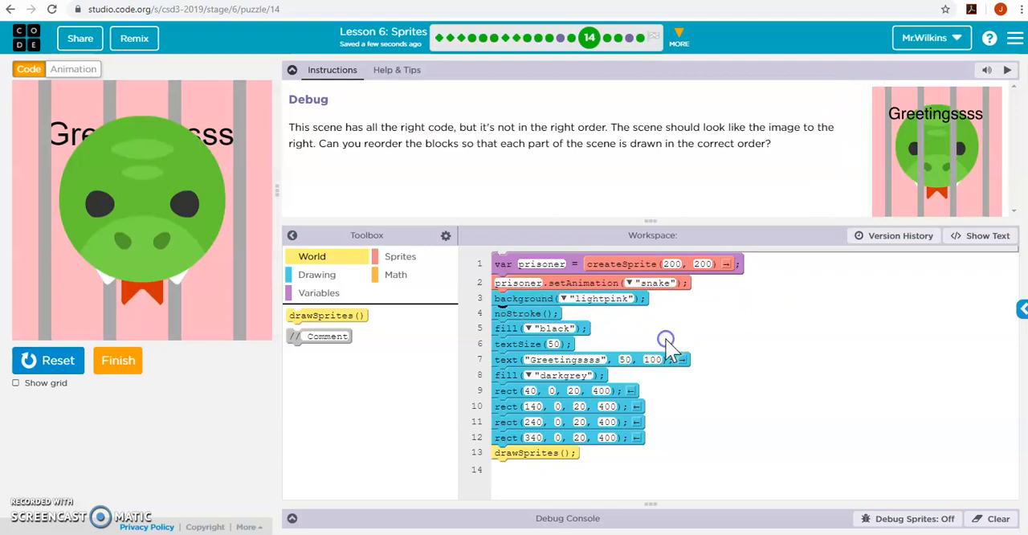
{"action": "mouse_move", "coordinate": [904, 166]}
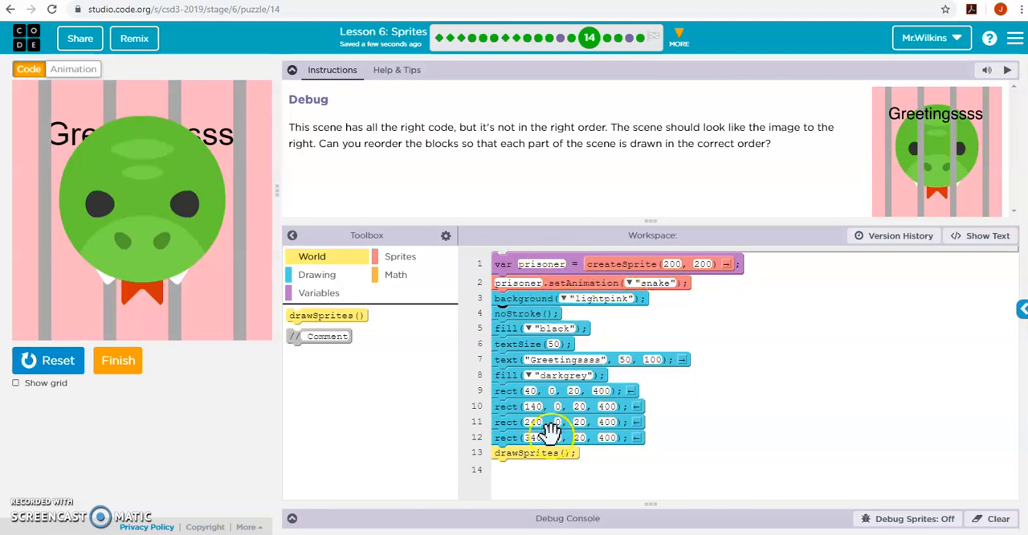
- Move drawSprites up to right after the background so the snake sits behind the bars
{"action": "left_click_drag", "start_coordinate": [526, 452], "coordinate": [534, 313]}
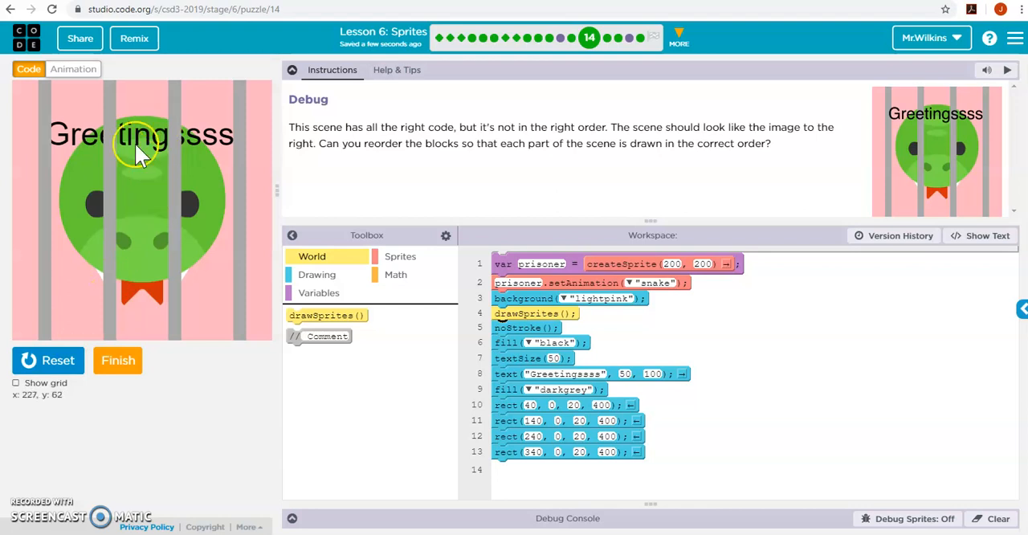
{"action": "mouse_move", "coordinate": [197, 221]}
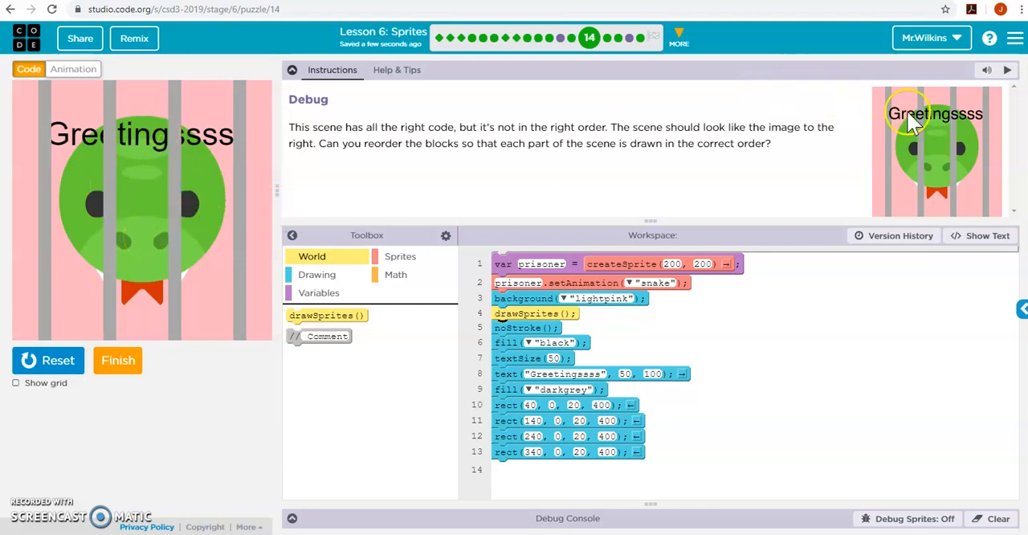
{"action": "mouse_move", "coordinate": [802, 233]}
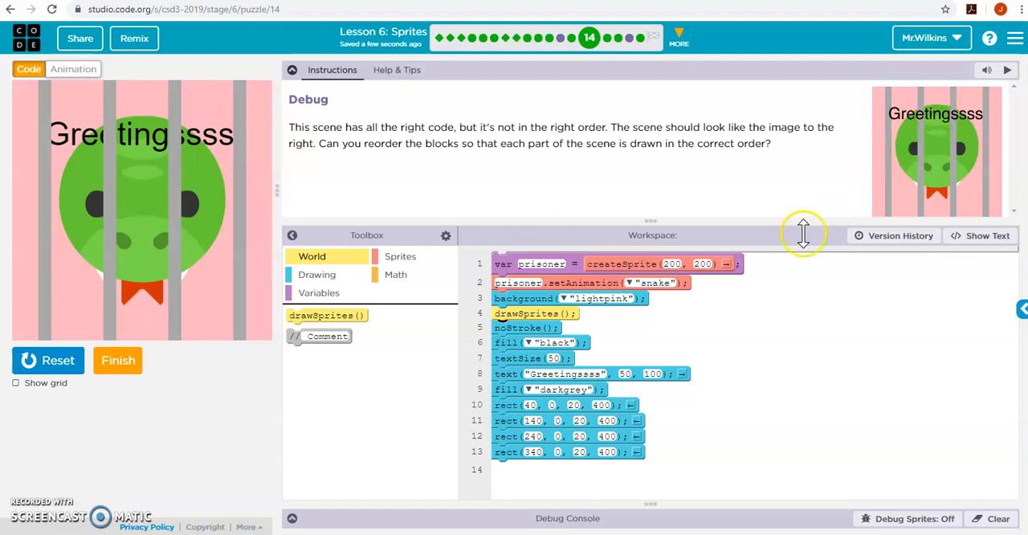
{"action": "mouse_move", "coordinate": [752, 400]}
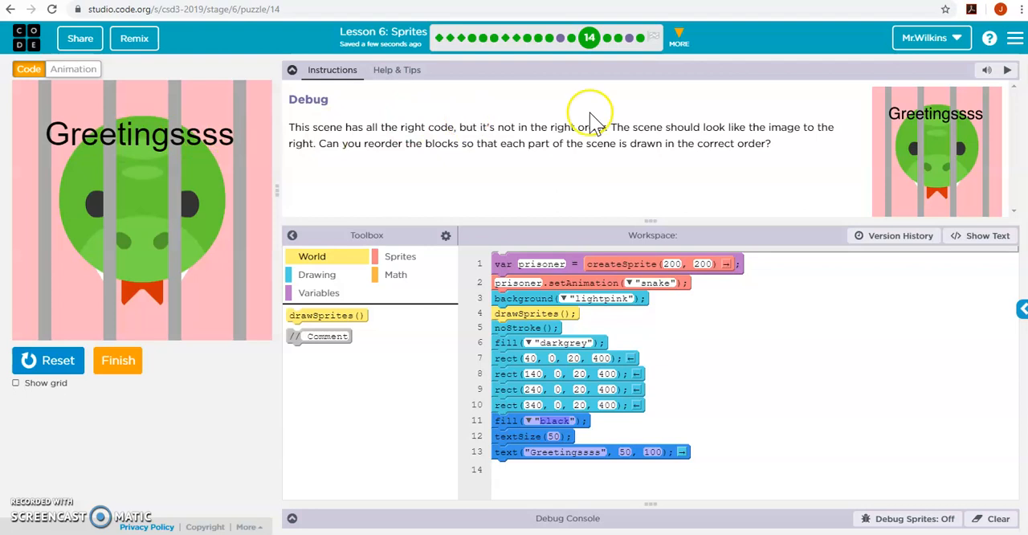
{"action": "mouse_move", "coordinate": [689, 230]}
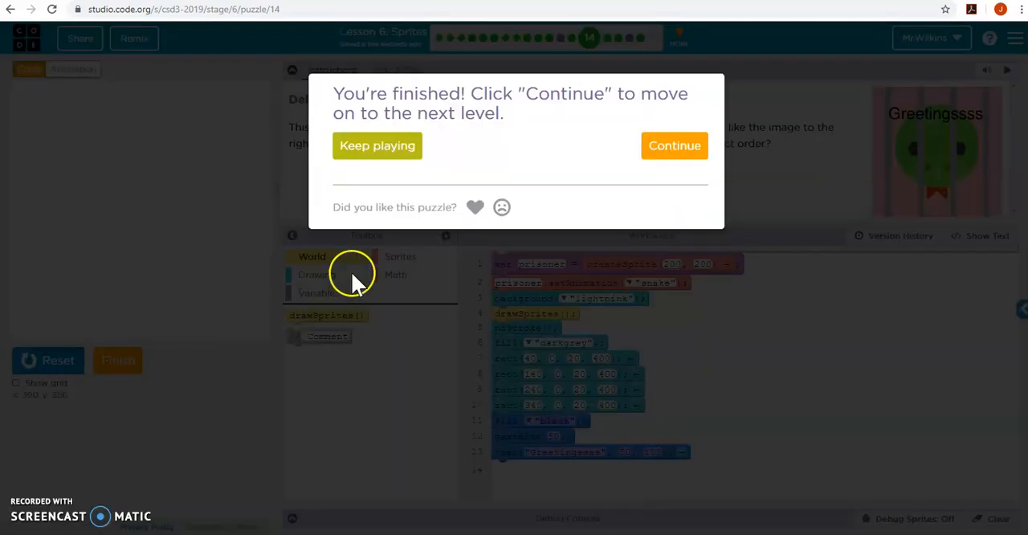
- Continue to puzzle 15, run the example planet scene and finish to reach puzzle 16
{"action": "left_click", "coordinate": [674, 145]}
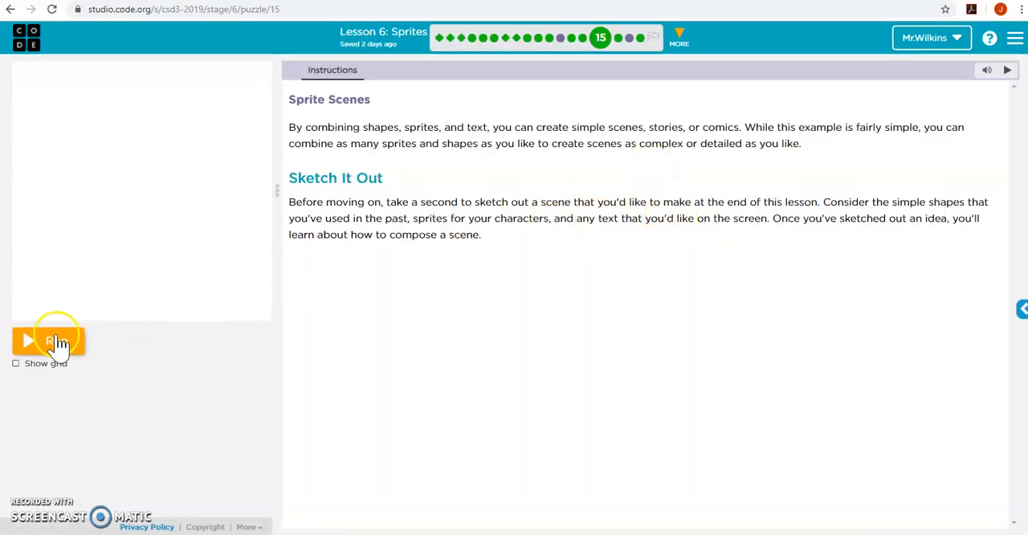
{"action": "left_click", "coordinate": [48, 341]}
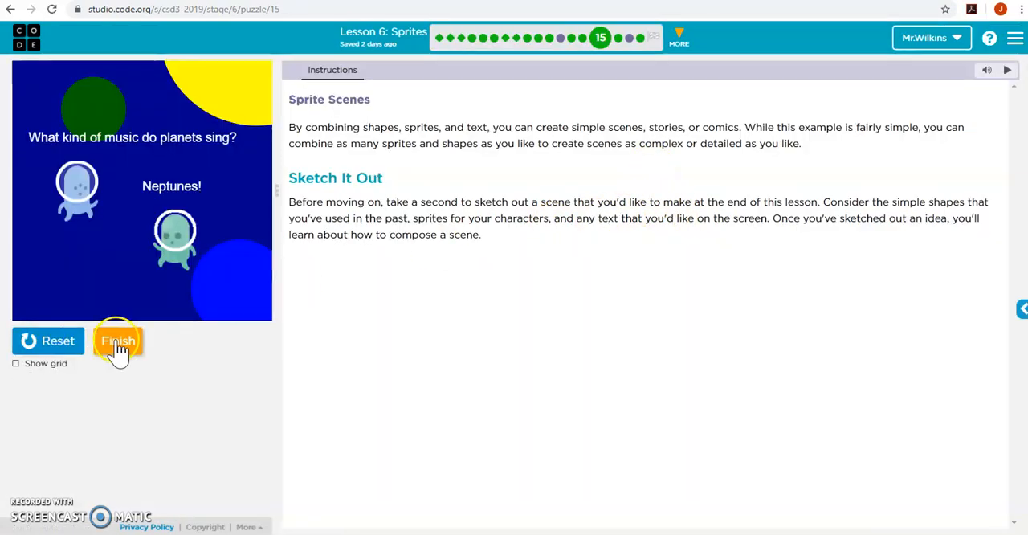
{"action": "left_click", "coordinate": [117, 341]}
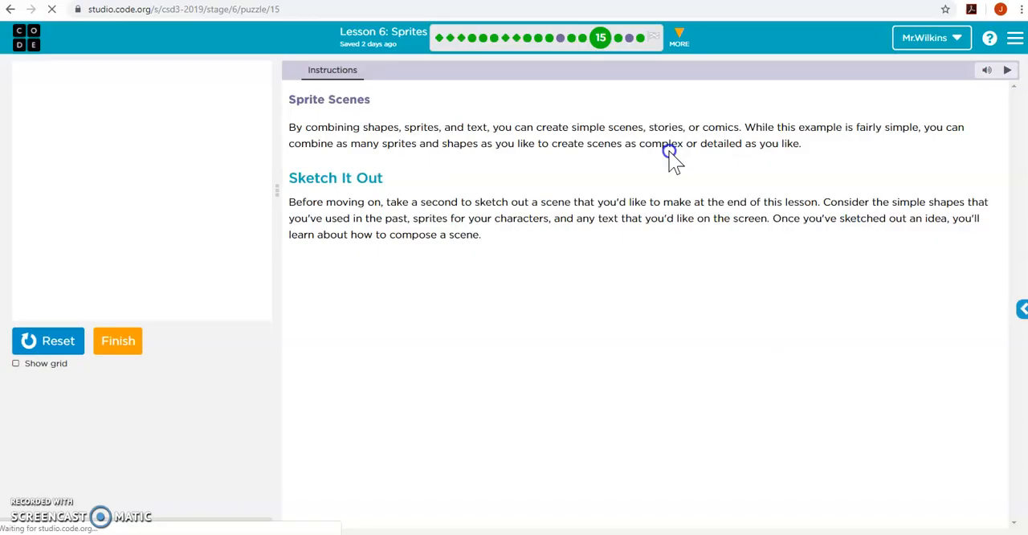
{"action": "left_click", "coordinate": [117, 341]}
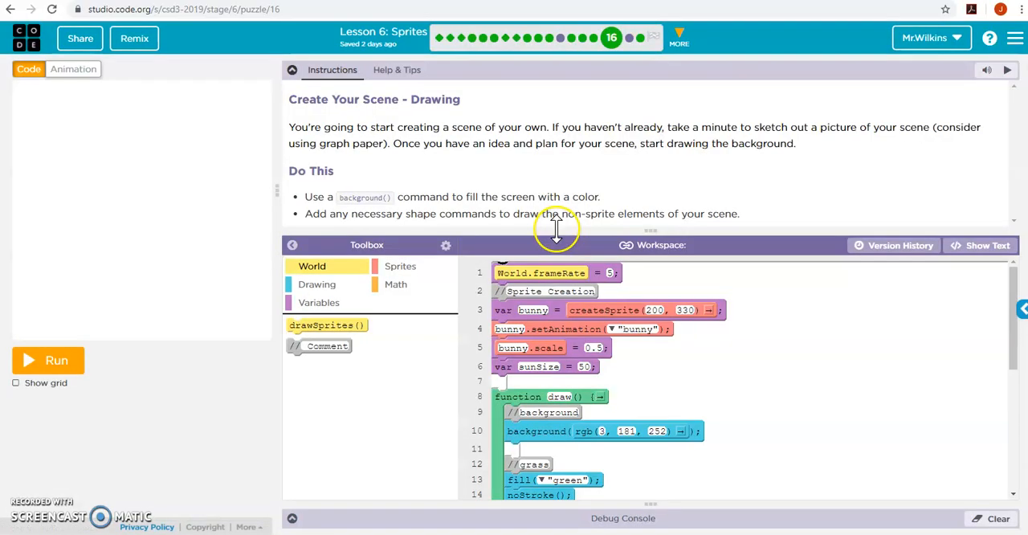
{"action": "mouse_move", "coordinate": [56, 360]}
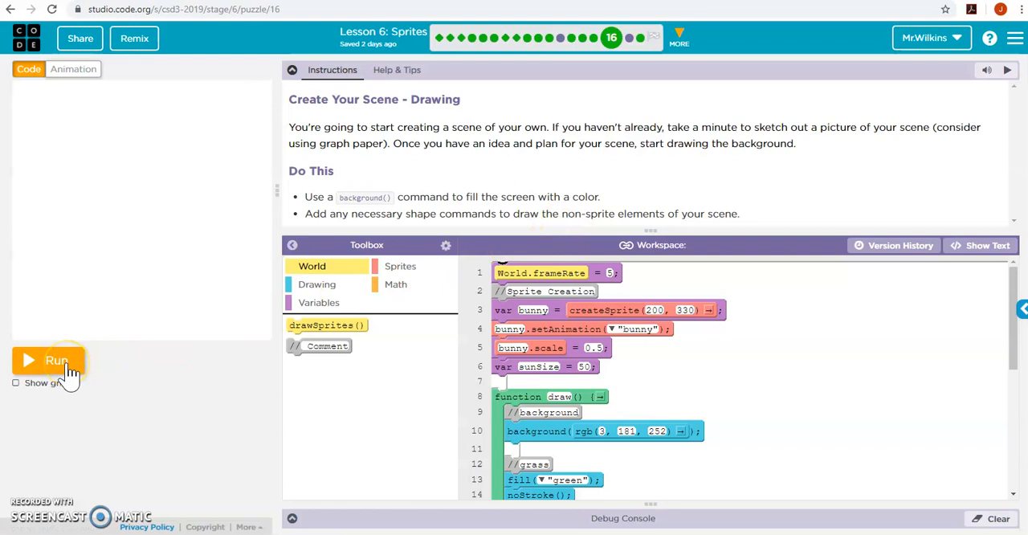
- Run the bunny scene, then move the Score Text blocks right after the background
{"action": "left_click", "coordinate": [48, 360]}
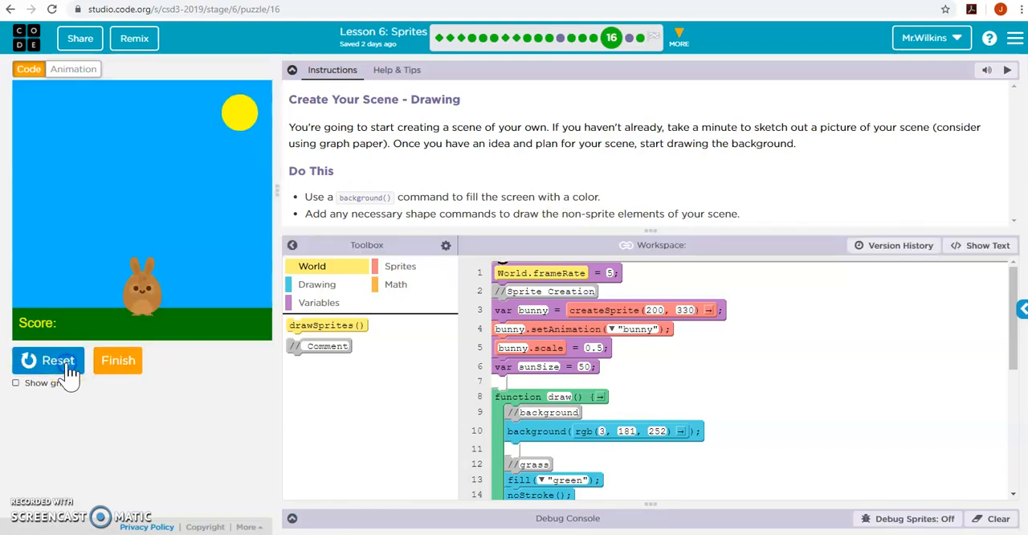
{"action": "mouse_move", "coordinate": [171, 319]}
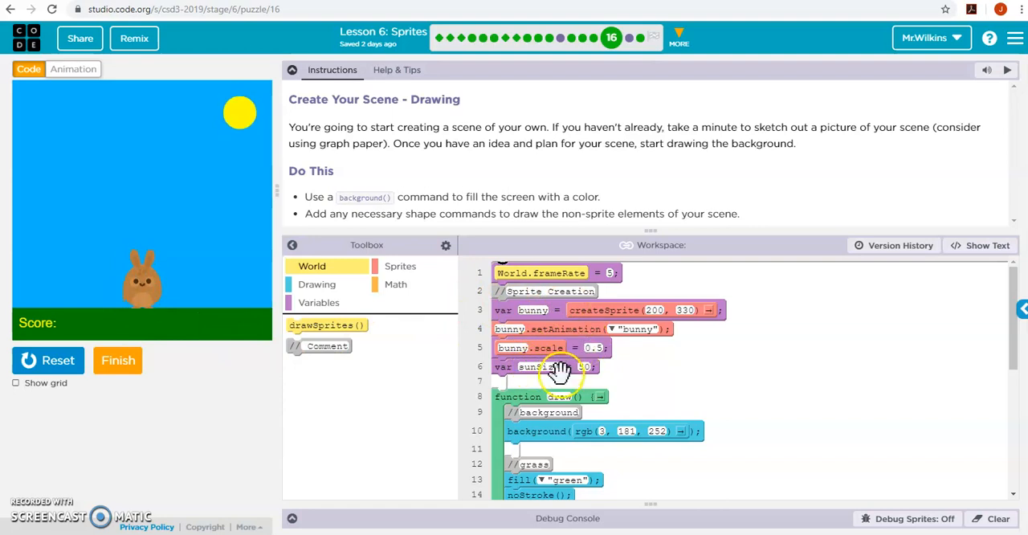
{"action": "scroll", "scroll_direction": "down", "scroll_amount": 3}
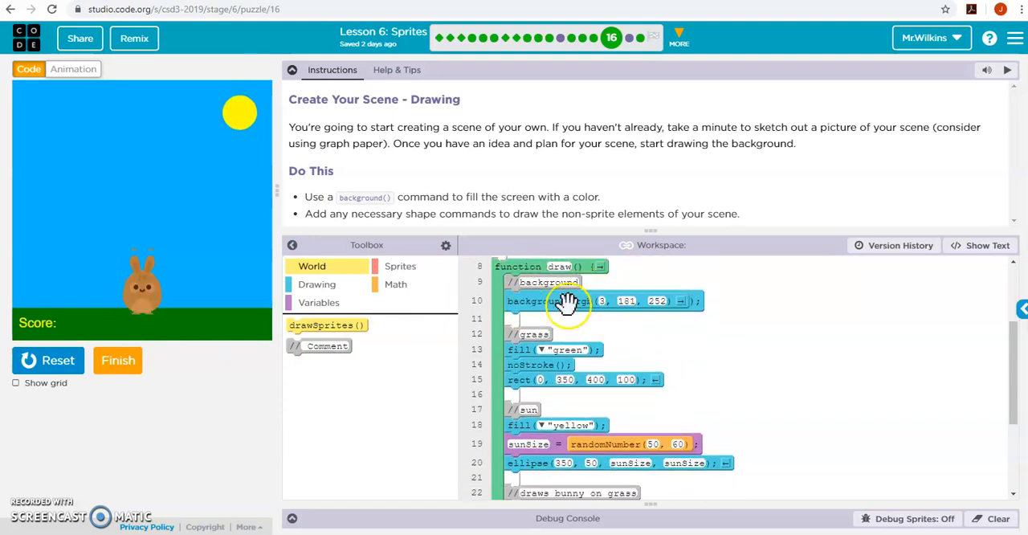
{"action": "scroll", "scroll_direction": "down", "scroll_amount": 3}
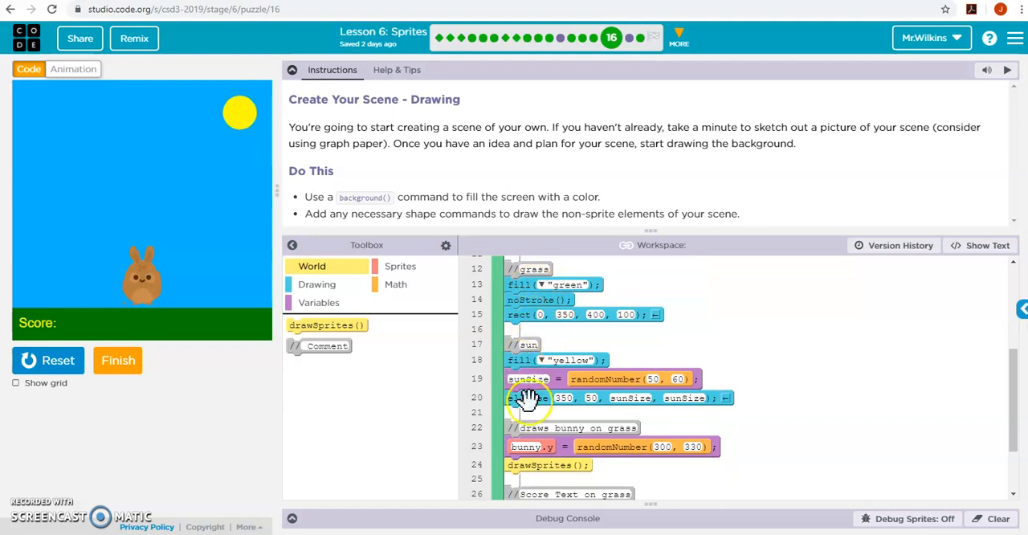
{"action": "scroll", "scroll_direction": "down", "scroll_amount": 3}
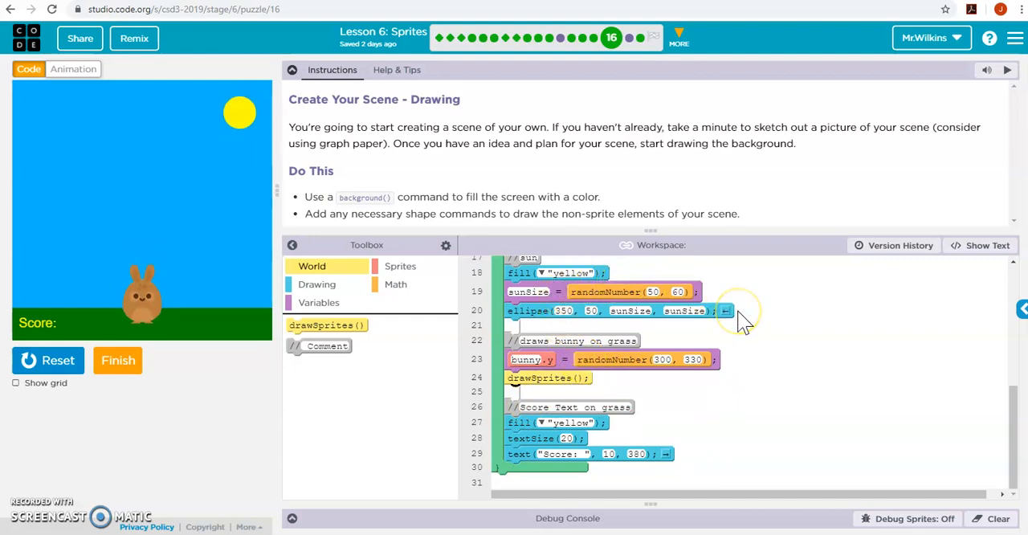
{"action": "mouse_move", "coordinate": [798, 411]}
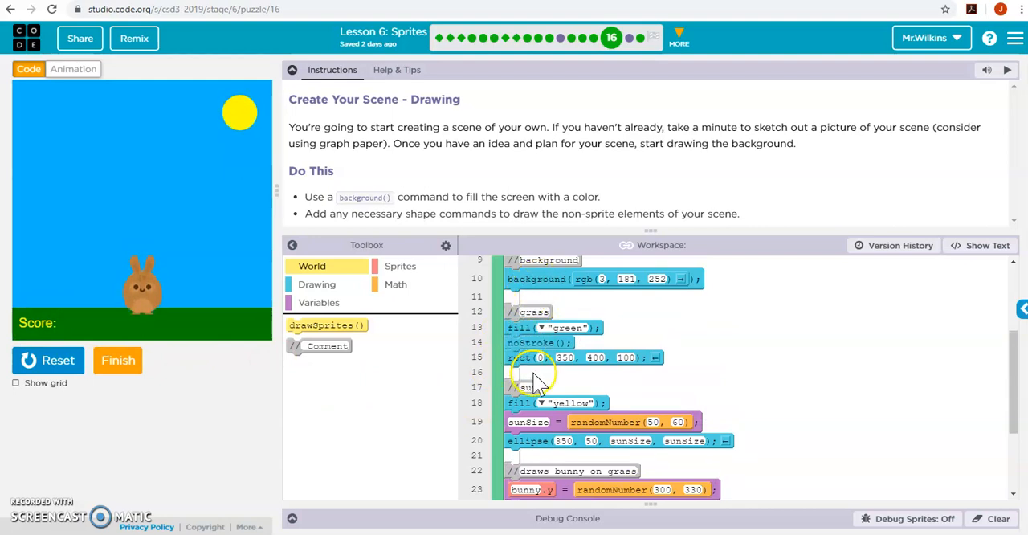
{"action": "scroll", "scroll_direction": "down", "scroll_amount": 3}
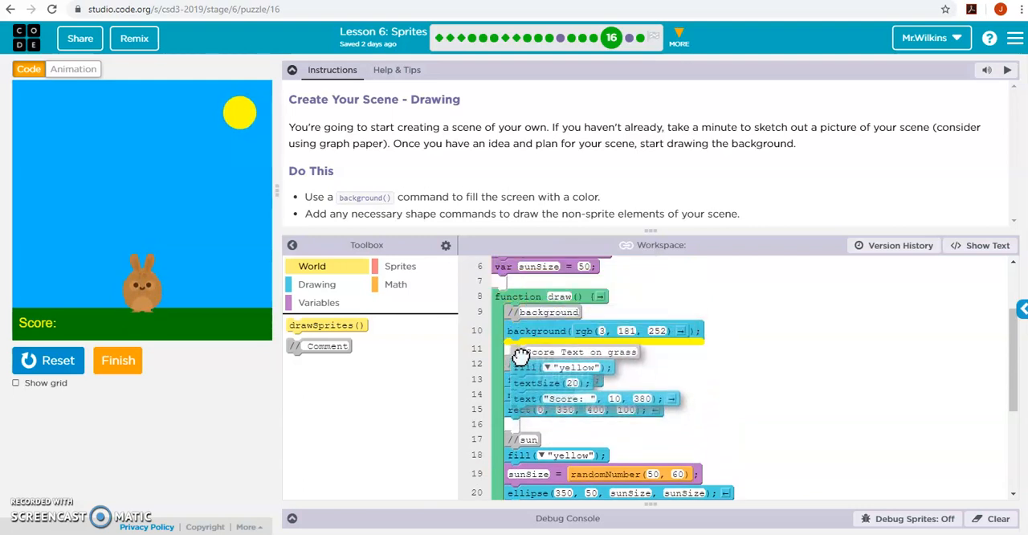
{"action": "left_click", "coordinate": [48, 361]}
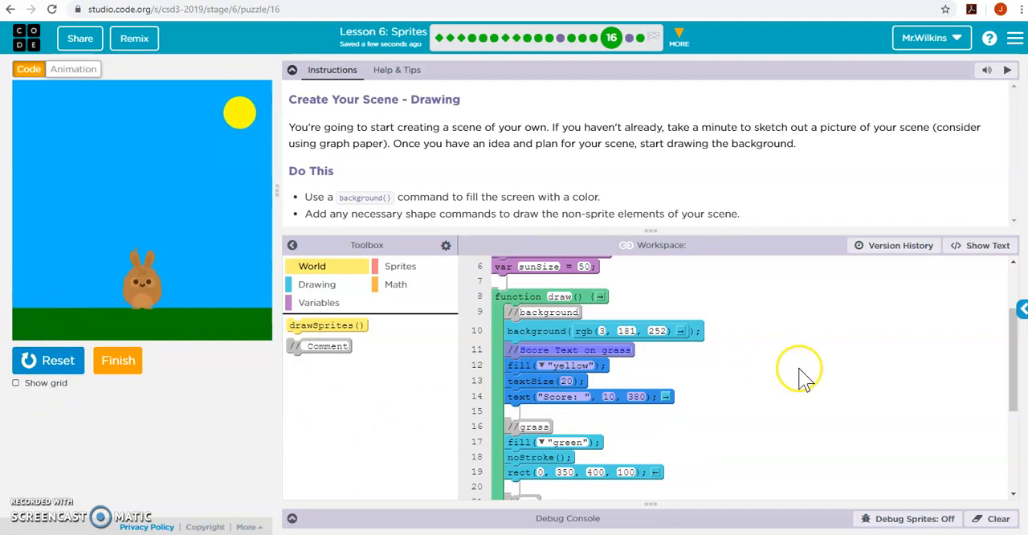
- Put the Score Text blocks back after drawSprites() at the end of the drawing code
{"action": "scroll", "scroll_direction": "down", "scroll_amount": 3}
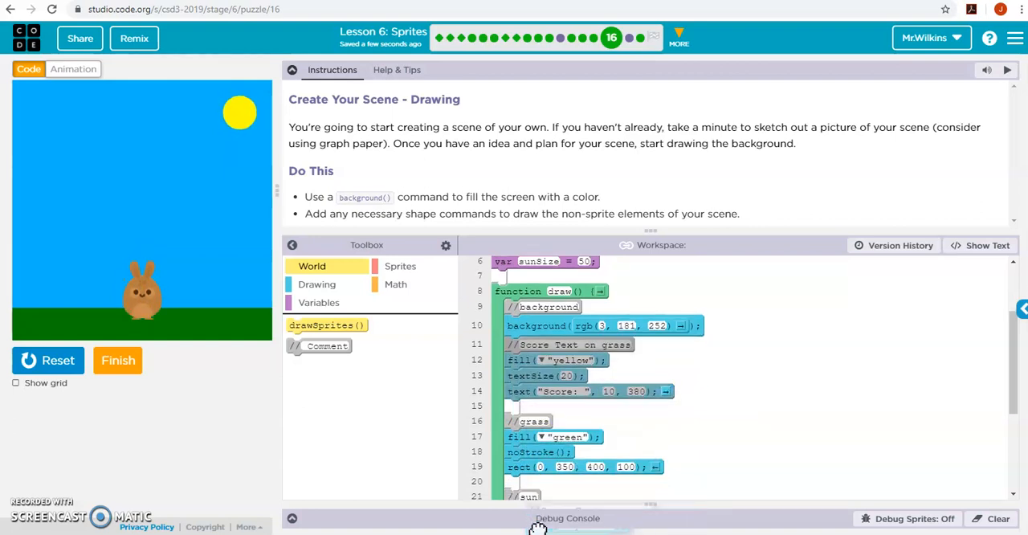
{"action": "scroll", "scroll_direction": "down", "scroll_amount": 3}
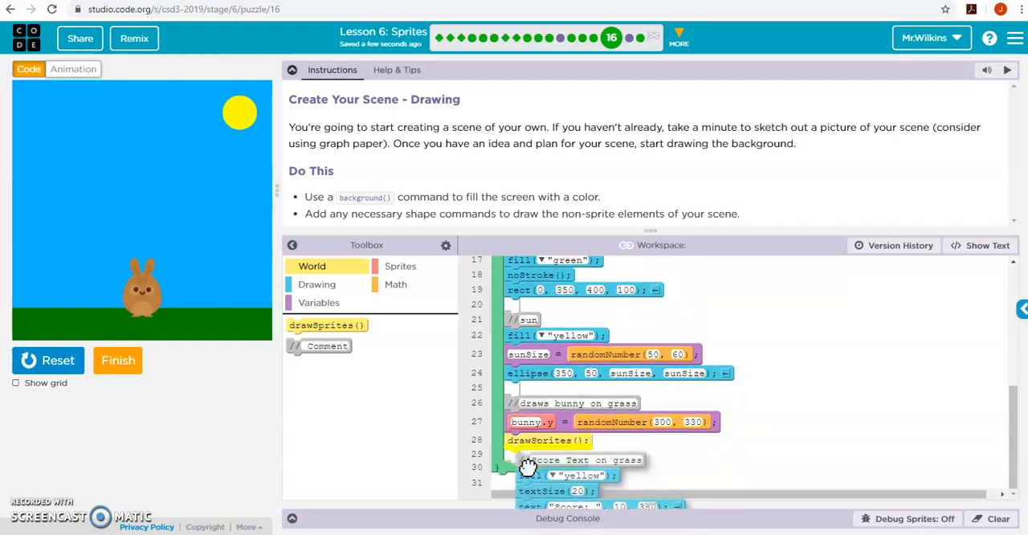
{"action": "left_click", "coordinate": [57, 360]}
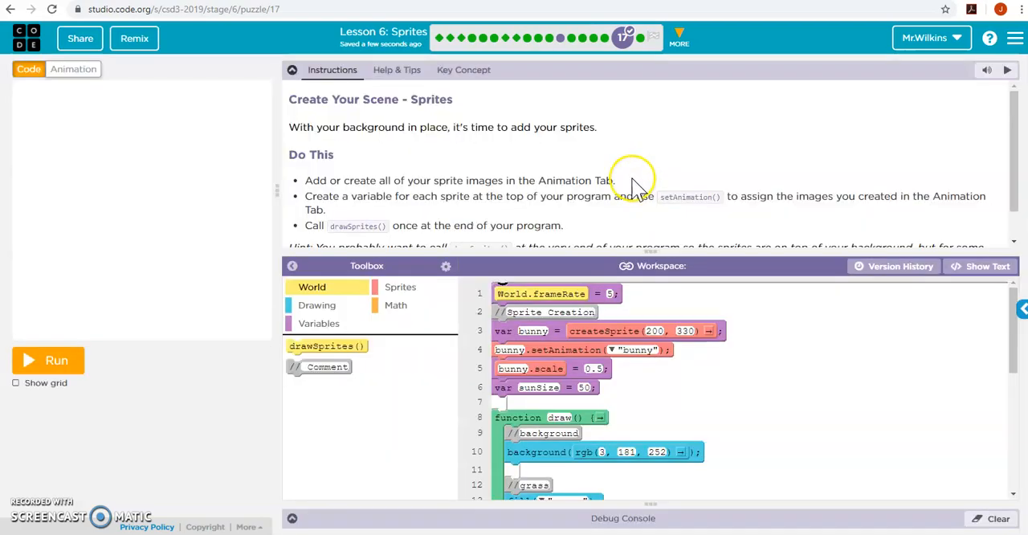
{"action": "mouse_move", "coordinate": [373, 183]}
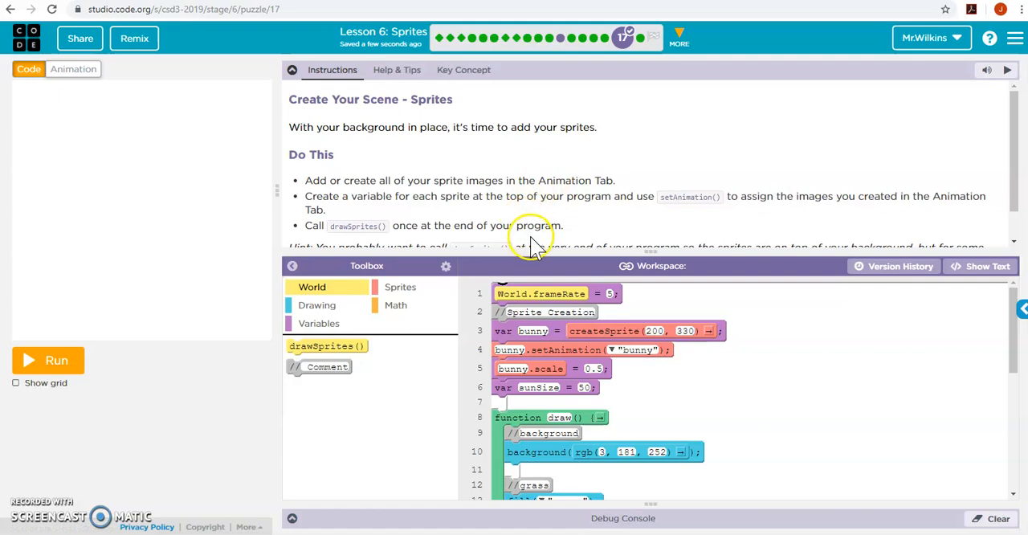
- Run the bunny scene showing the score text and finish to reach puzzle 18
{"action": "left_click", "coordinate": [47, 360]}
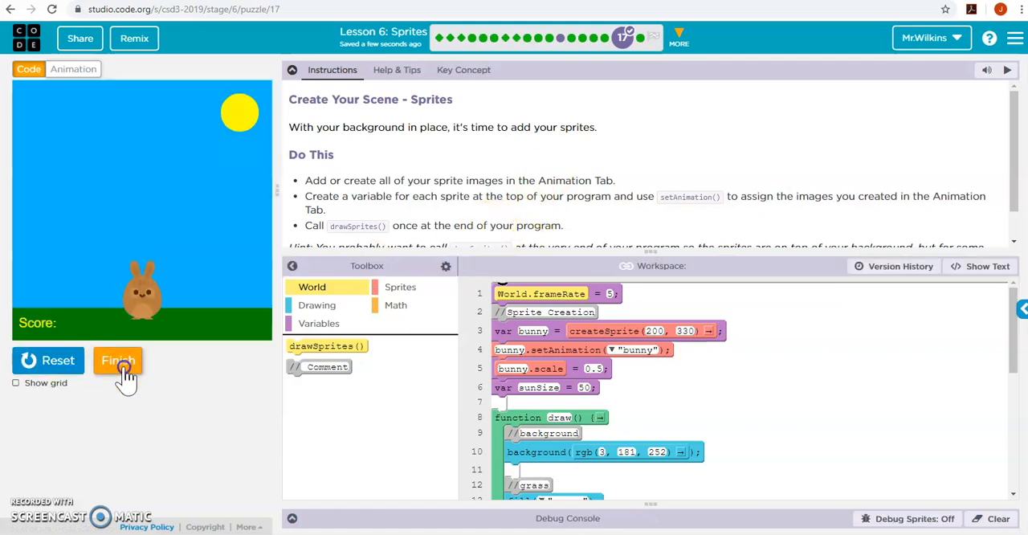
{"action": "left_click", "coordinate": [118, 360]}
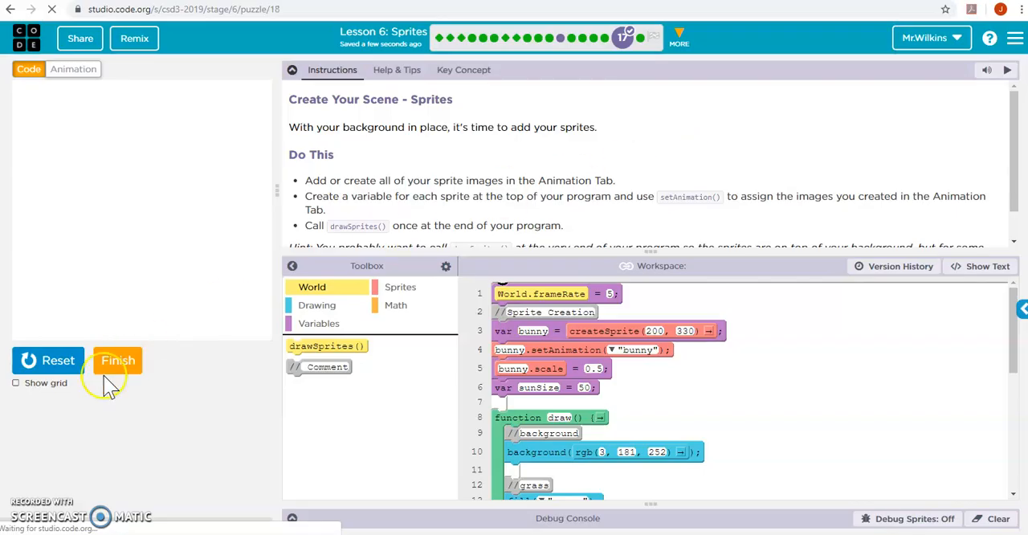
{"action": "left_click", "coordinate": [117, 361]}
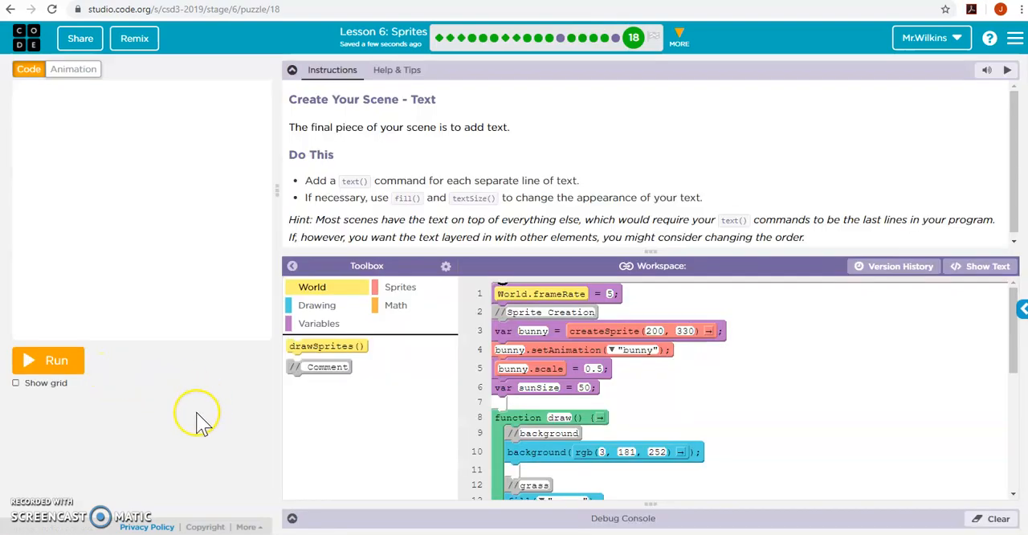